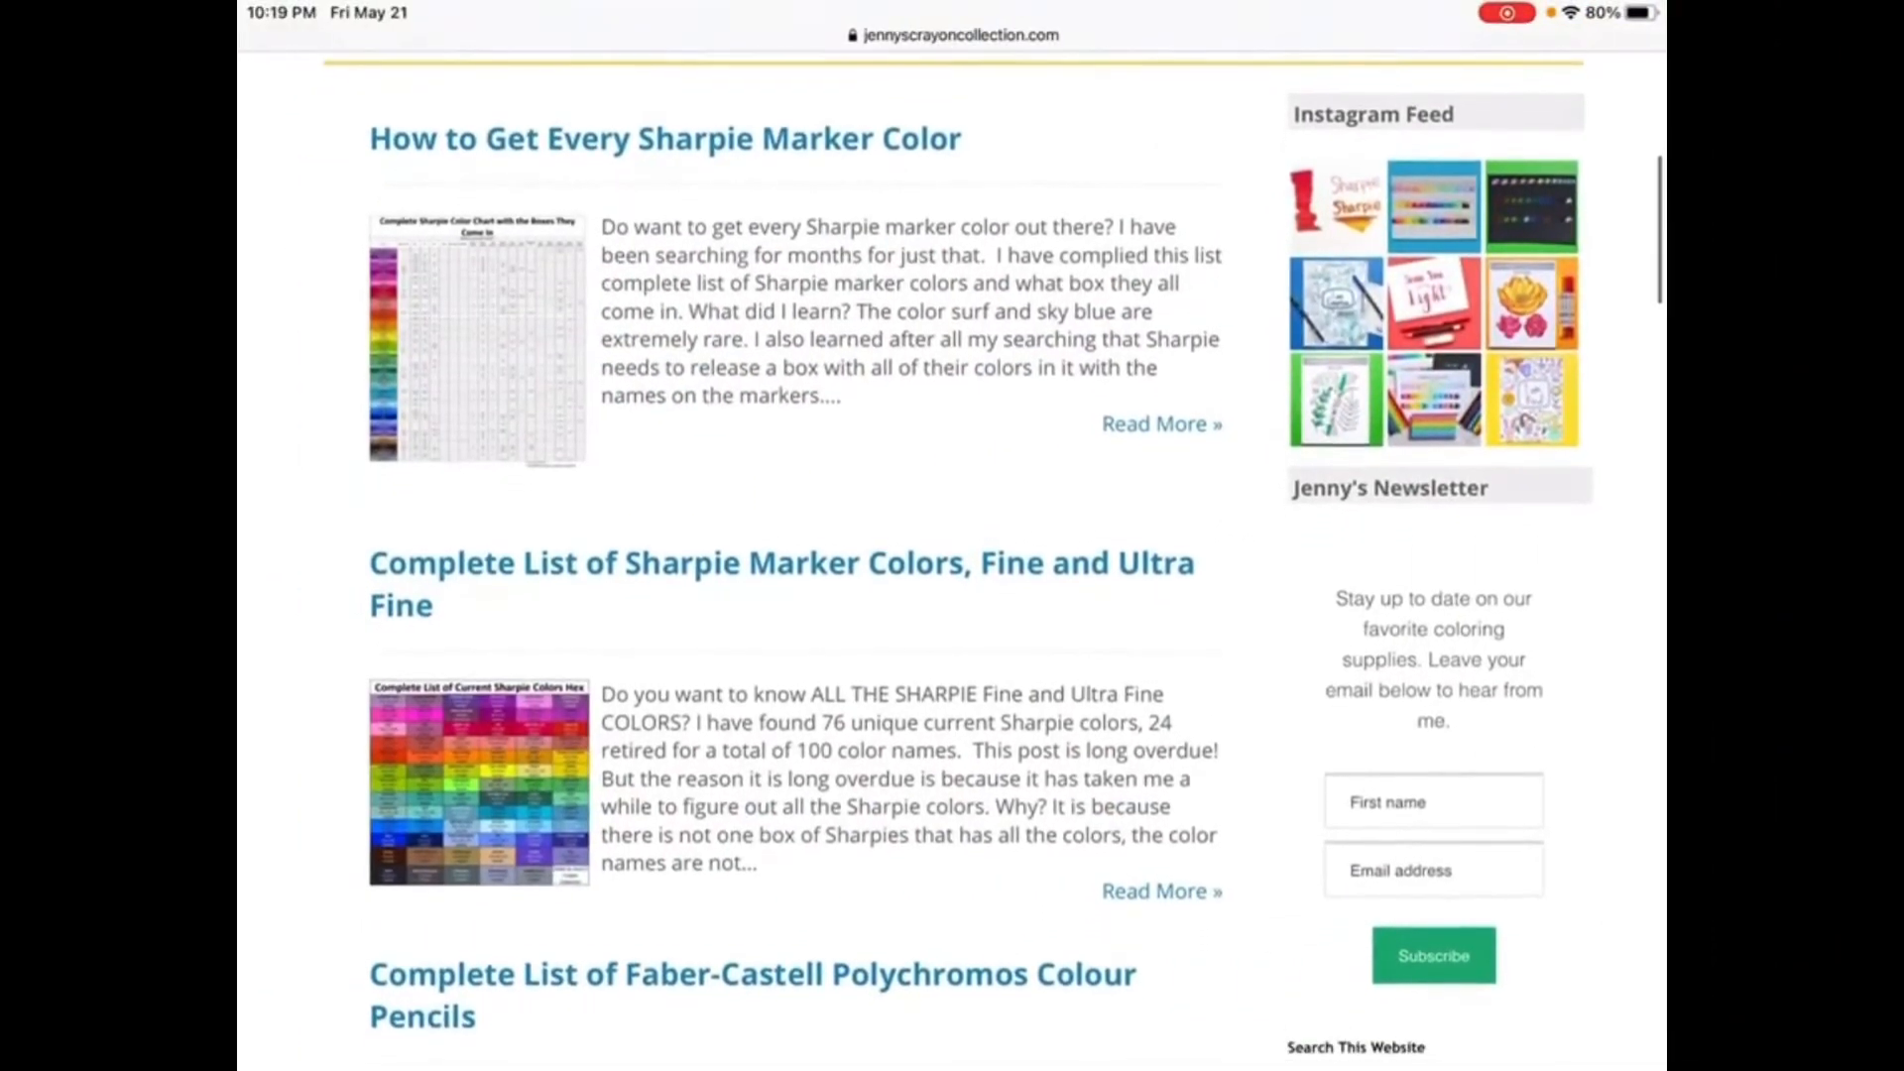
{"action": "scroll", "scroll_direction": "down", "scroll_amount": 3}
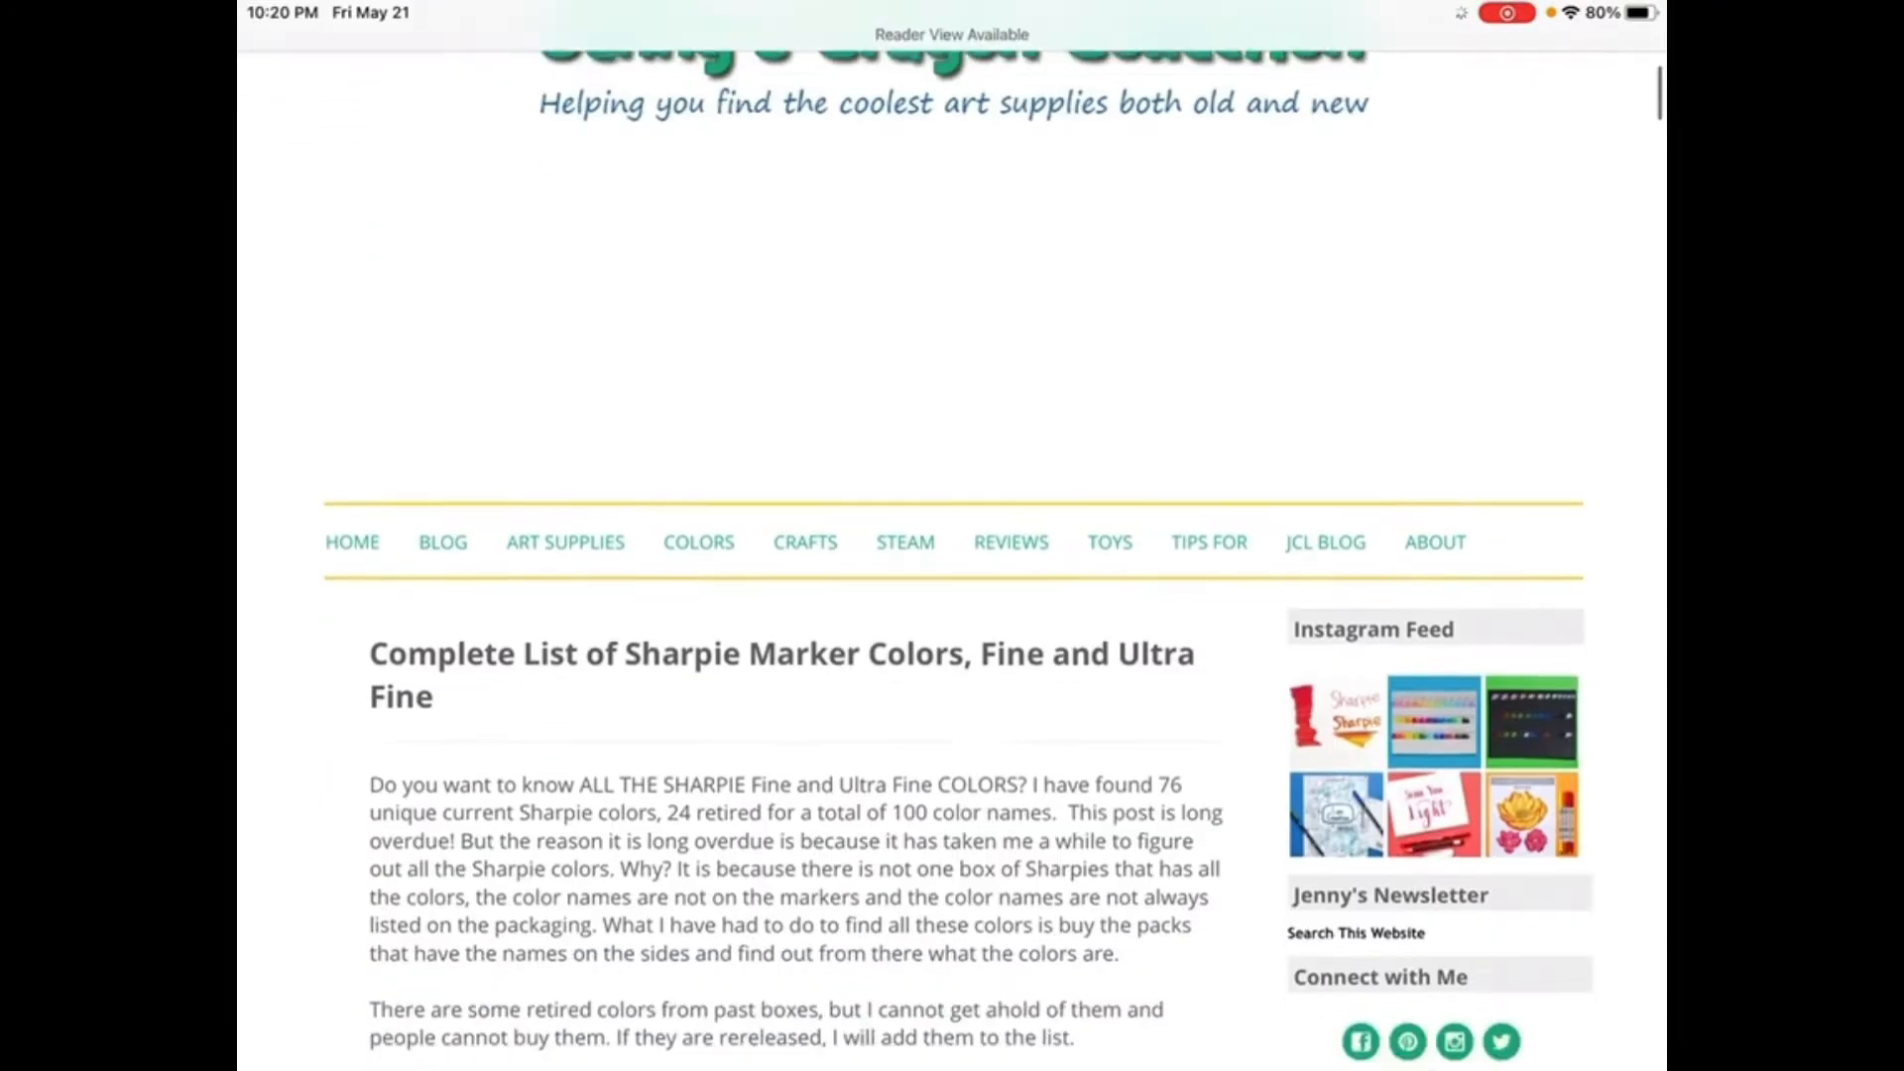
{"action": "scroll", "scroll_direction": "down", "scroll_amount": 3}
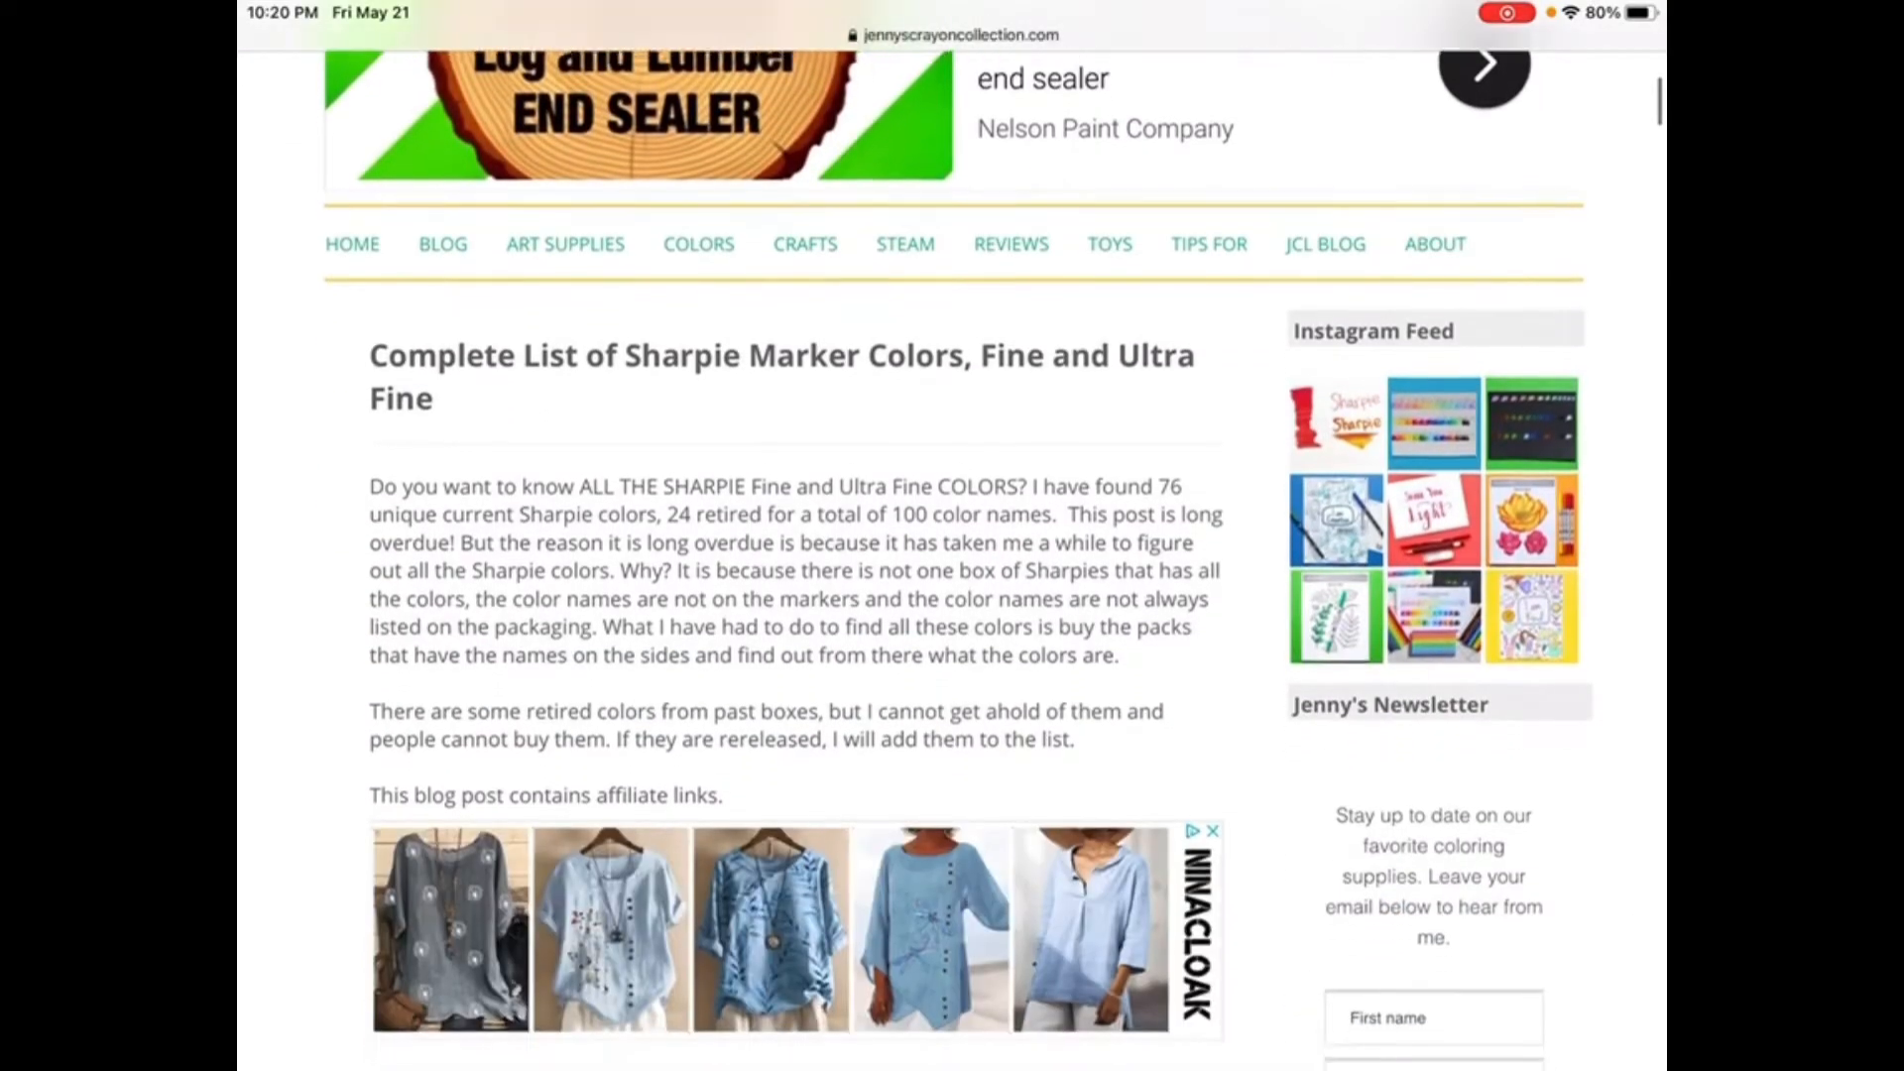
{"action": "scroll", "scroll_direction": "down", "scroll_amount": 3}
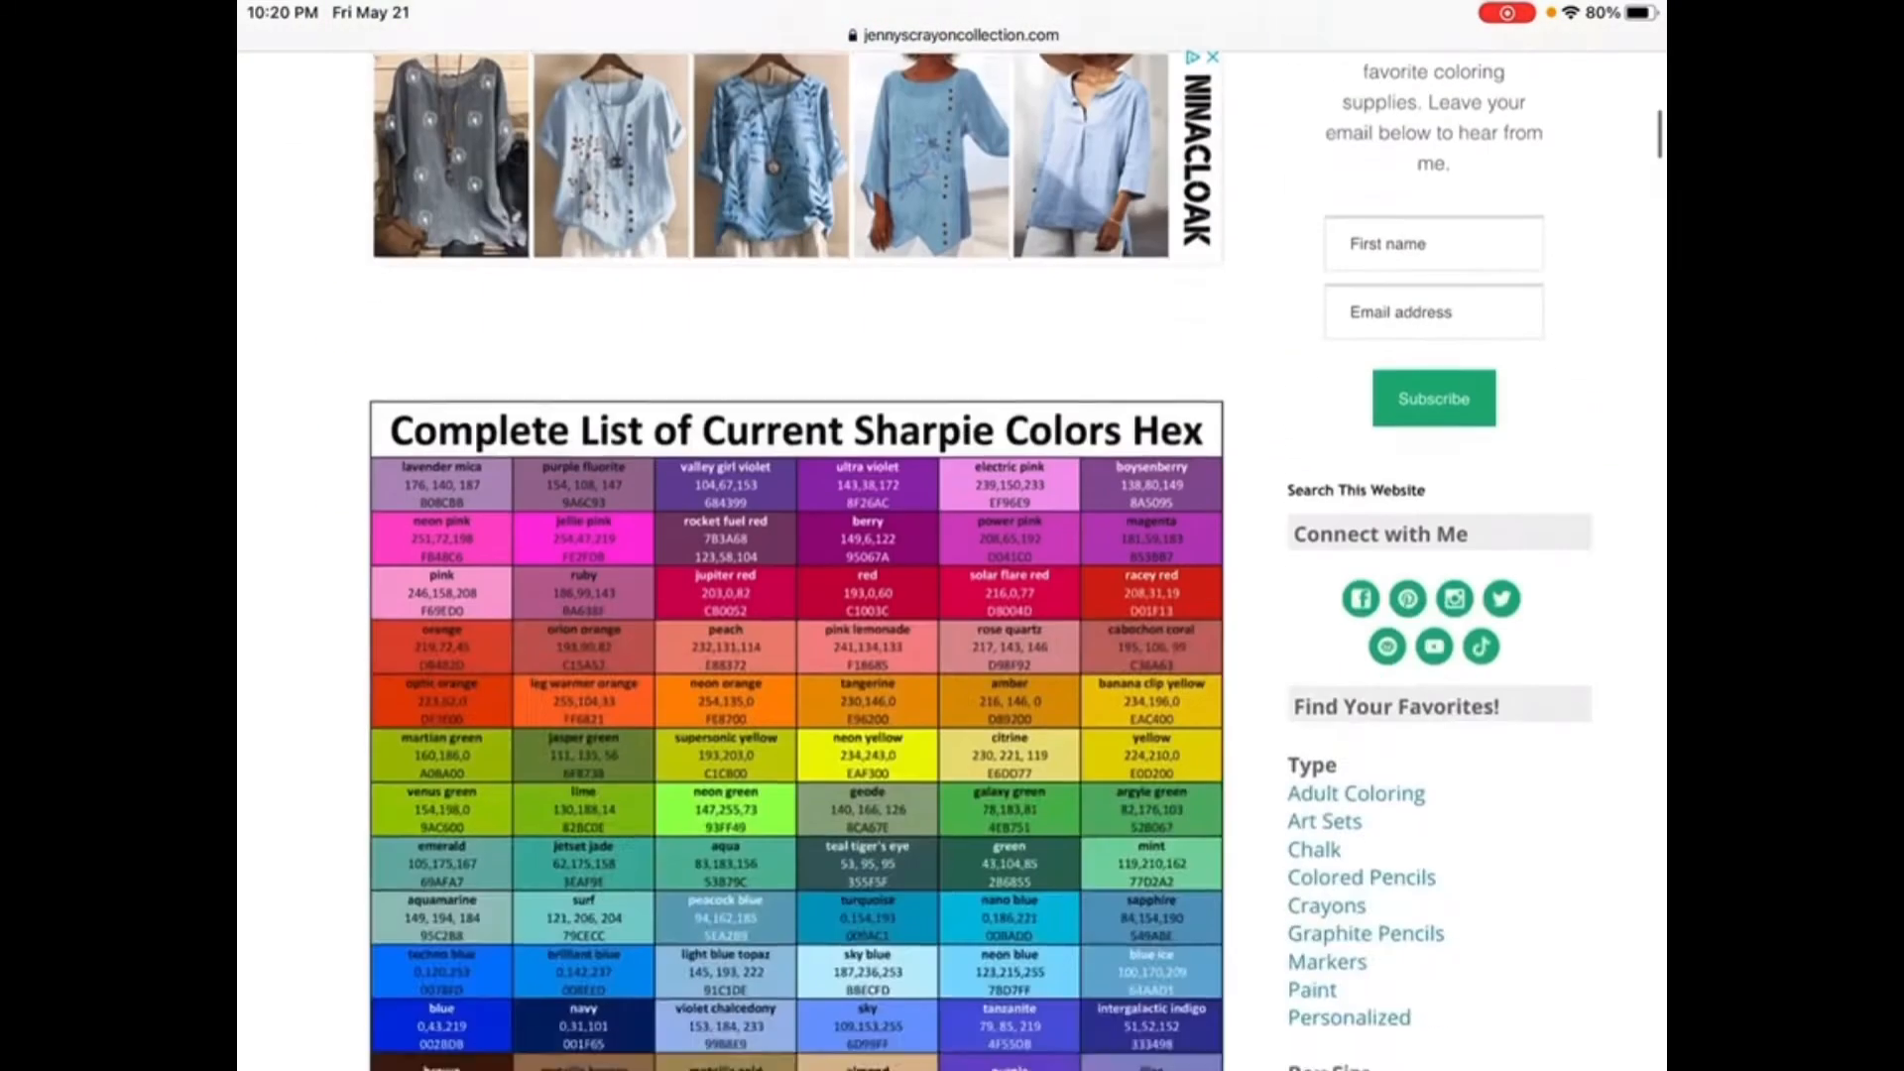
{"action": "scroll", "scroll_direction": "down", "scroll_amount": 3}
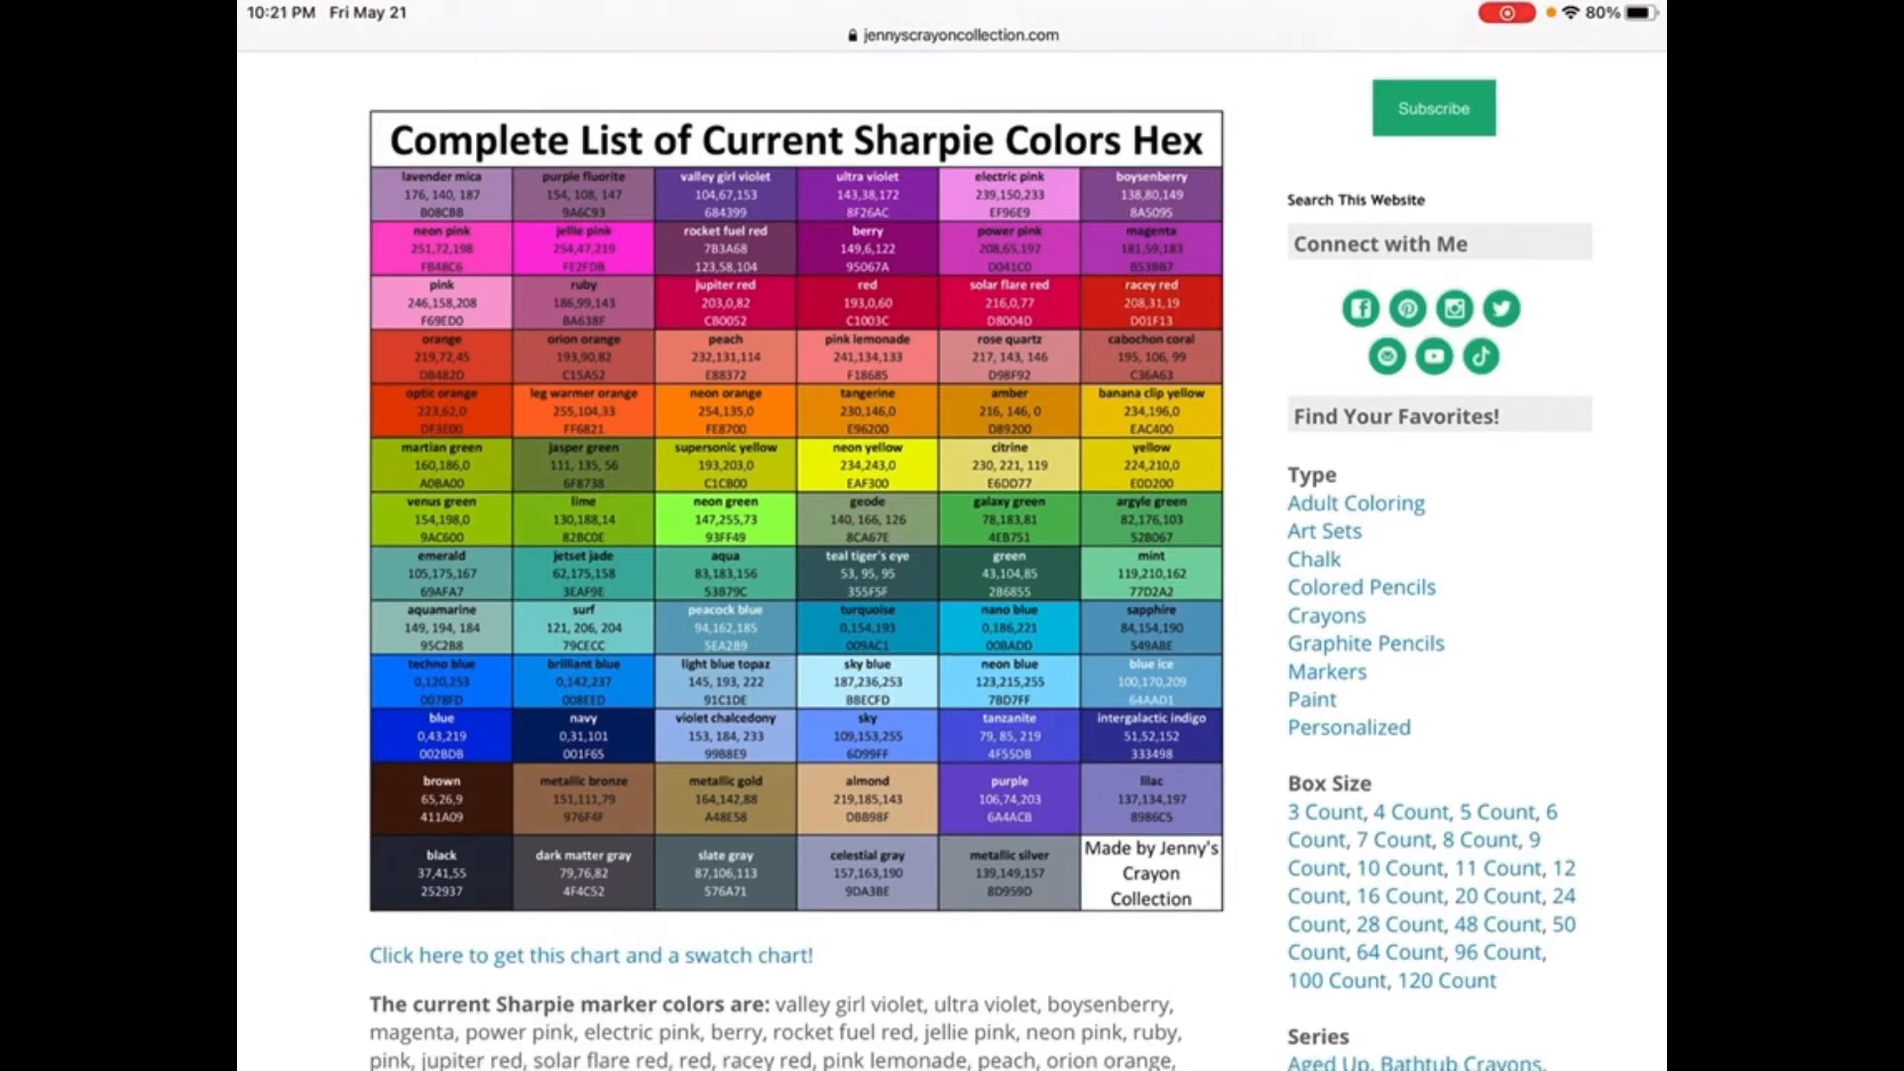
{"action": "scroll", "scroll_direction": "down", "scroll_amount": 3}
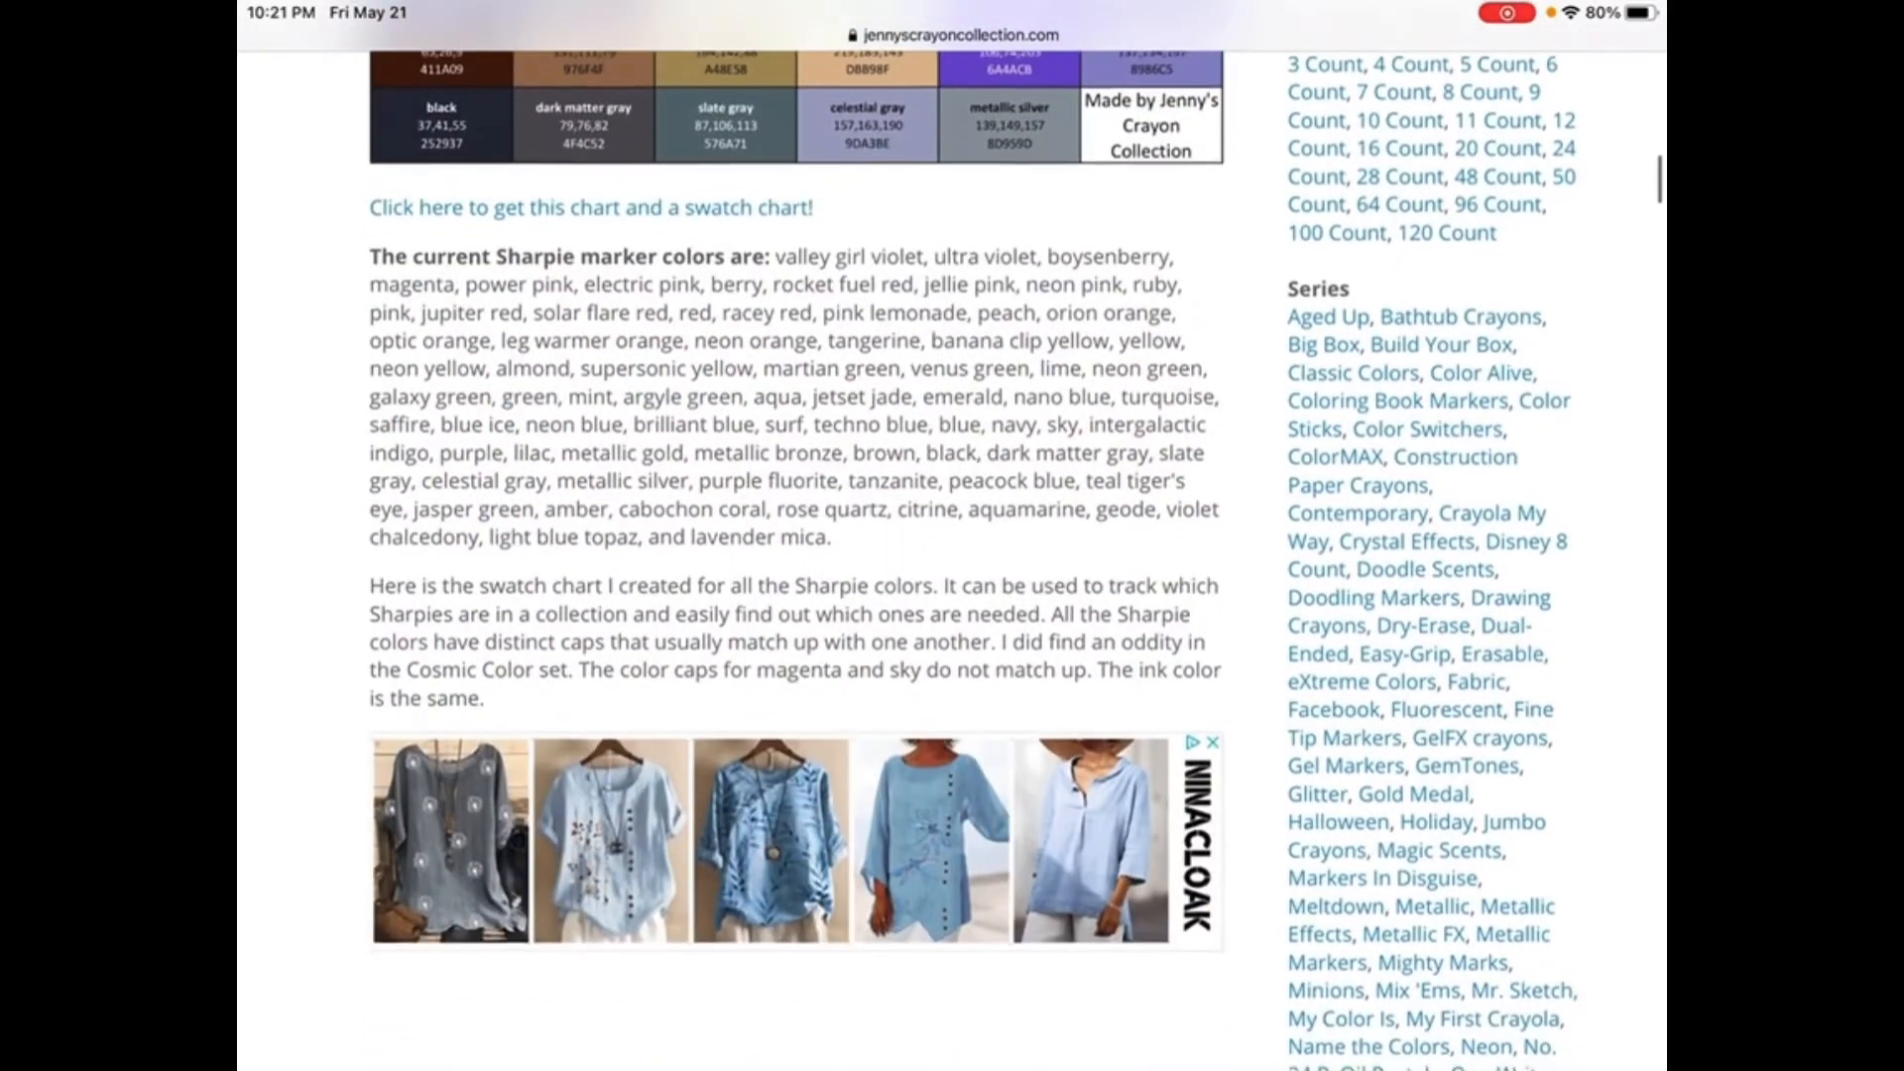
{"action": "scroll", "scroll_direction": "down", "scroll_amount": 3}
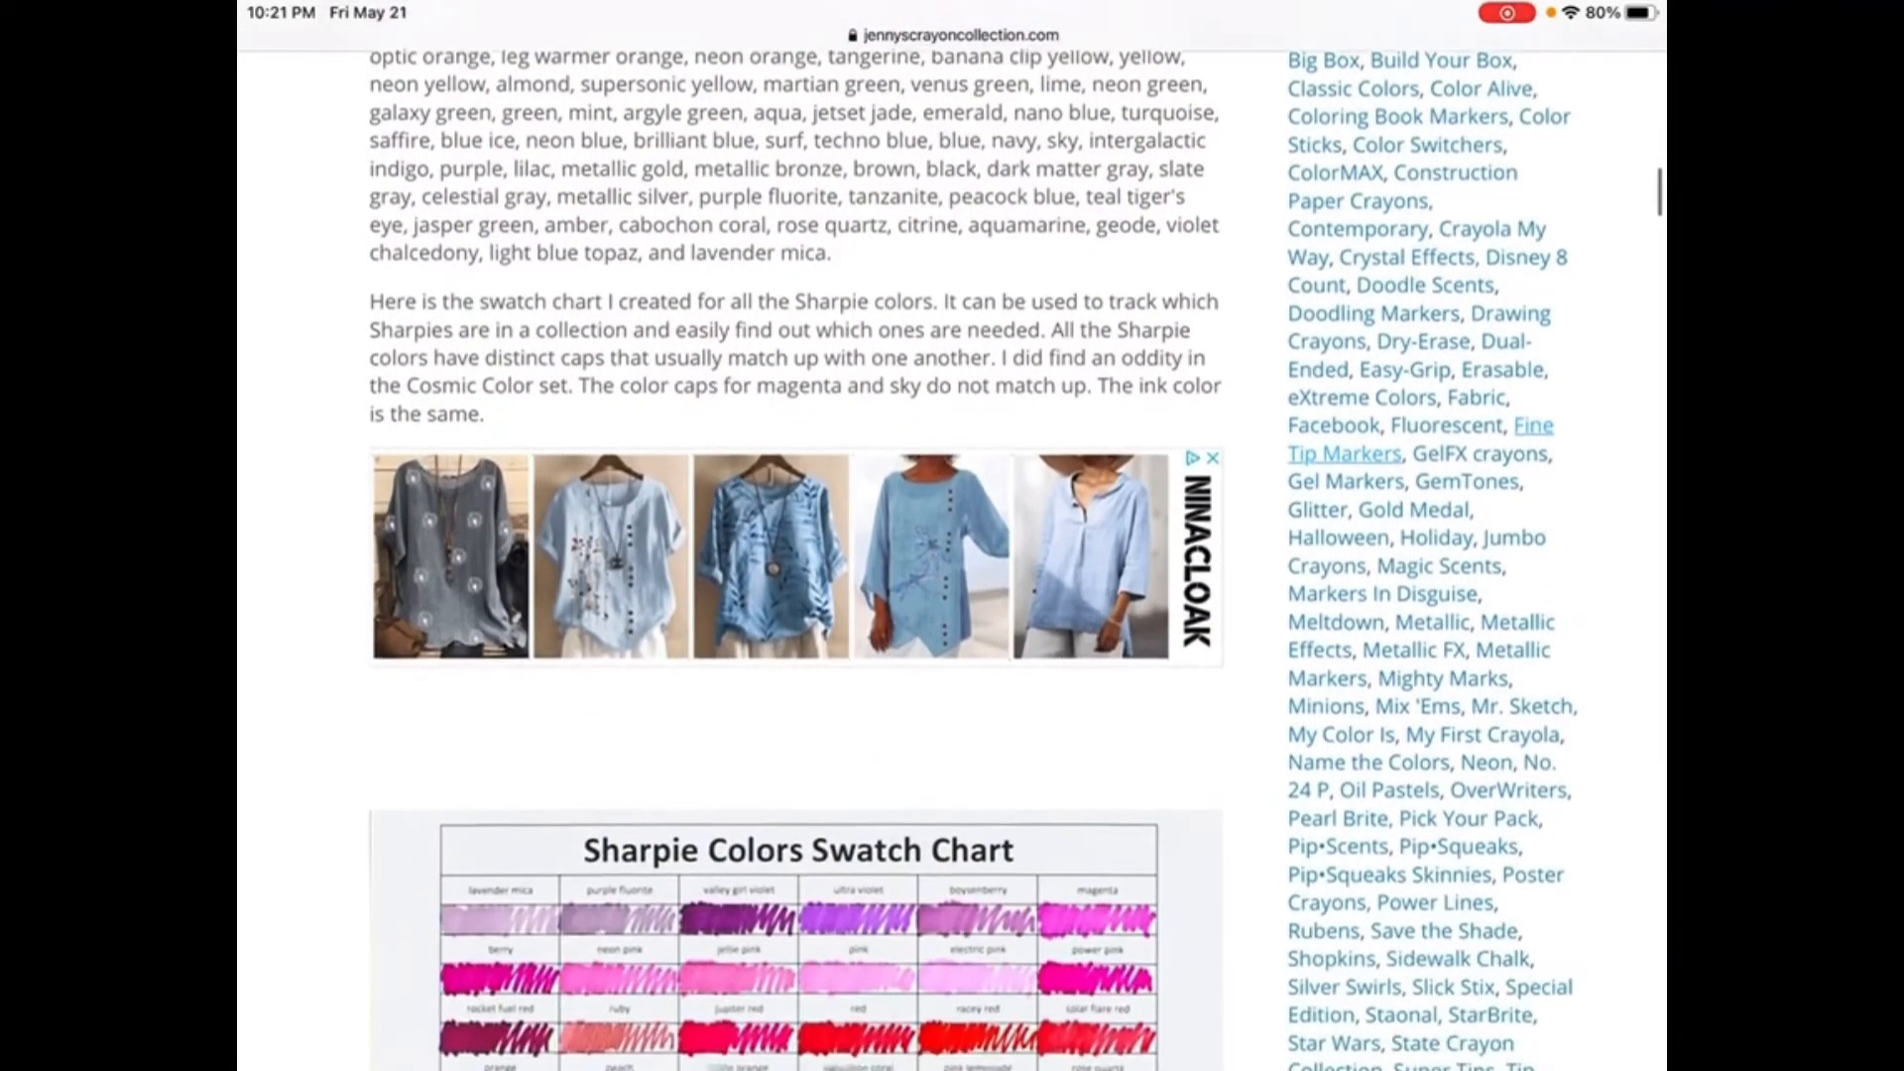
{"action": "scroll", "scroll_direction": "down", "scroll_amount": 3}
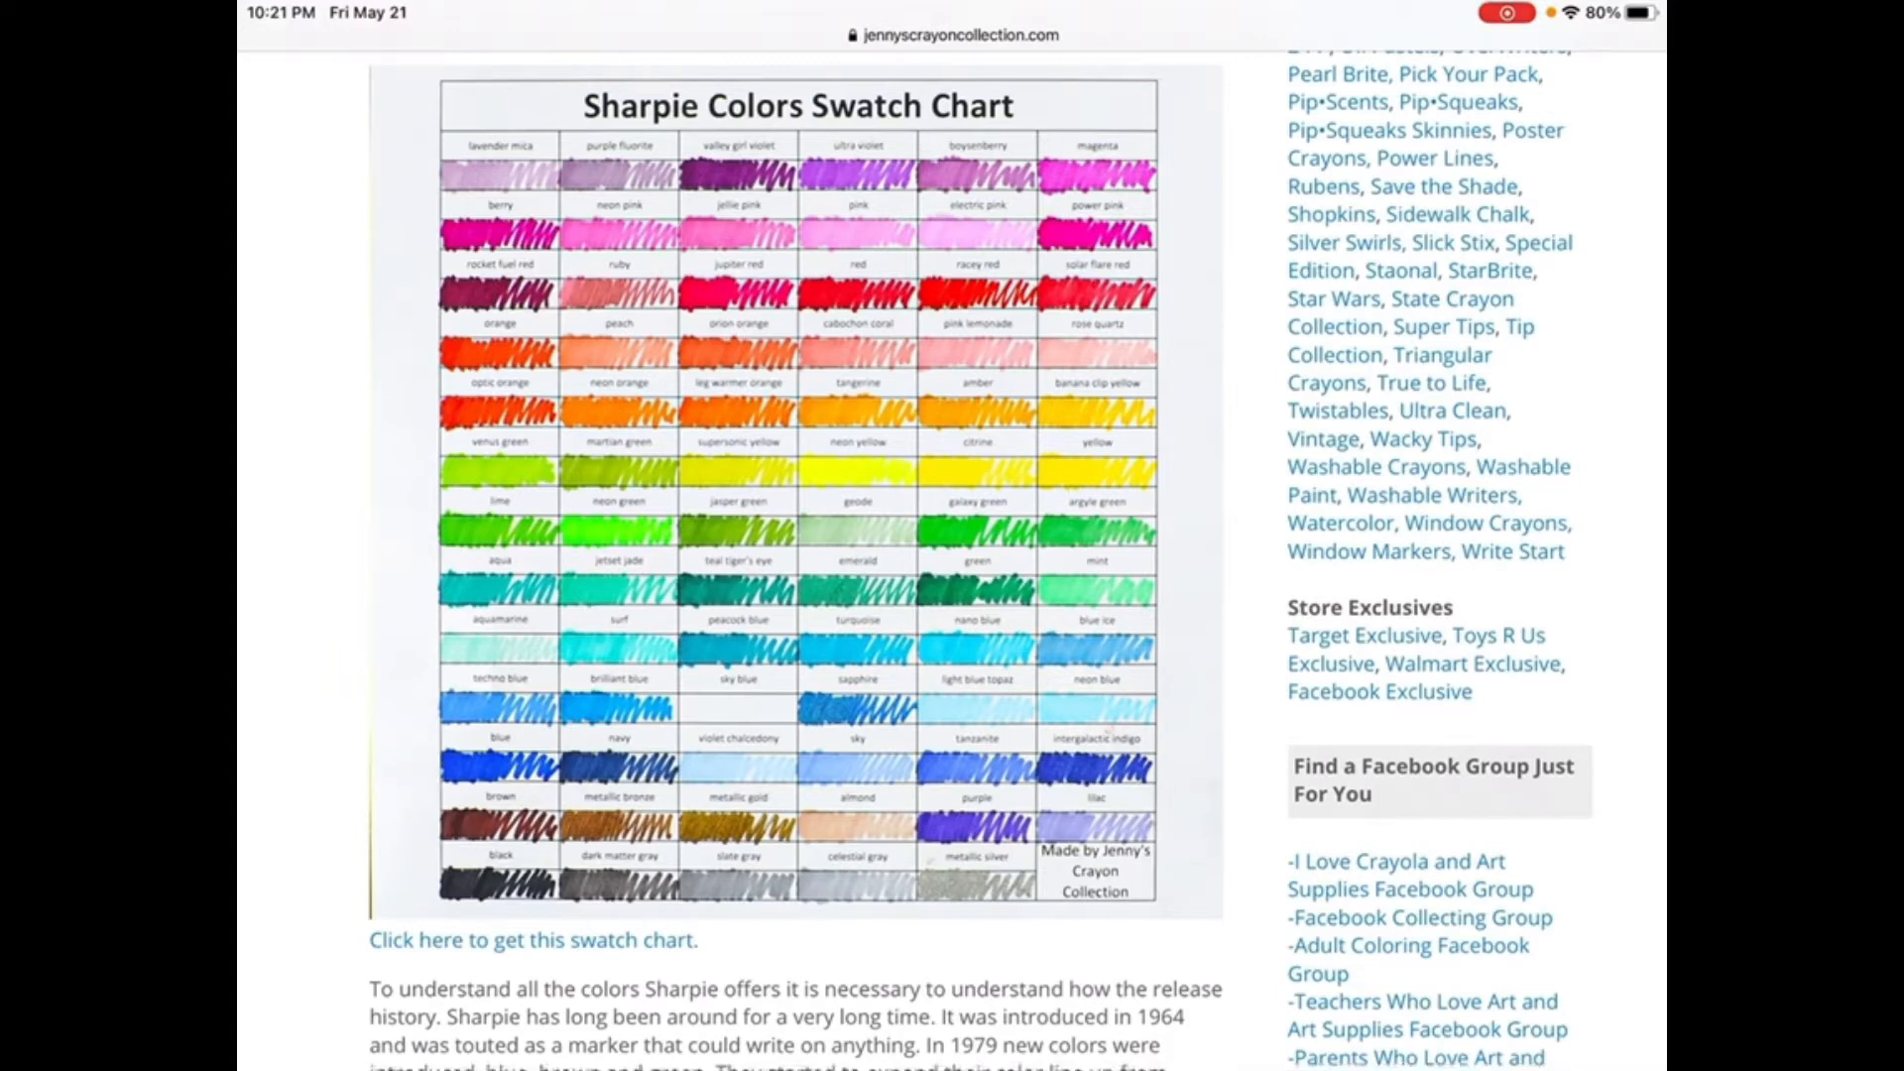
{"action": "scroll", "scroll_direction": "down", "scroll_amount": 3}
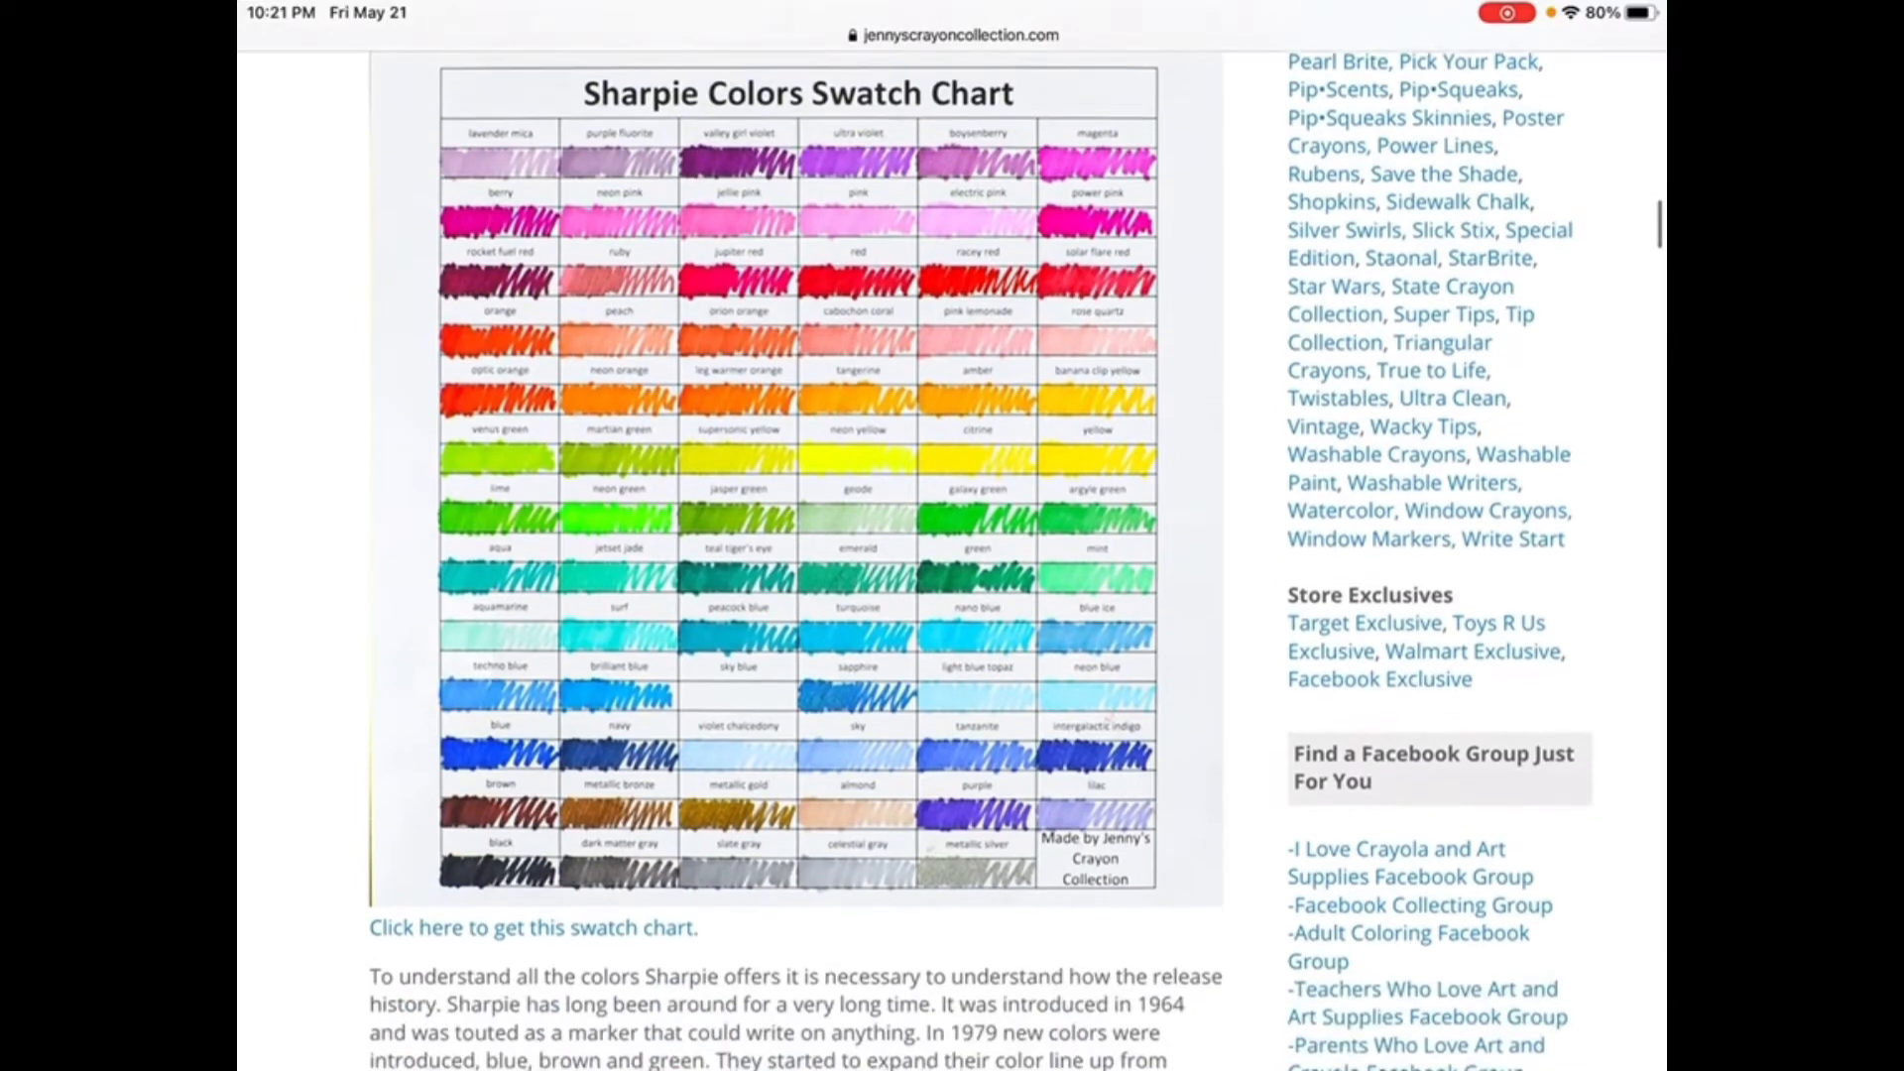
{"action": "scroll", "scroll_direction": "down", "scroll_amount": 3}
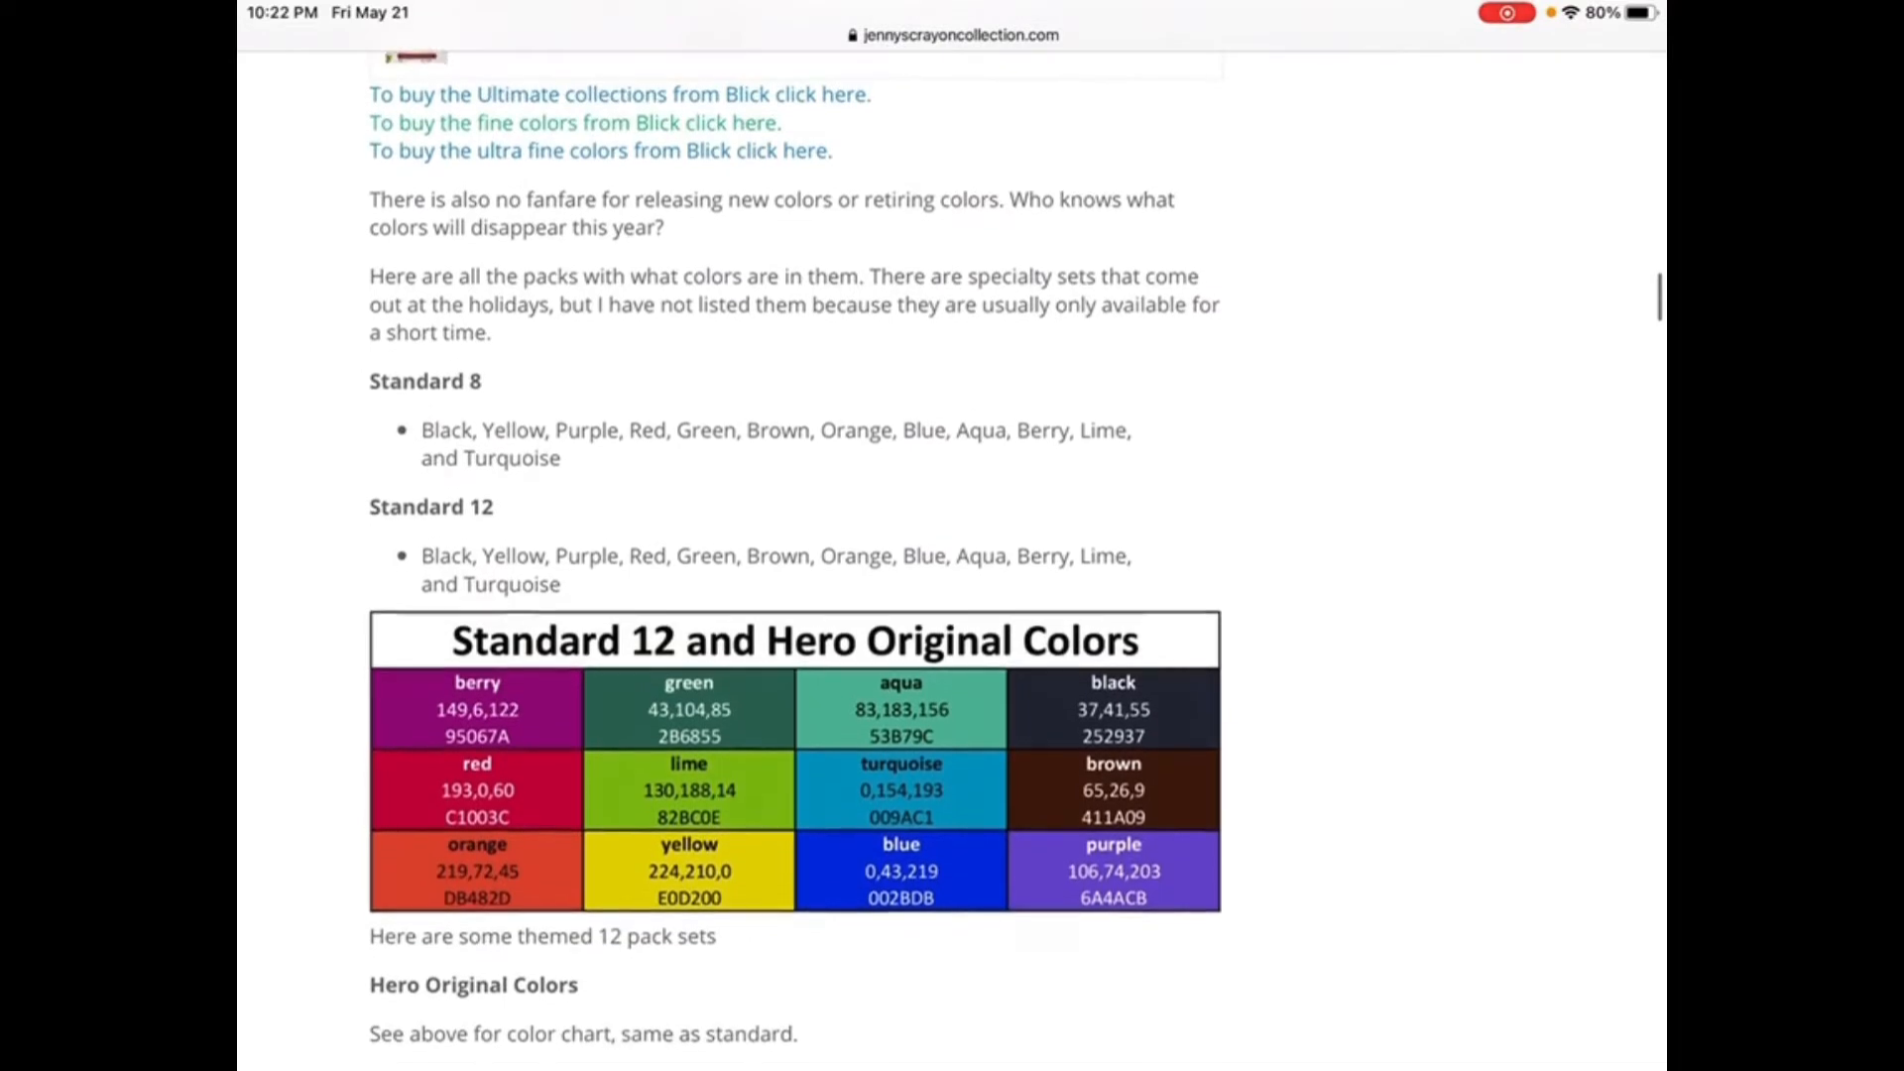
{"action": "scroll", "scroll_direction": "down", "scroll_amount": 3}
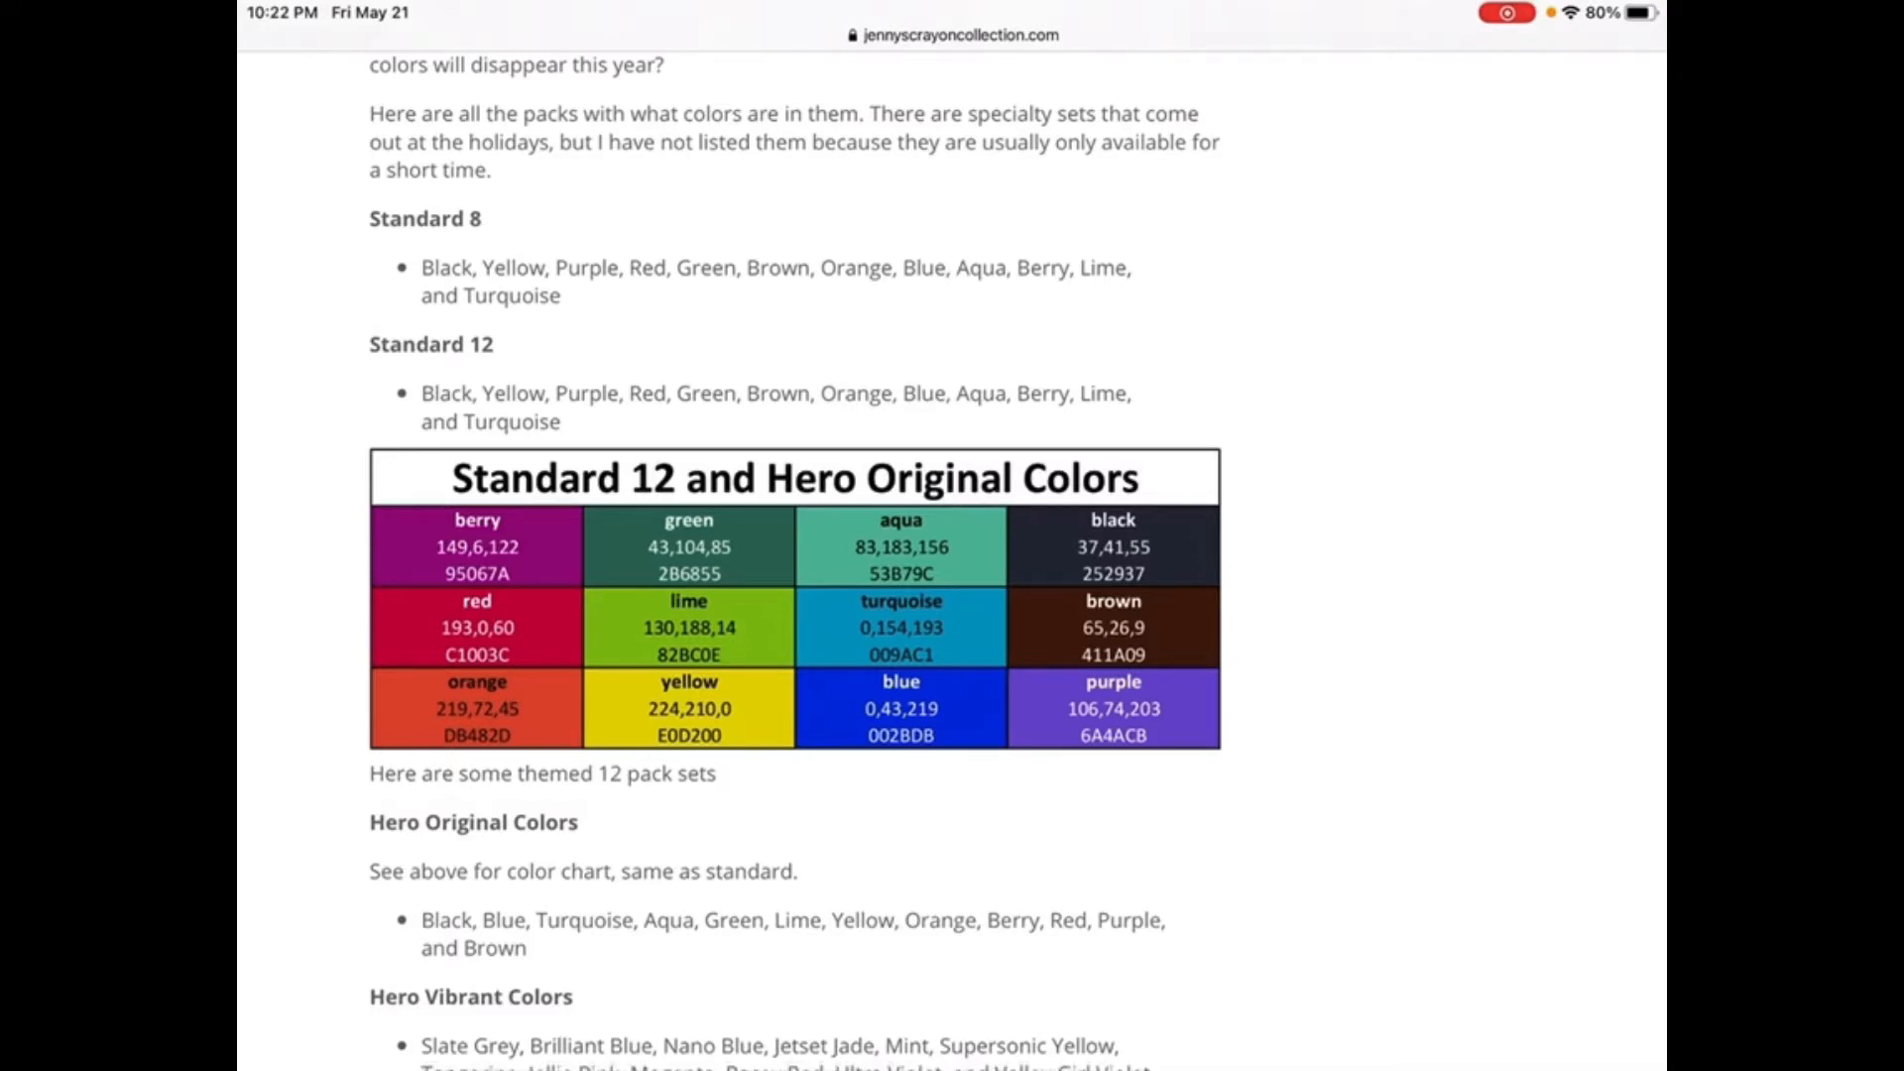
{"action": "scroll", "scroll_direction": "down", "scroll_amount": 3}
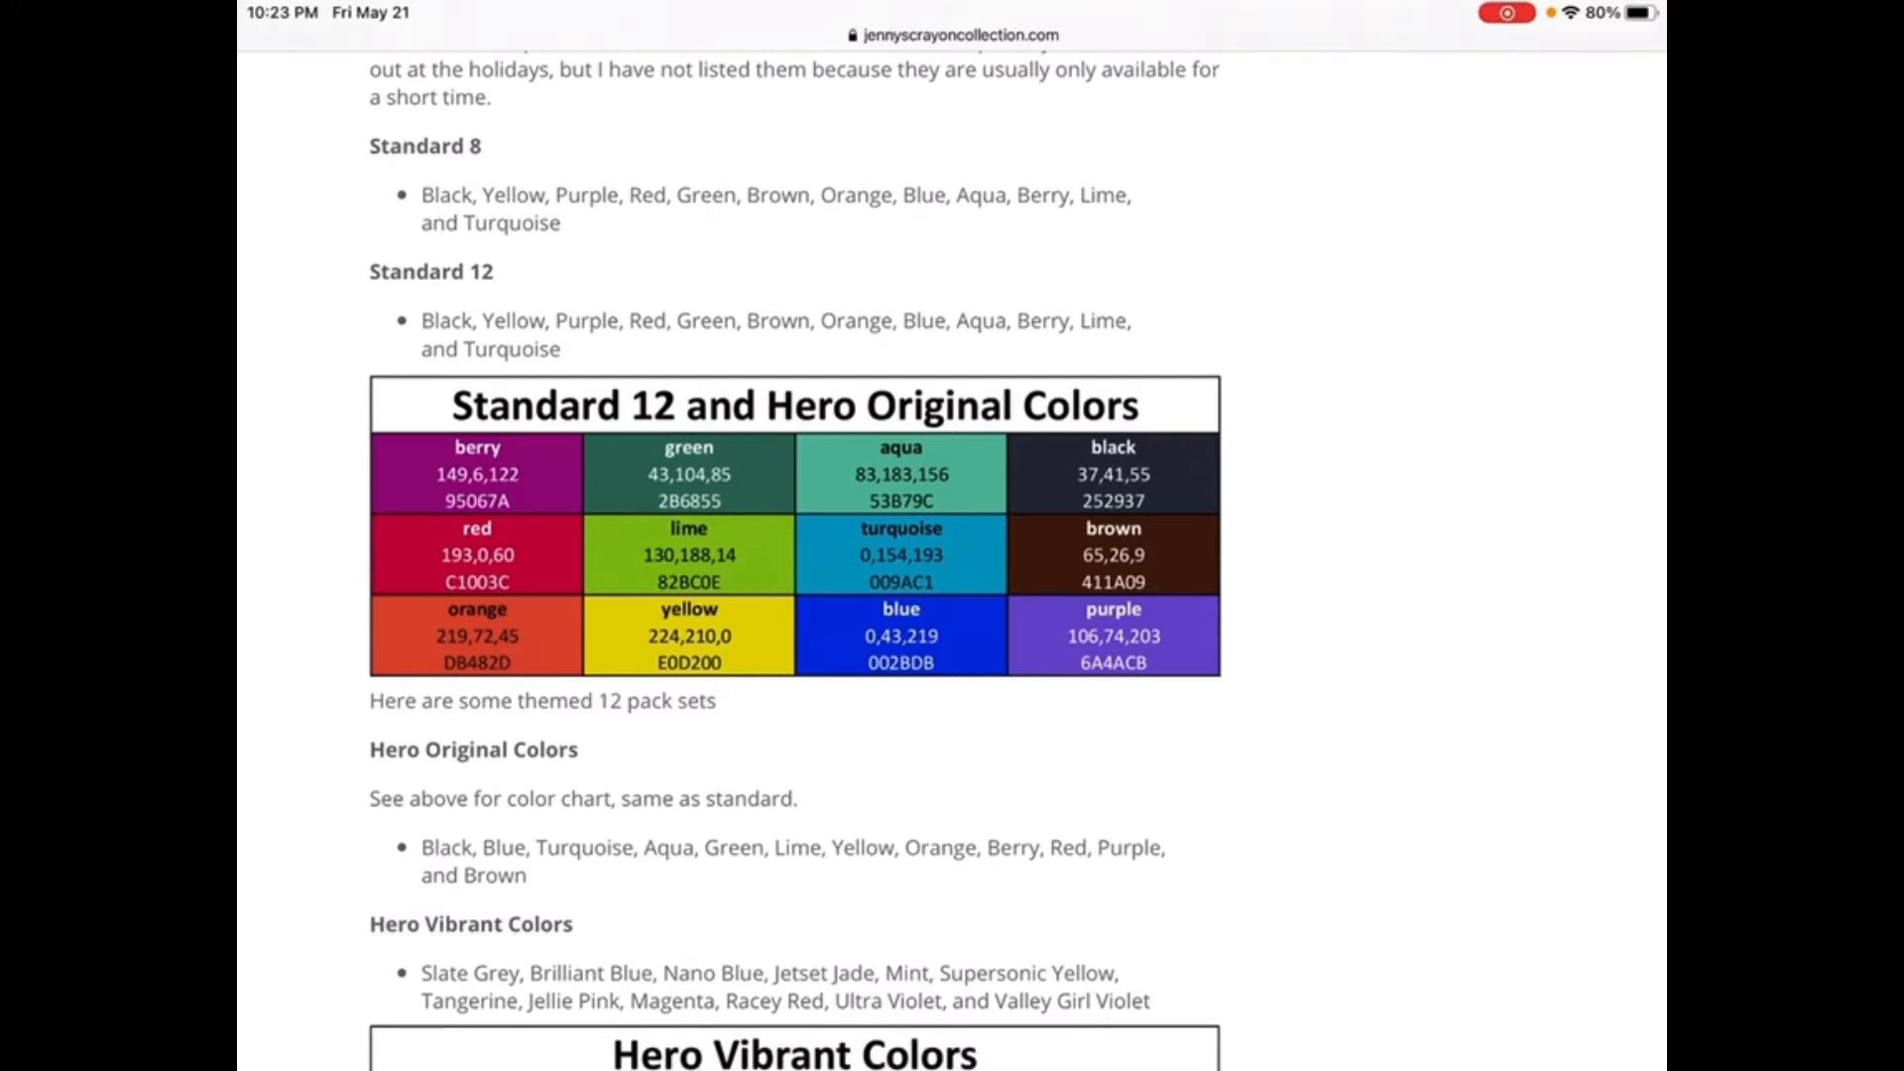
{"action": "scroll", "scroll_direction": "down", "scroll_amount": 3}
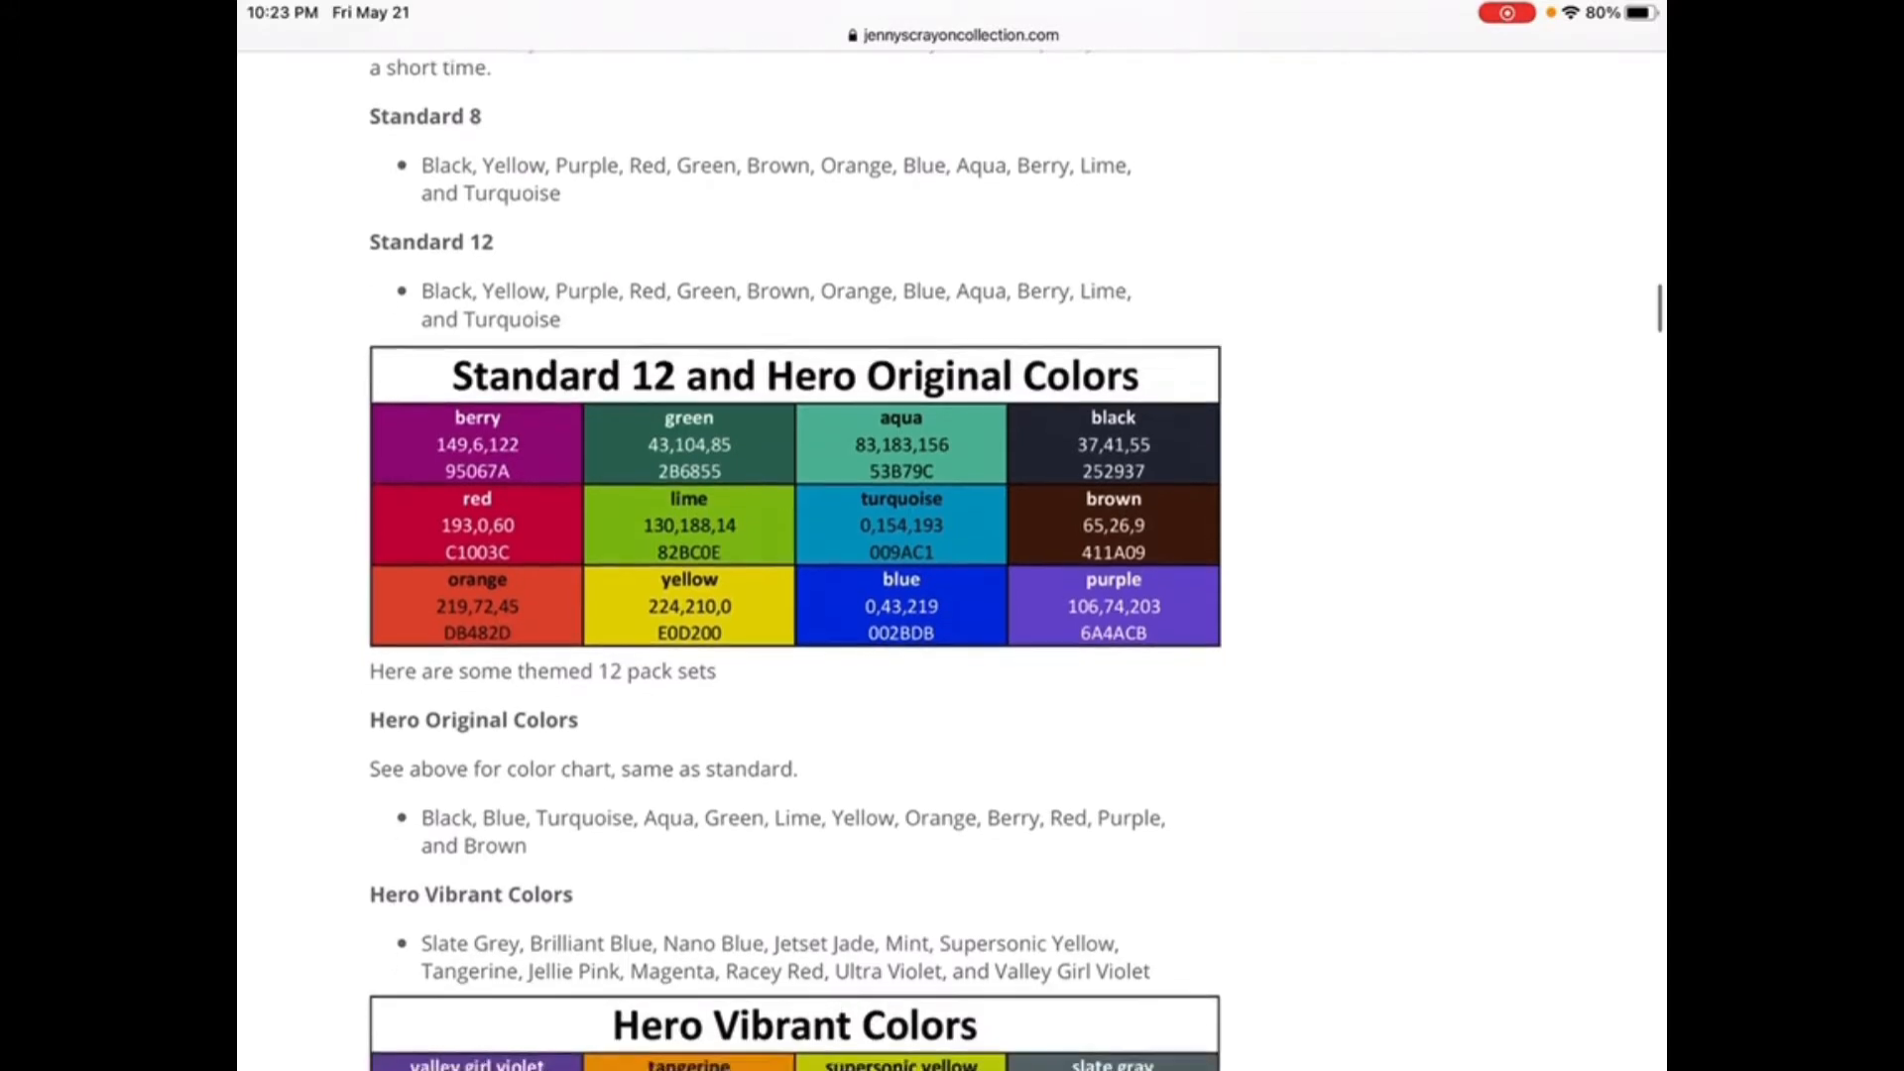
{"action": "scroll", "scroll_direction": "down", "scroll_amount": 3}
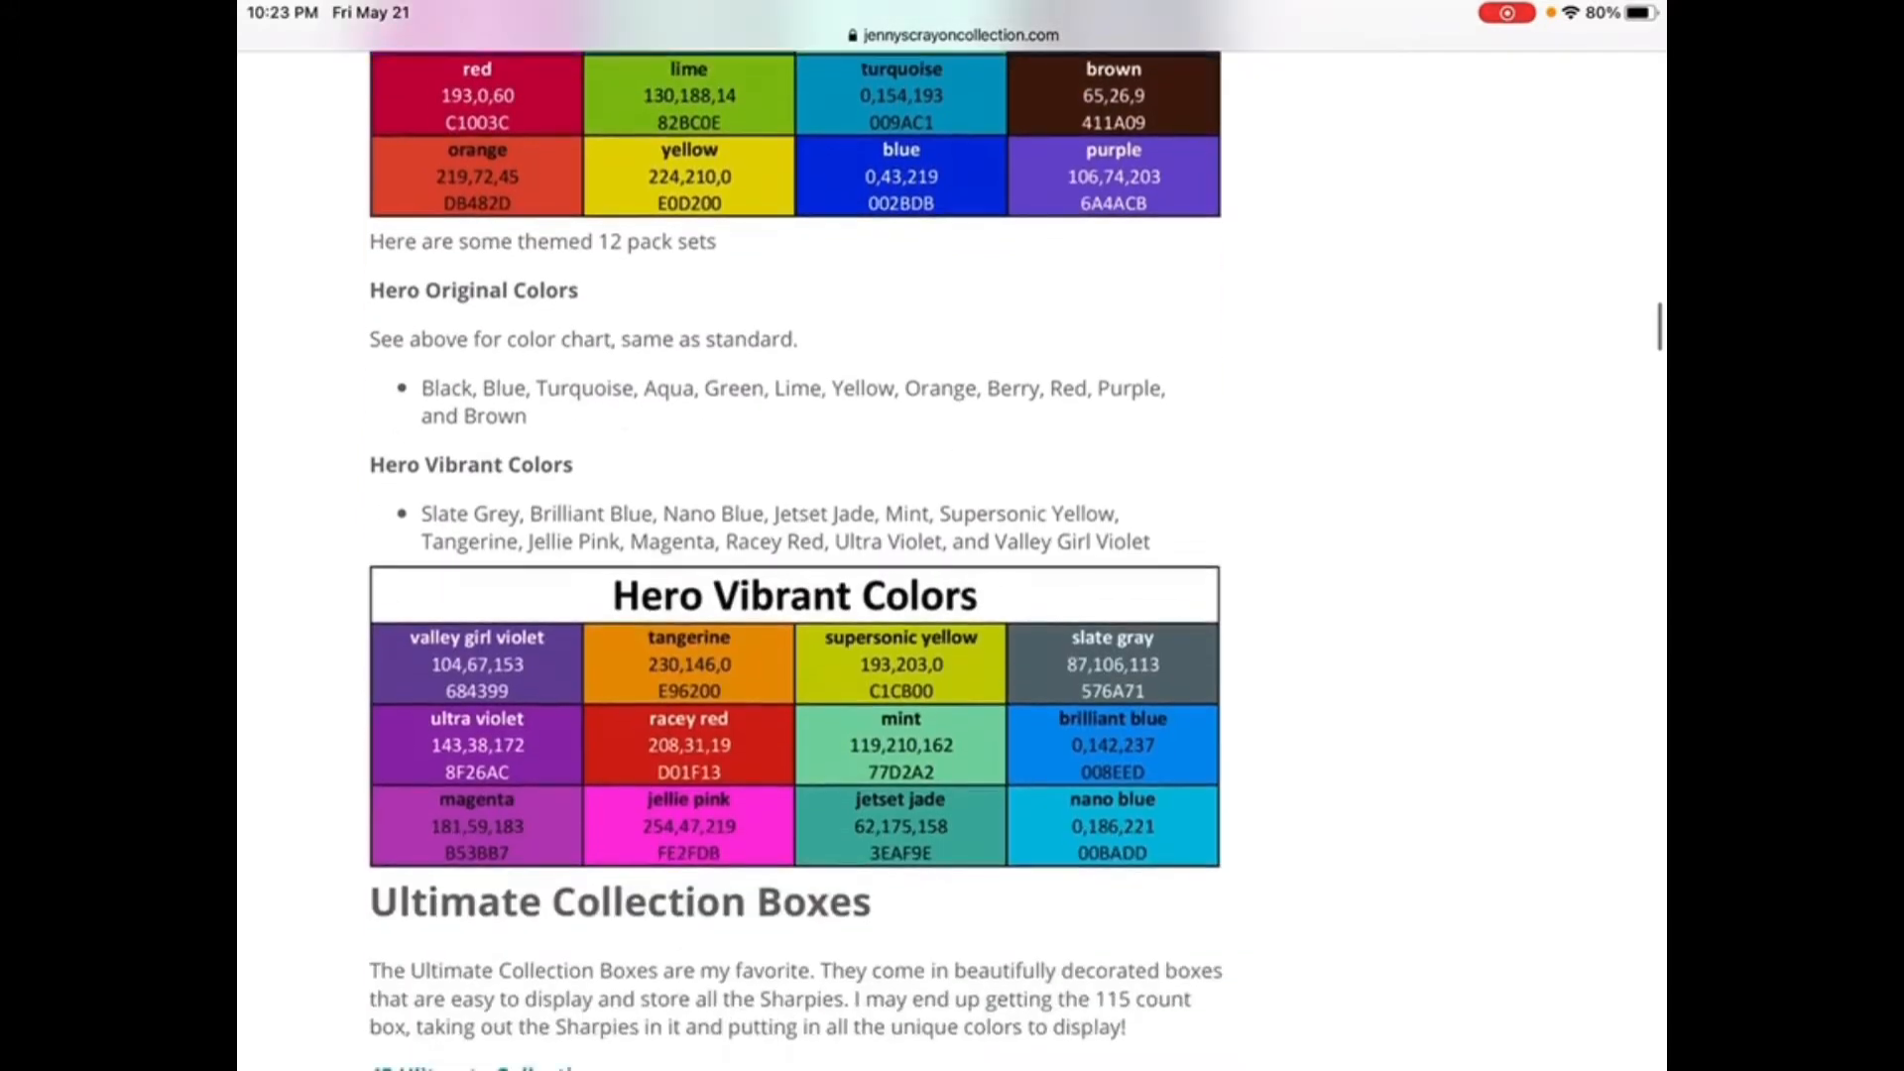
{"action": "scroll", "scroll_direction": "down", "scroll_amount": 3}
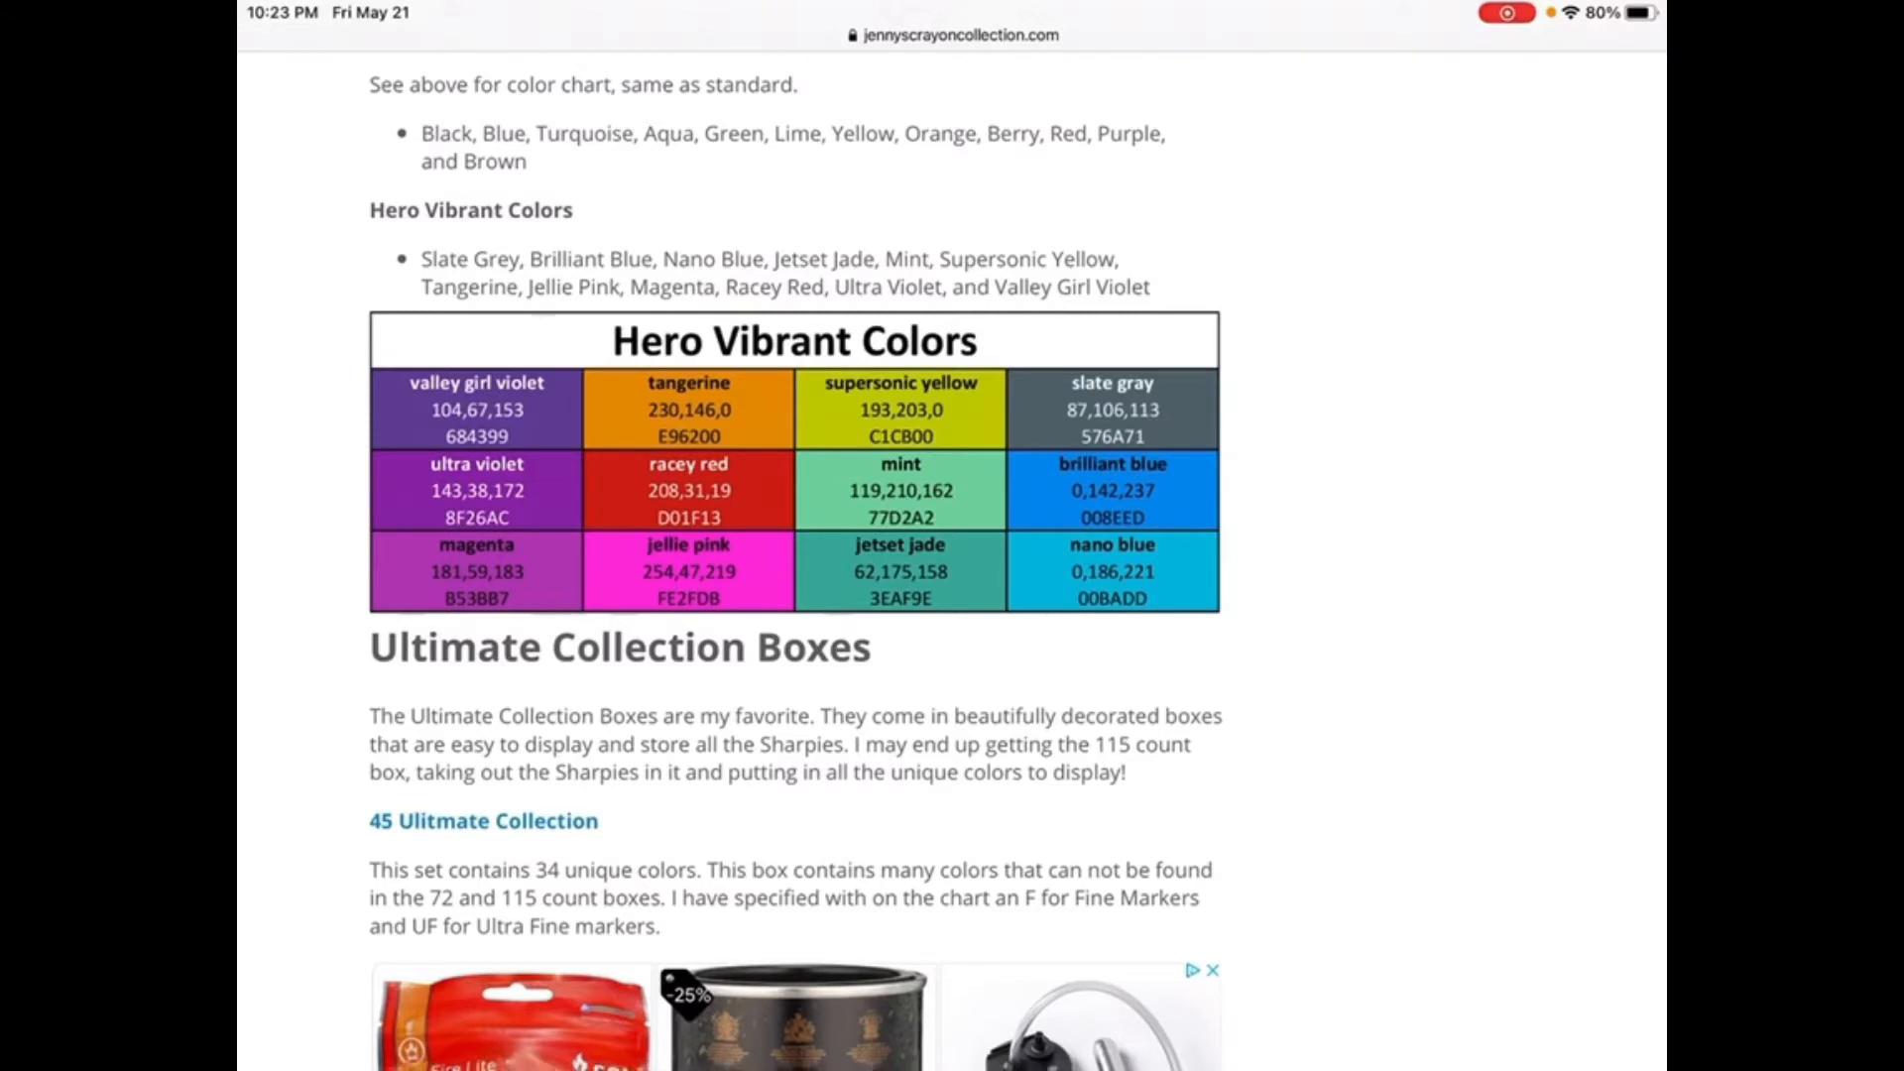
{"action": "scroll", "scroll_direction": "down", "scroll_amount": 3}
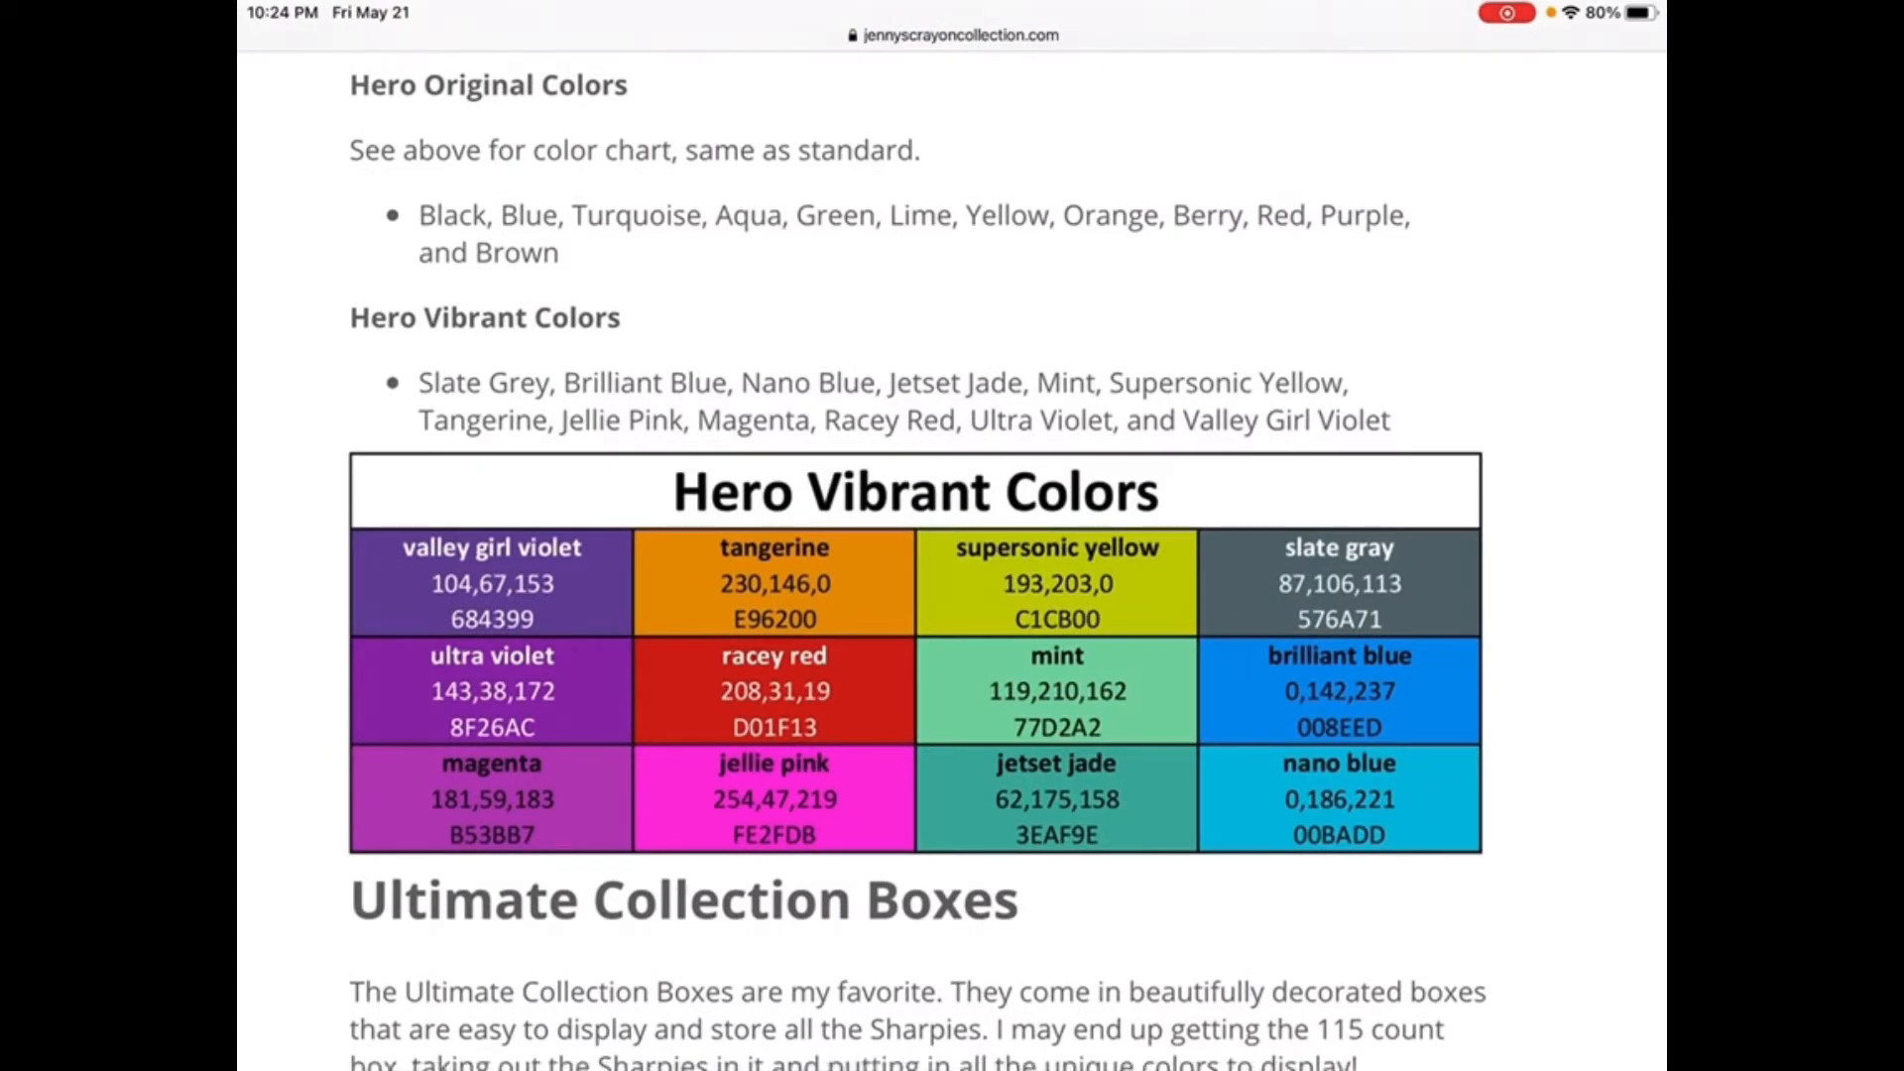
{"action": "scroll", "scroll_direction": "down", "scroll_amount": 3}
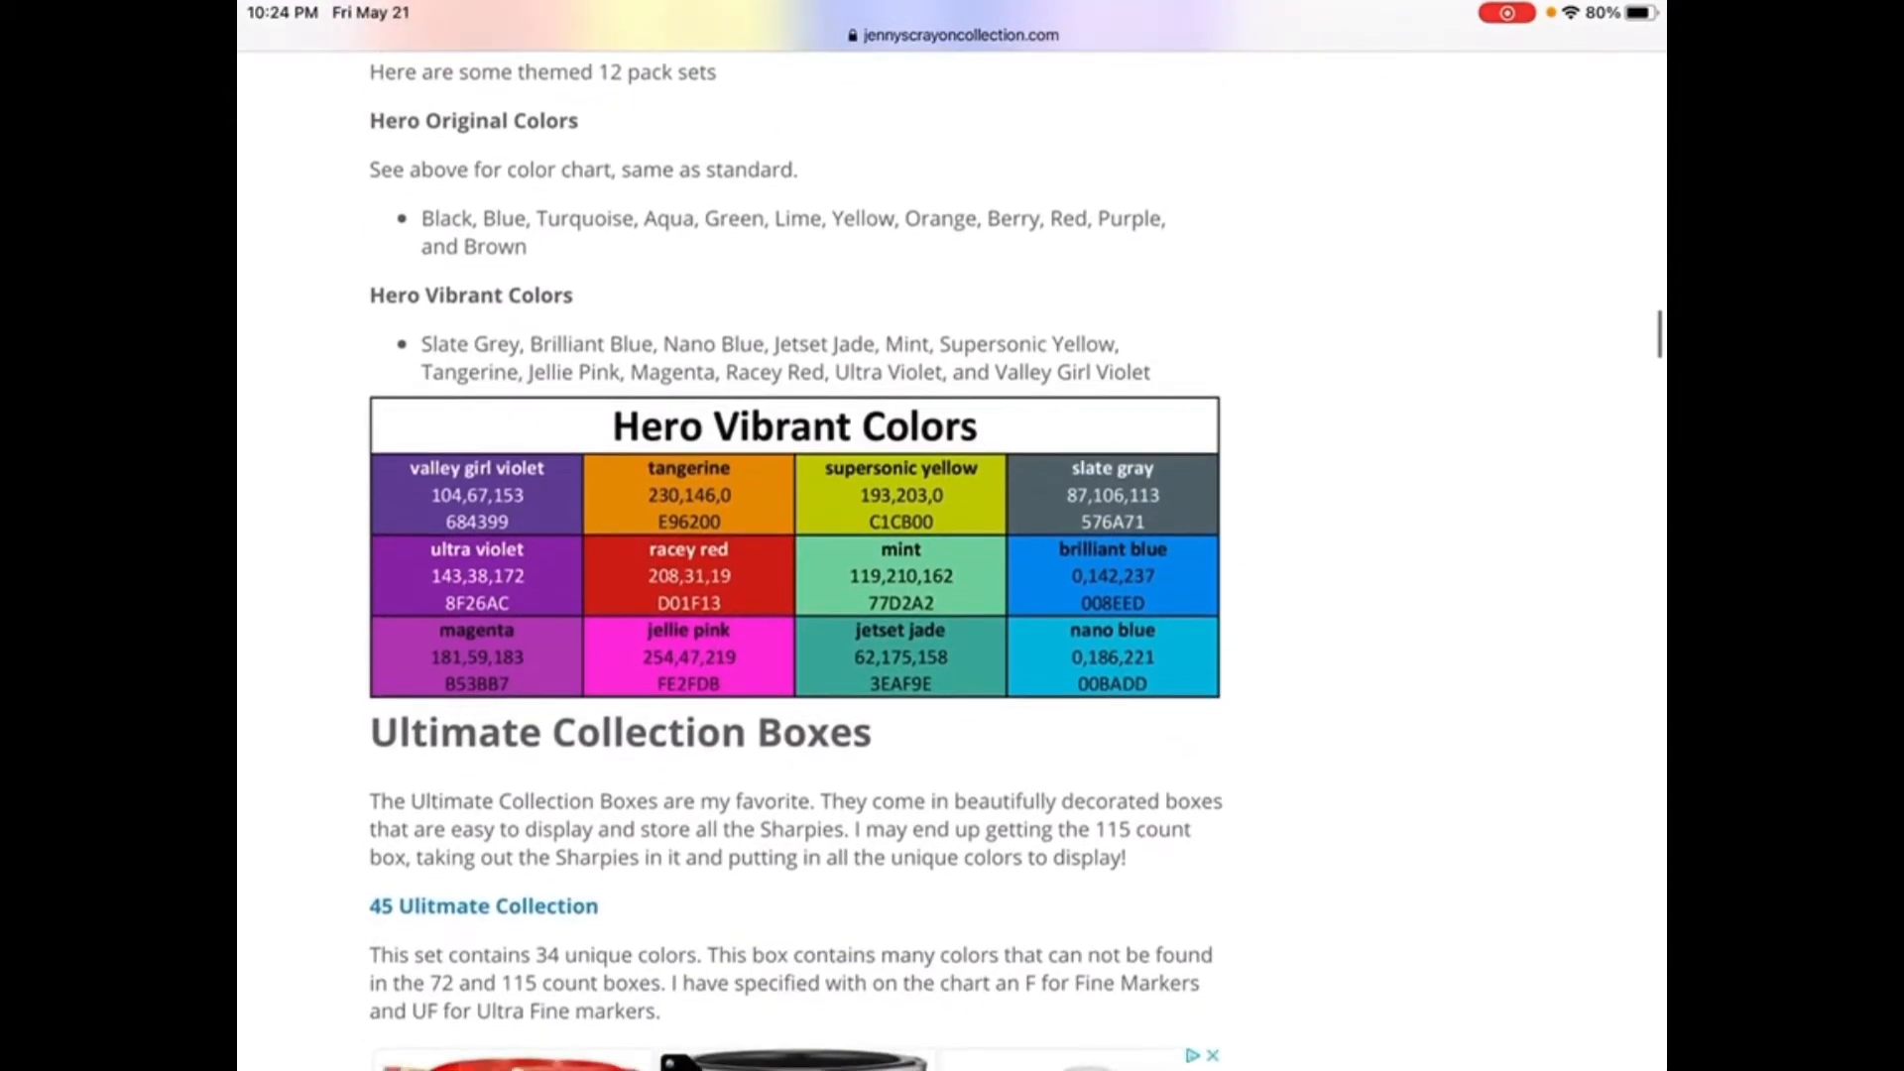
{"action": "scroll", "scroll_direction": "down", "scroll_amount": 3}
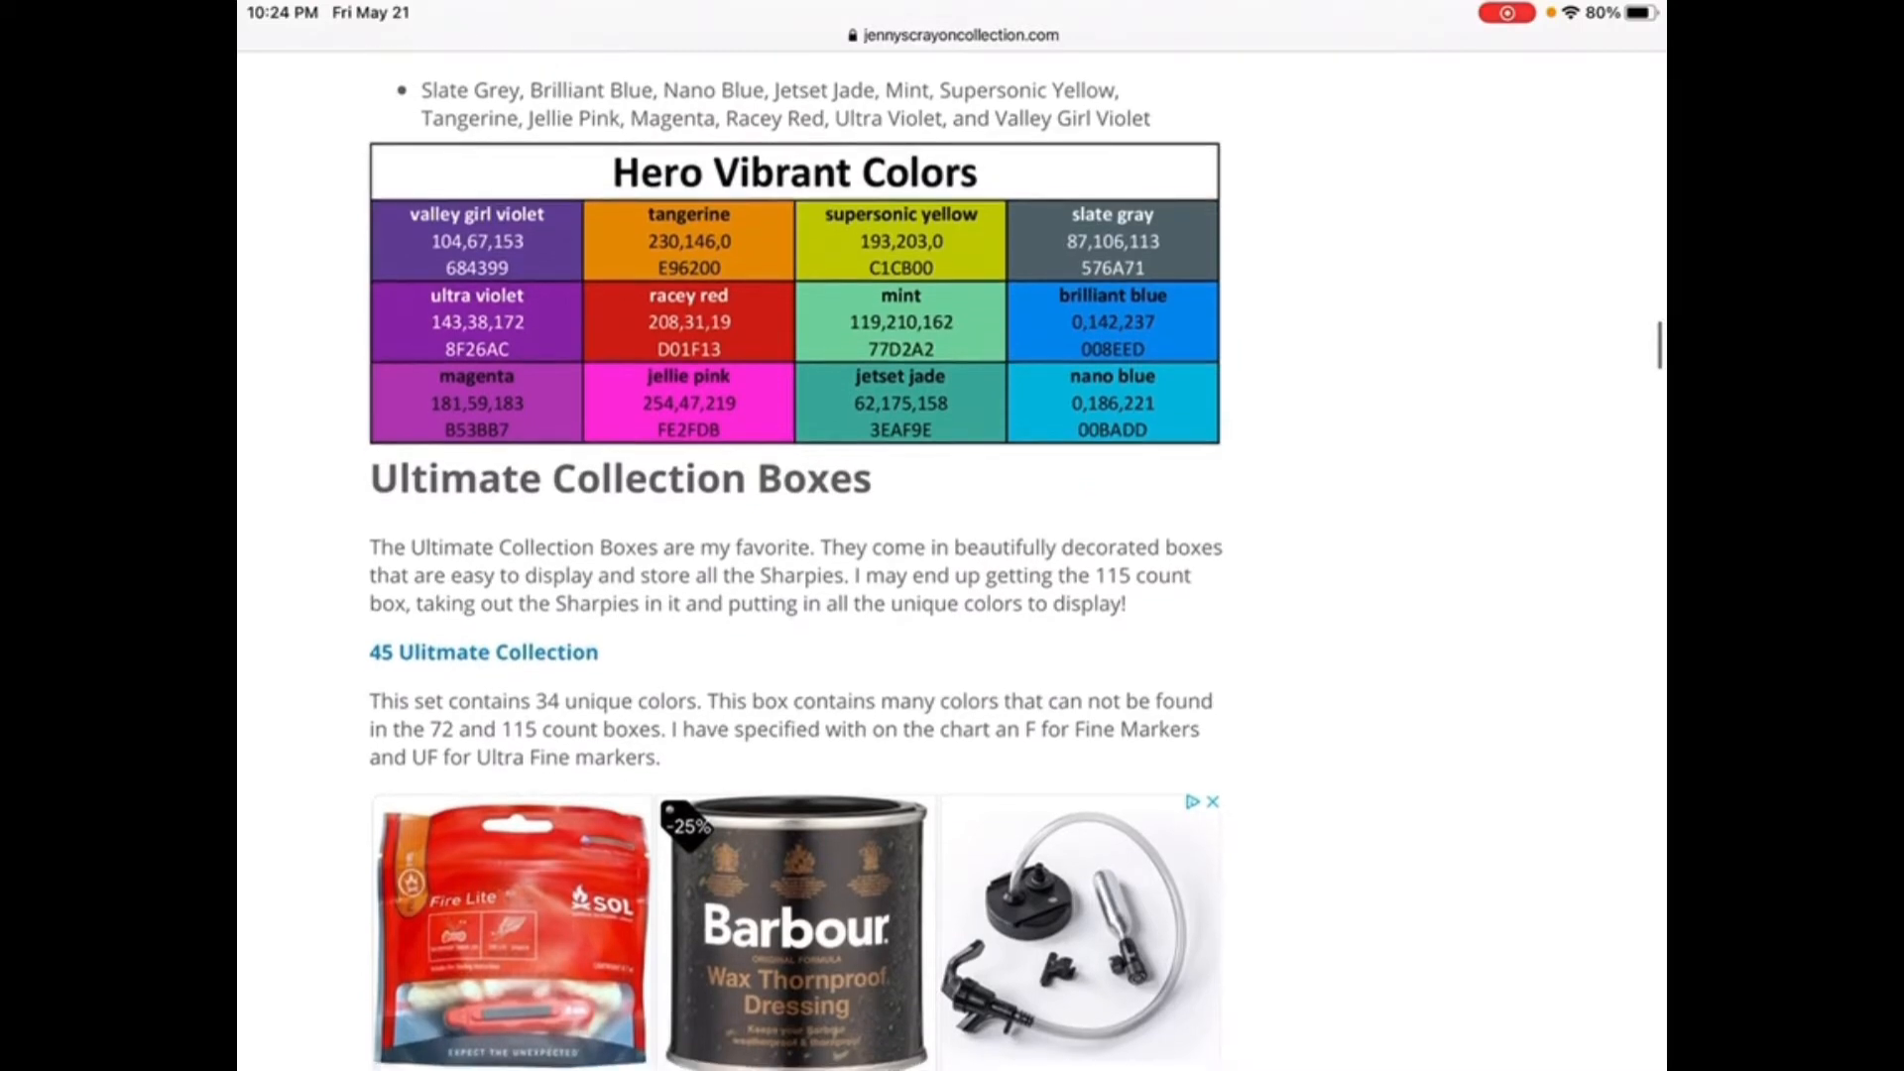
{"action": "scroll", "scroll_direction": "down", "scroll_amount": 3}
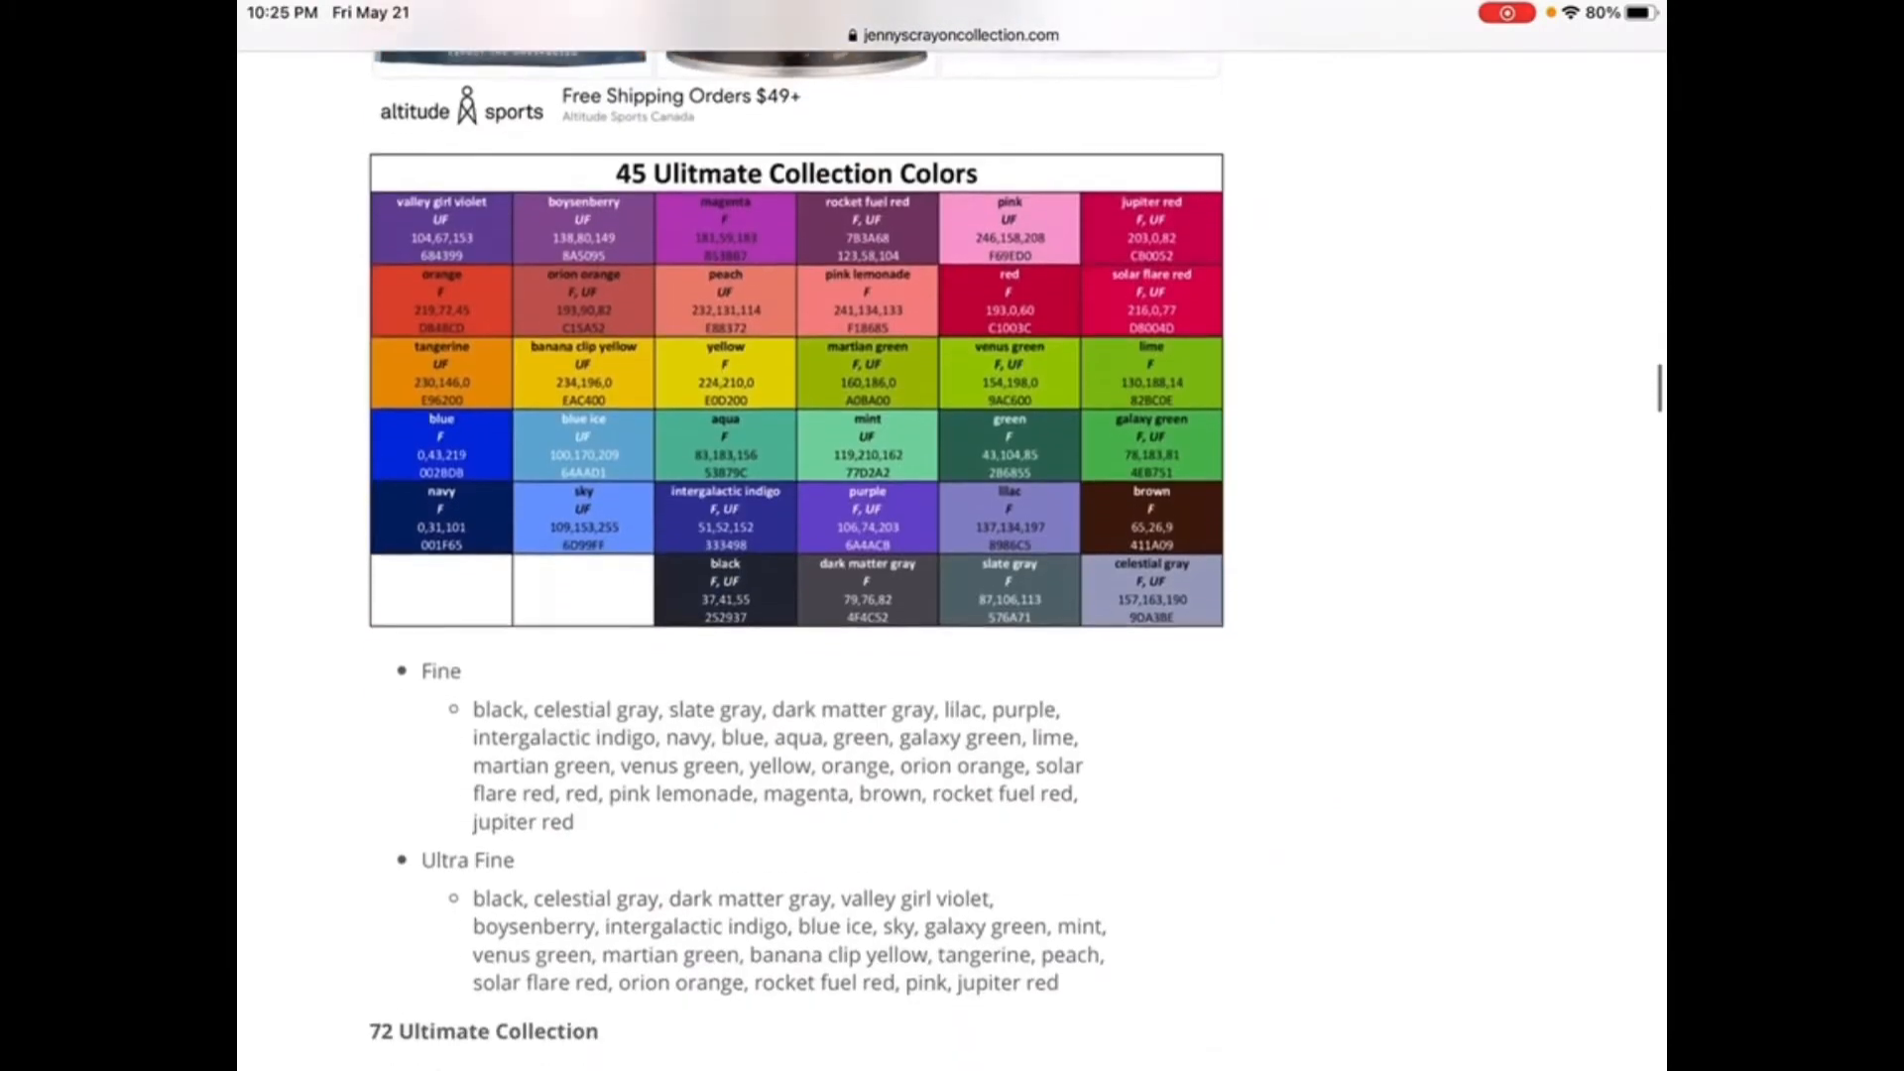
{"action": "scroll", "scroll_direction": "down", "scroll_amount": 3}
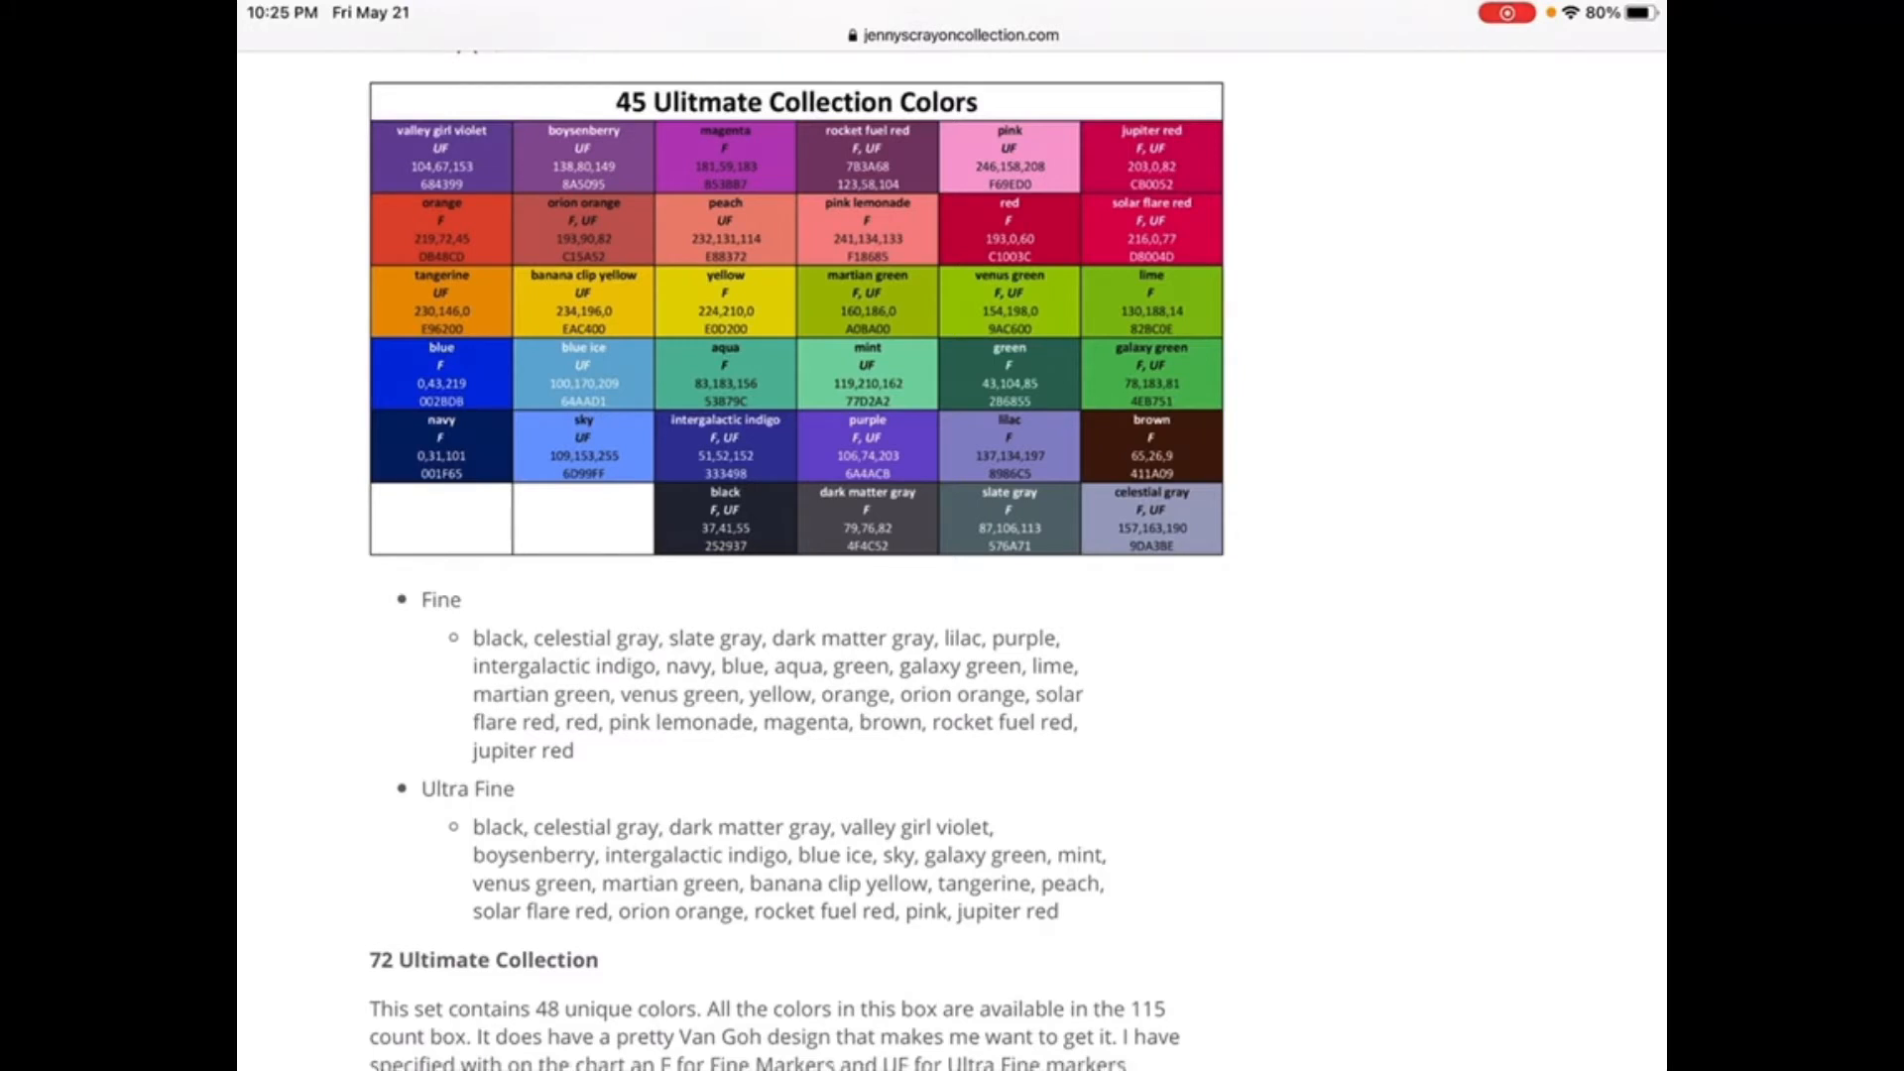
{"action": "scroll", "scroll_direction": "down", "scroll_amount": 3}
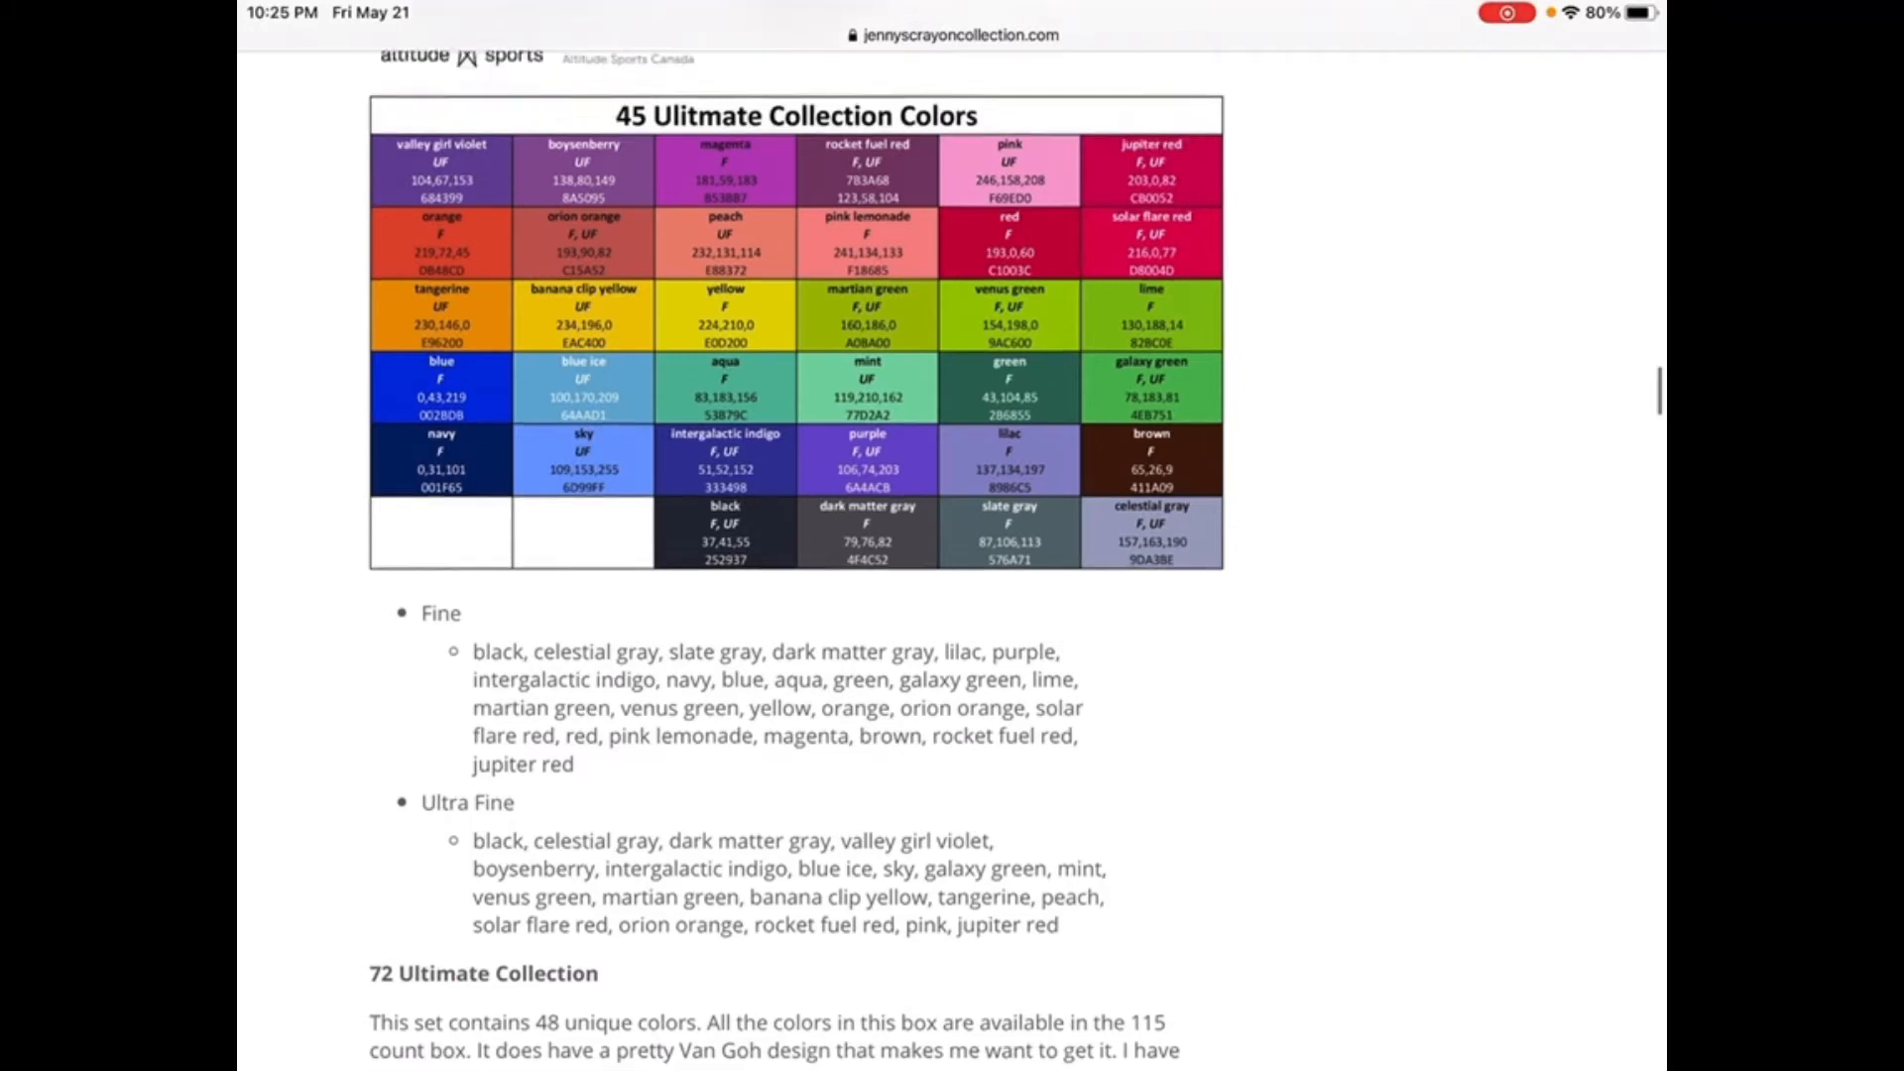
{"action": "scroll", "scroll_direction": "up", "scroll_amount": 3}
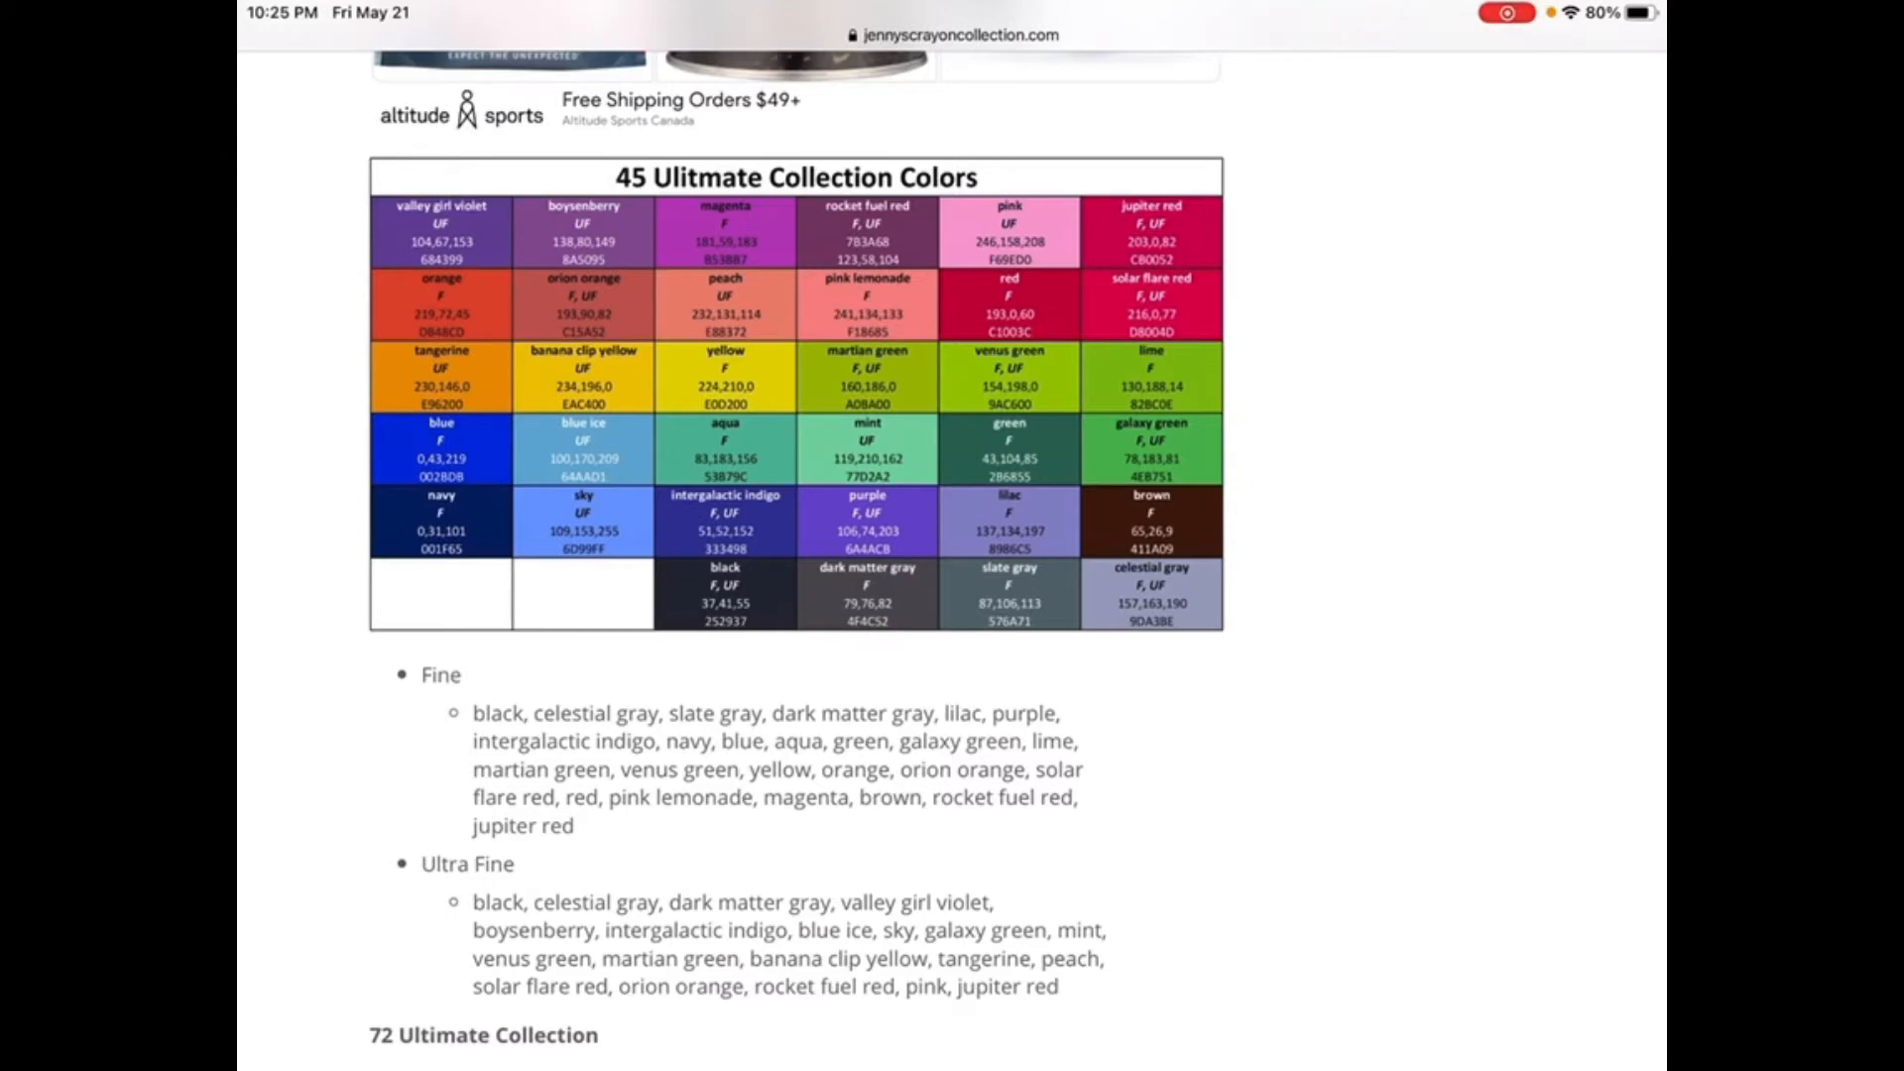
{"action": "scroll", "scroll_direction": "down", "scroll_amount": 3}
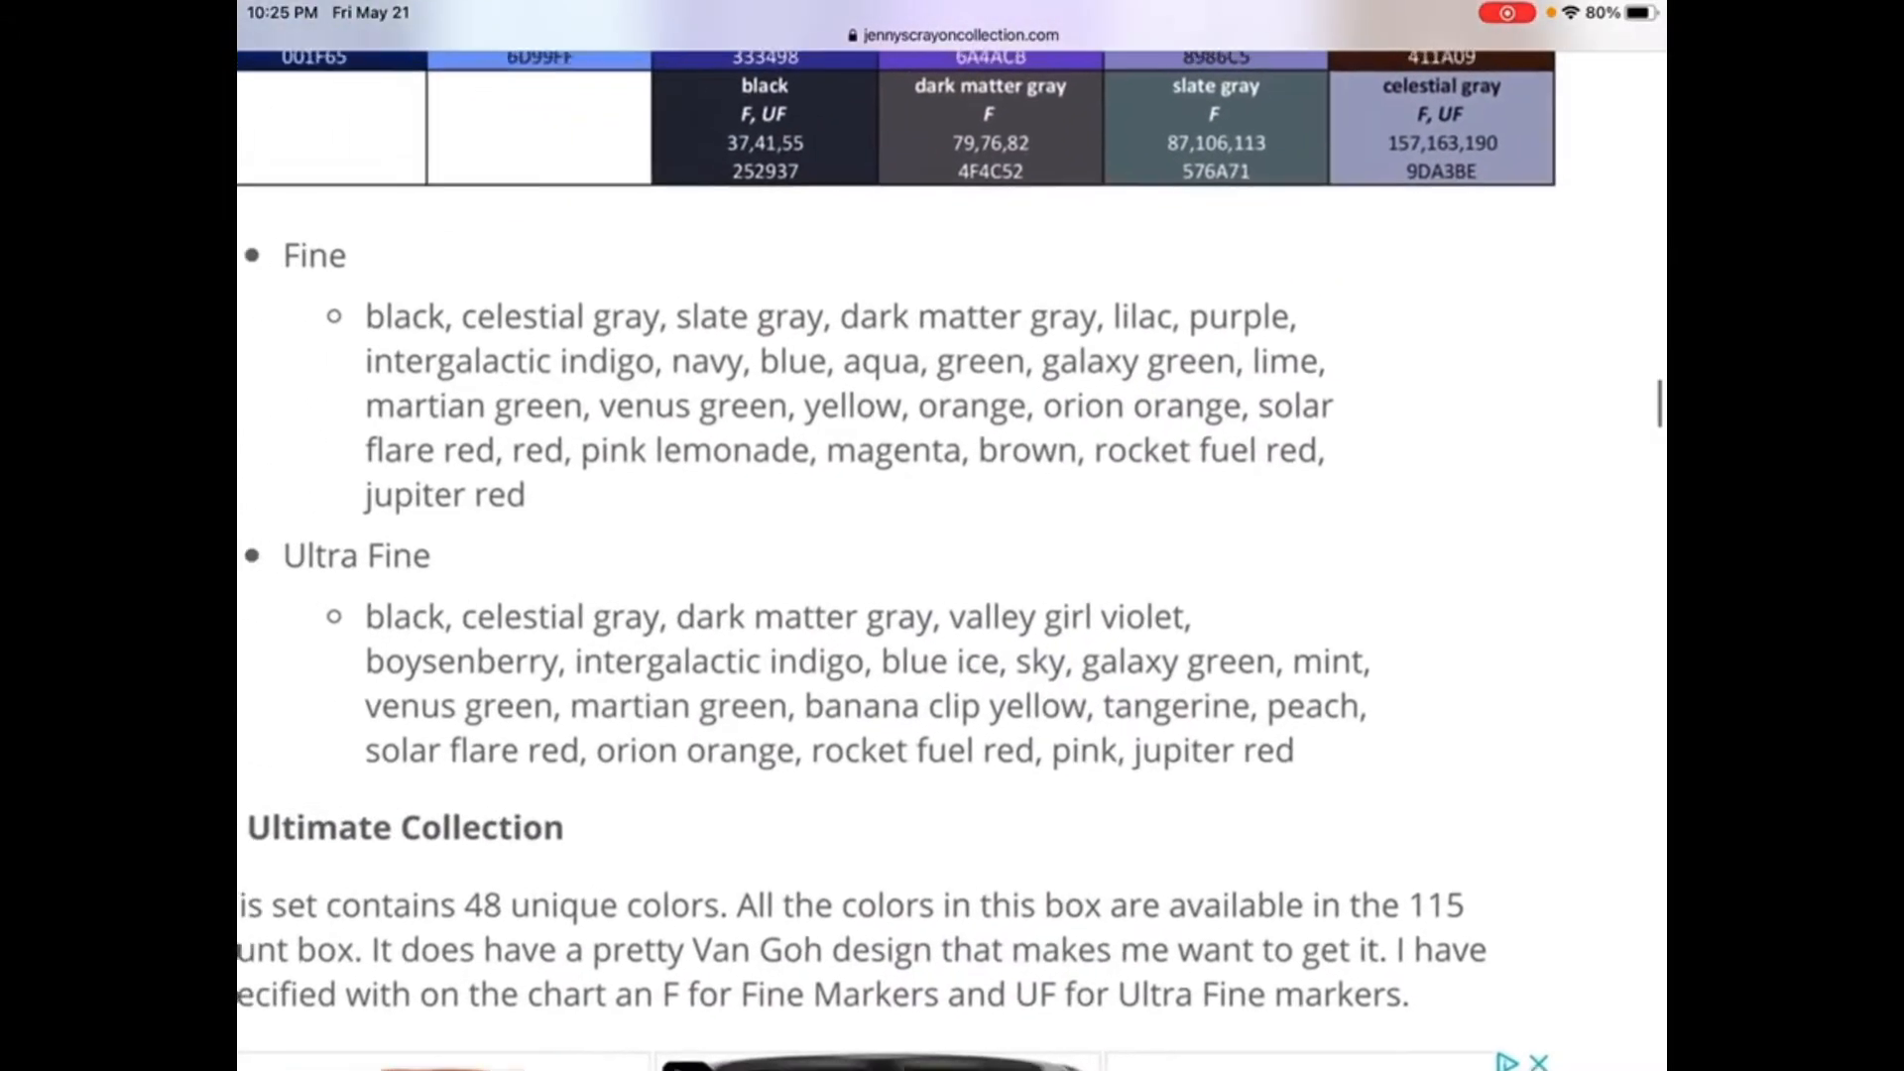
{"action": "scroll", "scroll_direction": "down", "scroll_amount": 3}
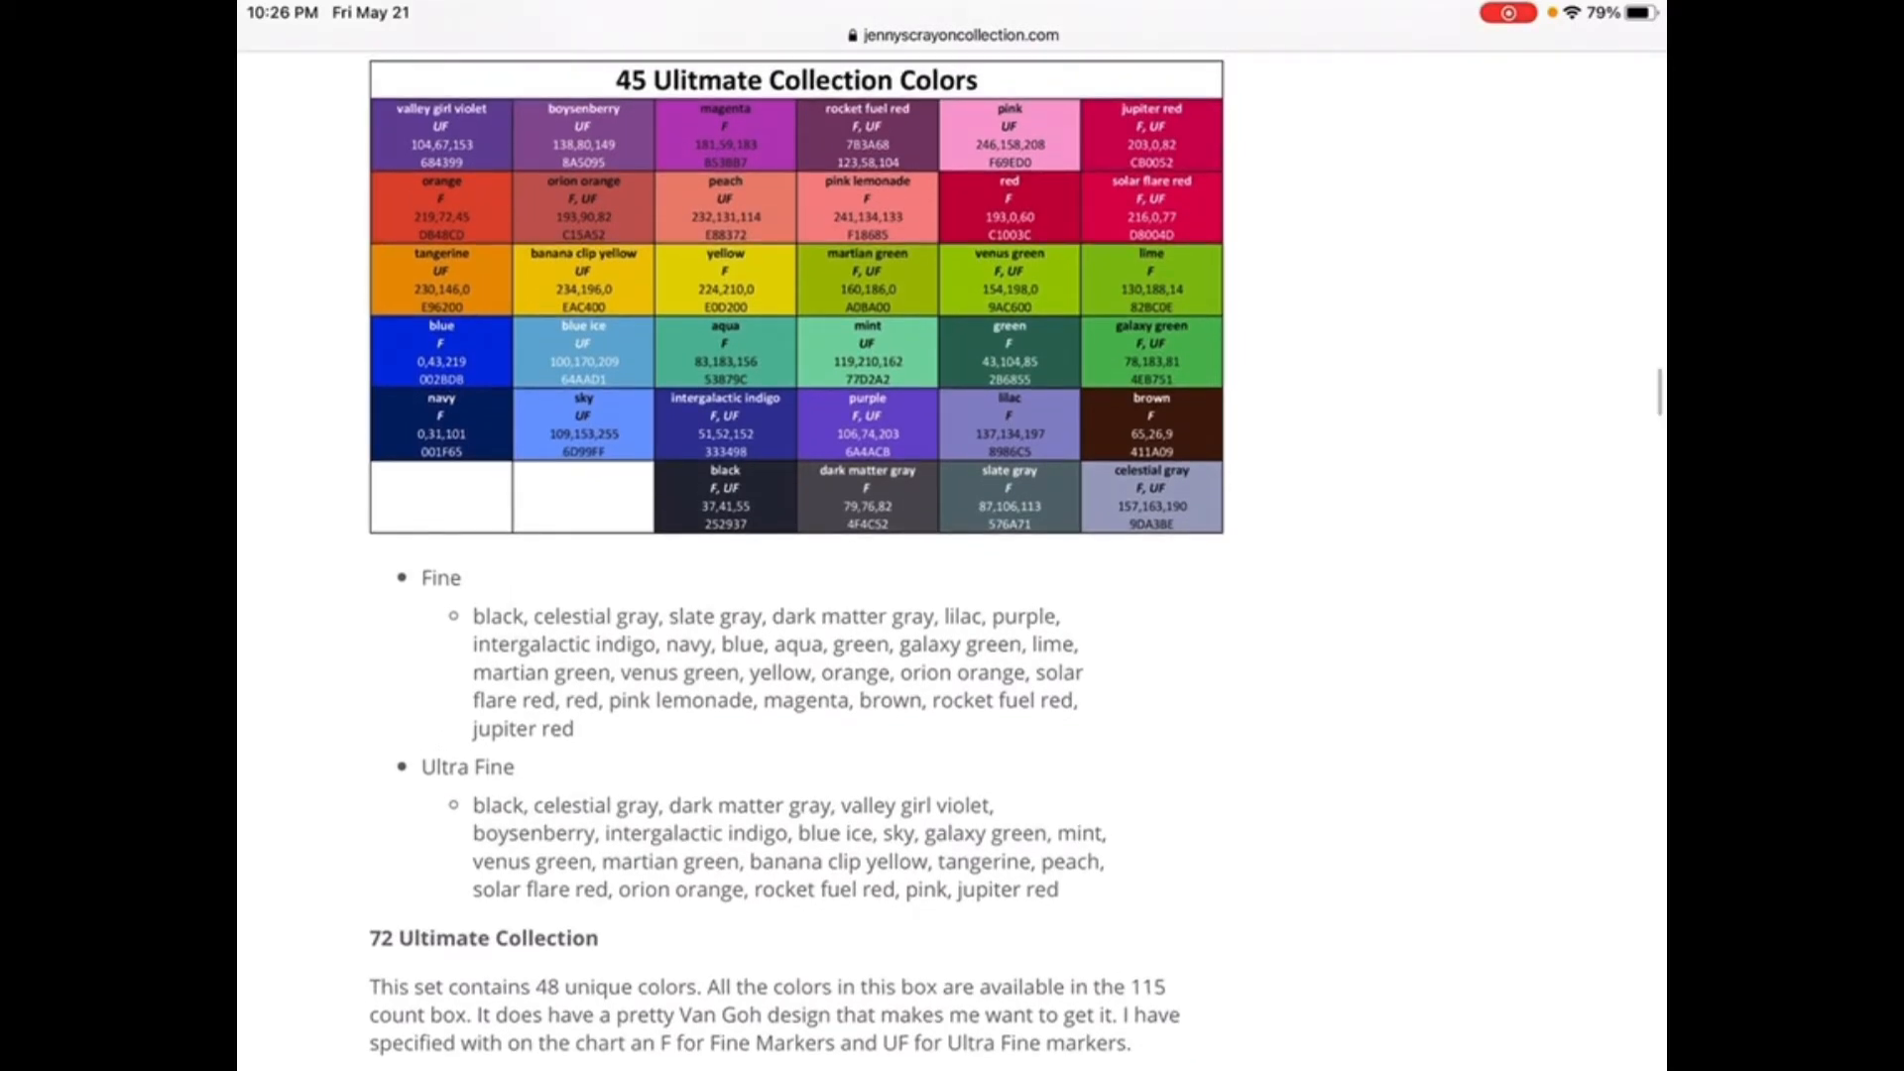
{"action": "scroll", "scroll_direction": "down", "scroll_amount": 3}
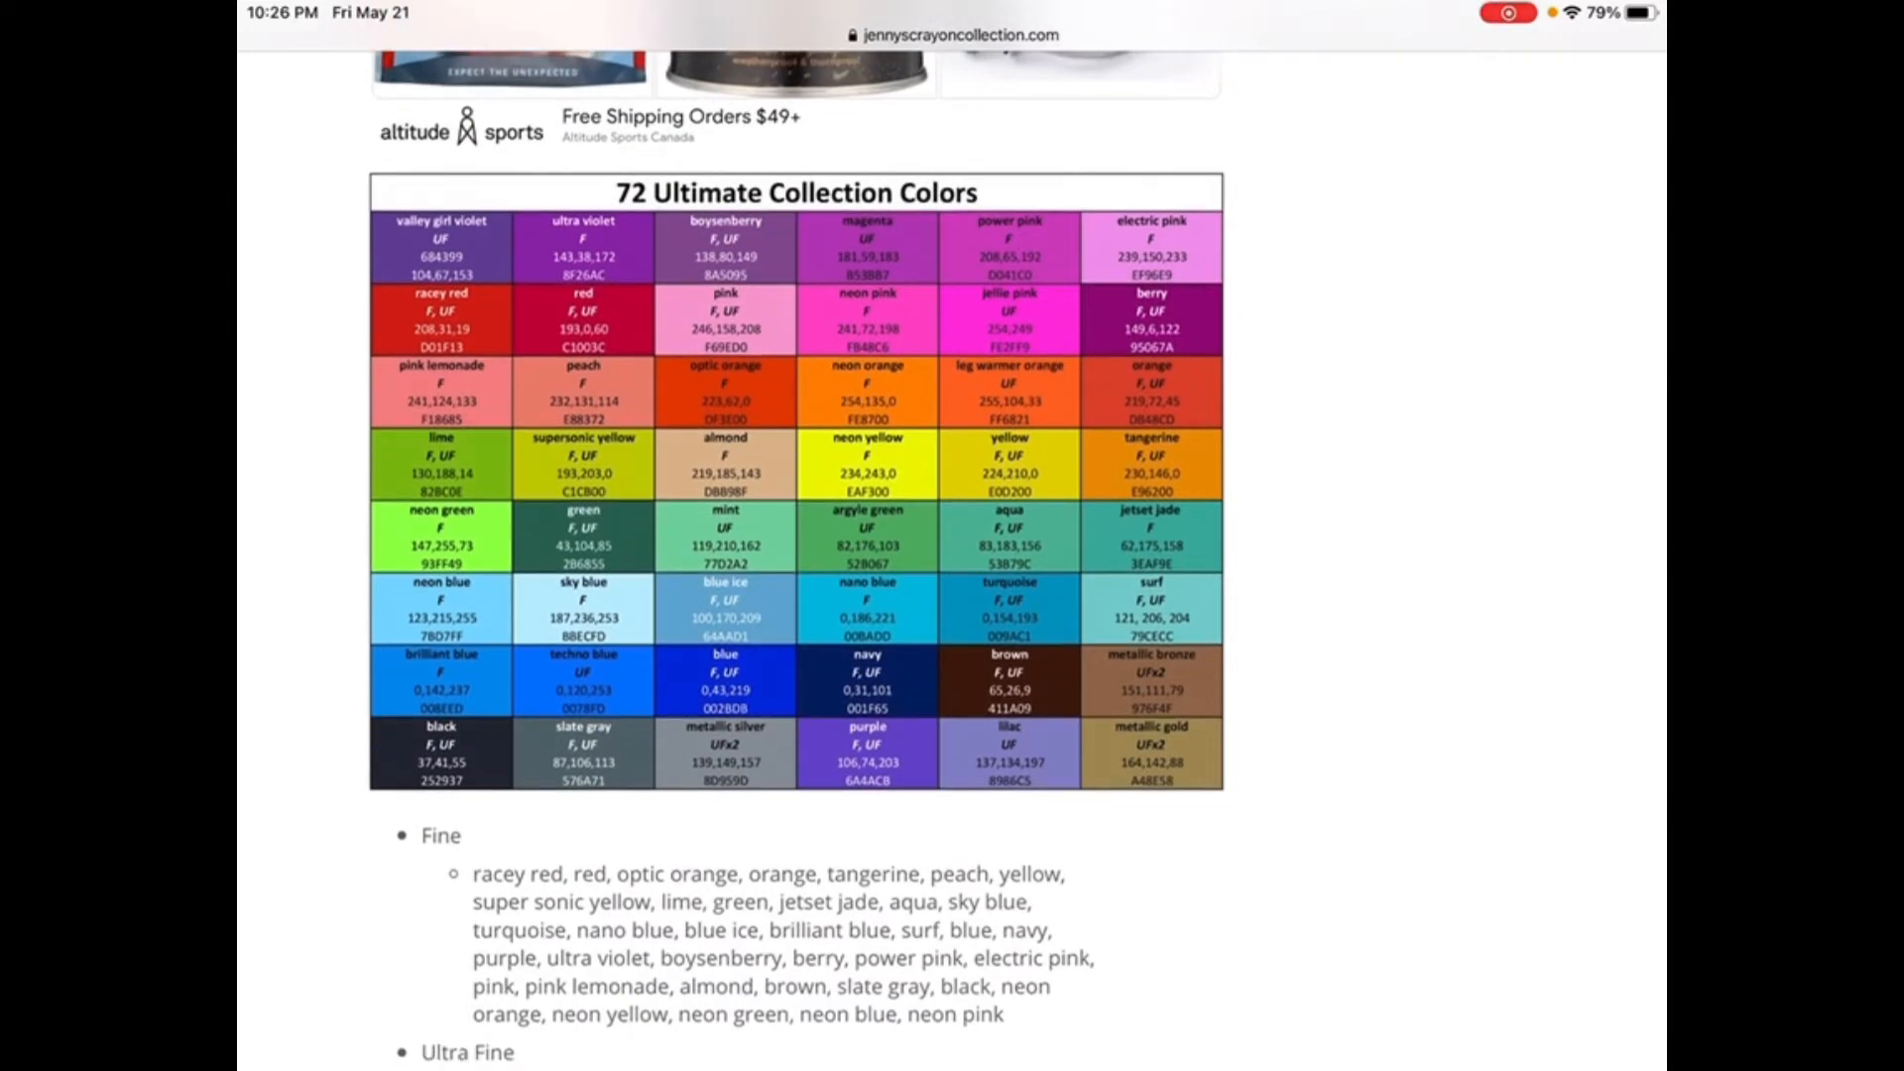
{"action": "scroll", "scroll_direction": "down", "scroll_amount": 3}
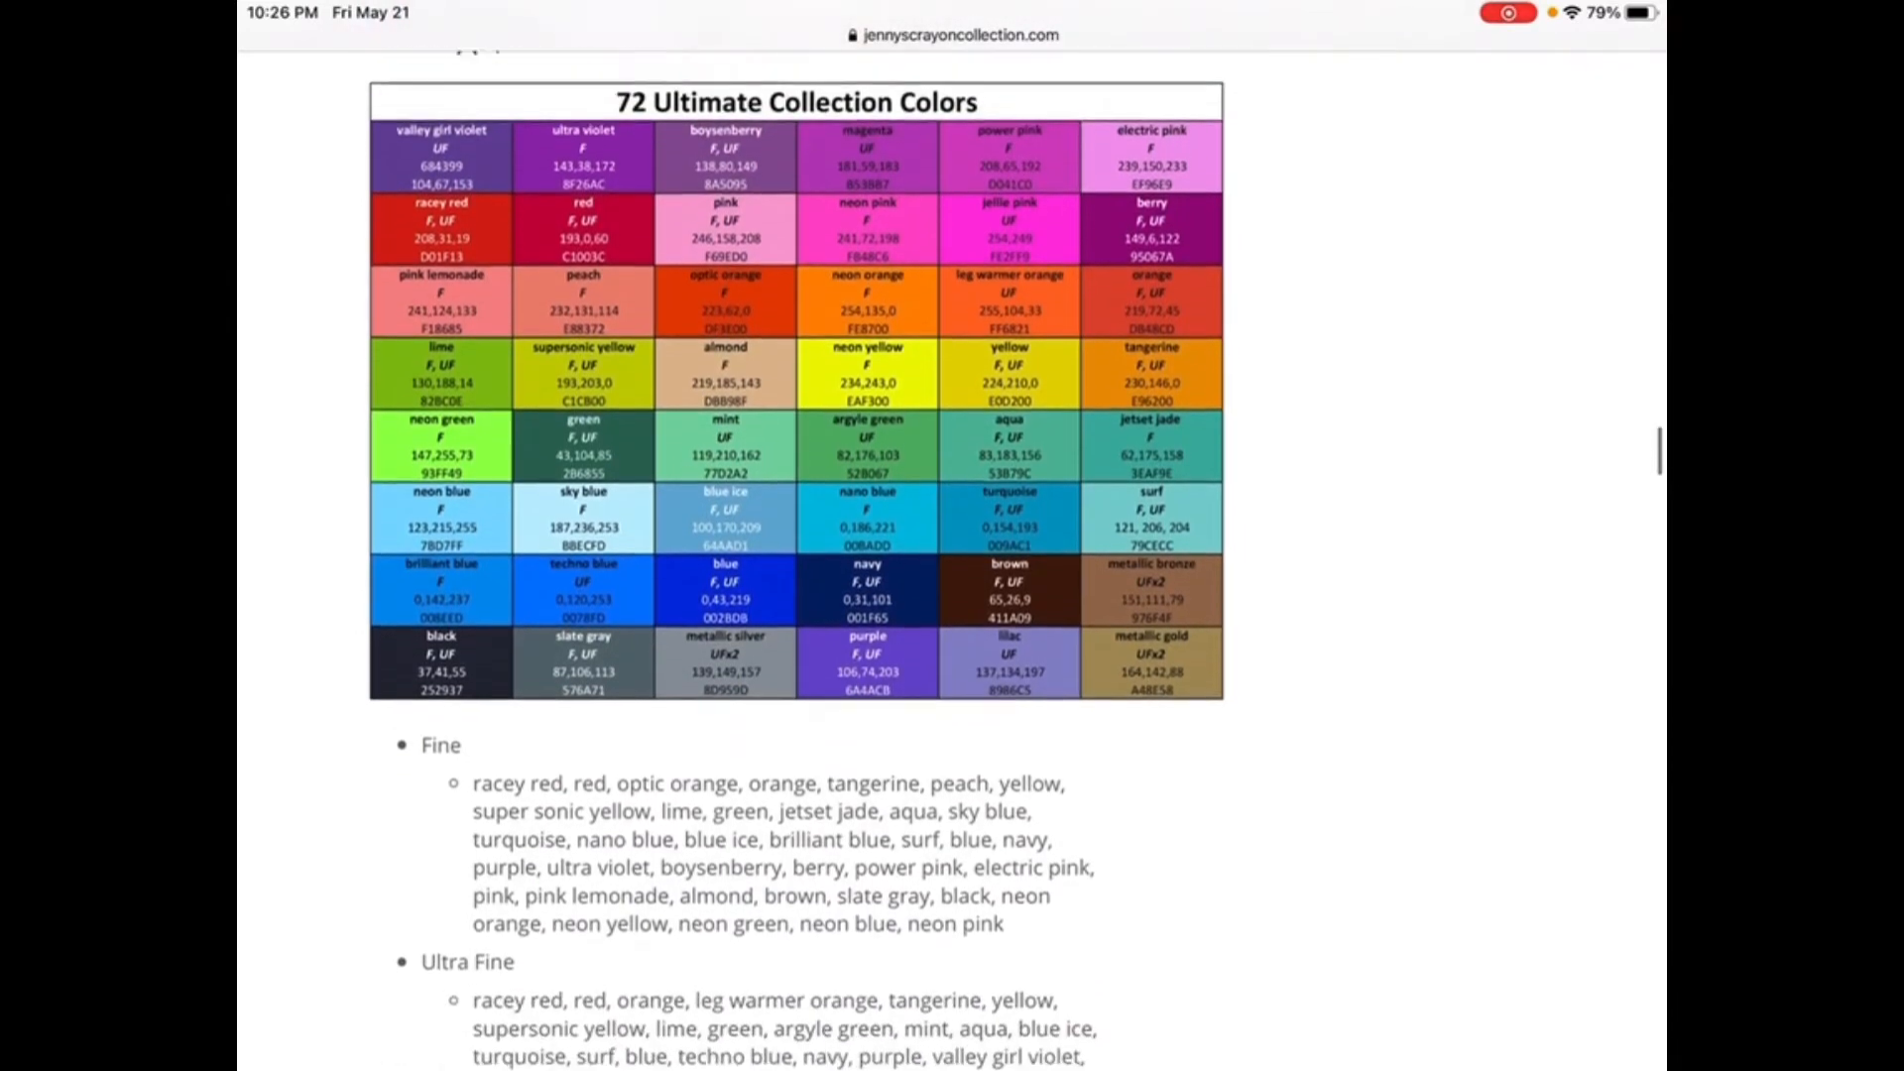
{"action": "scroll", "scroll_direction": "down", "scroll_amount": 3}
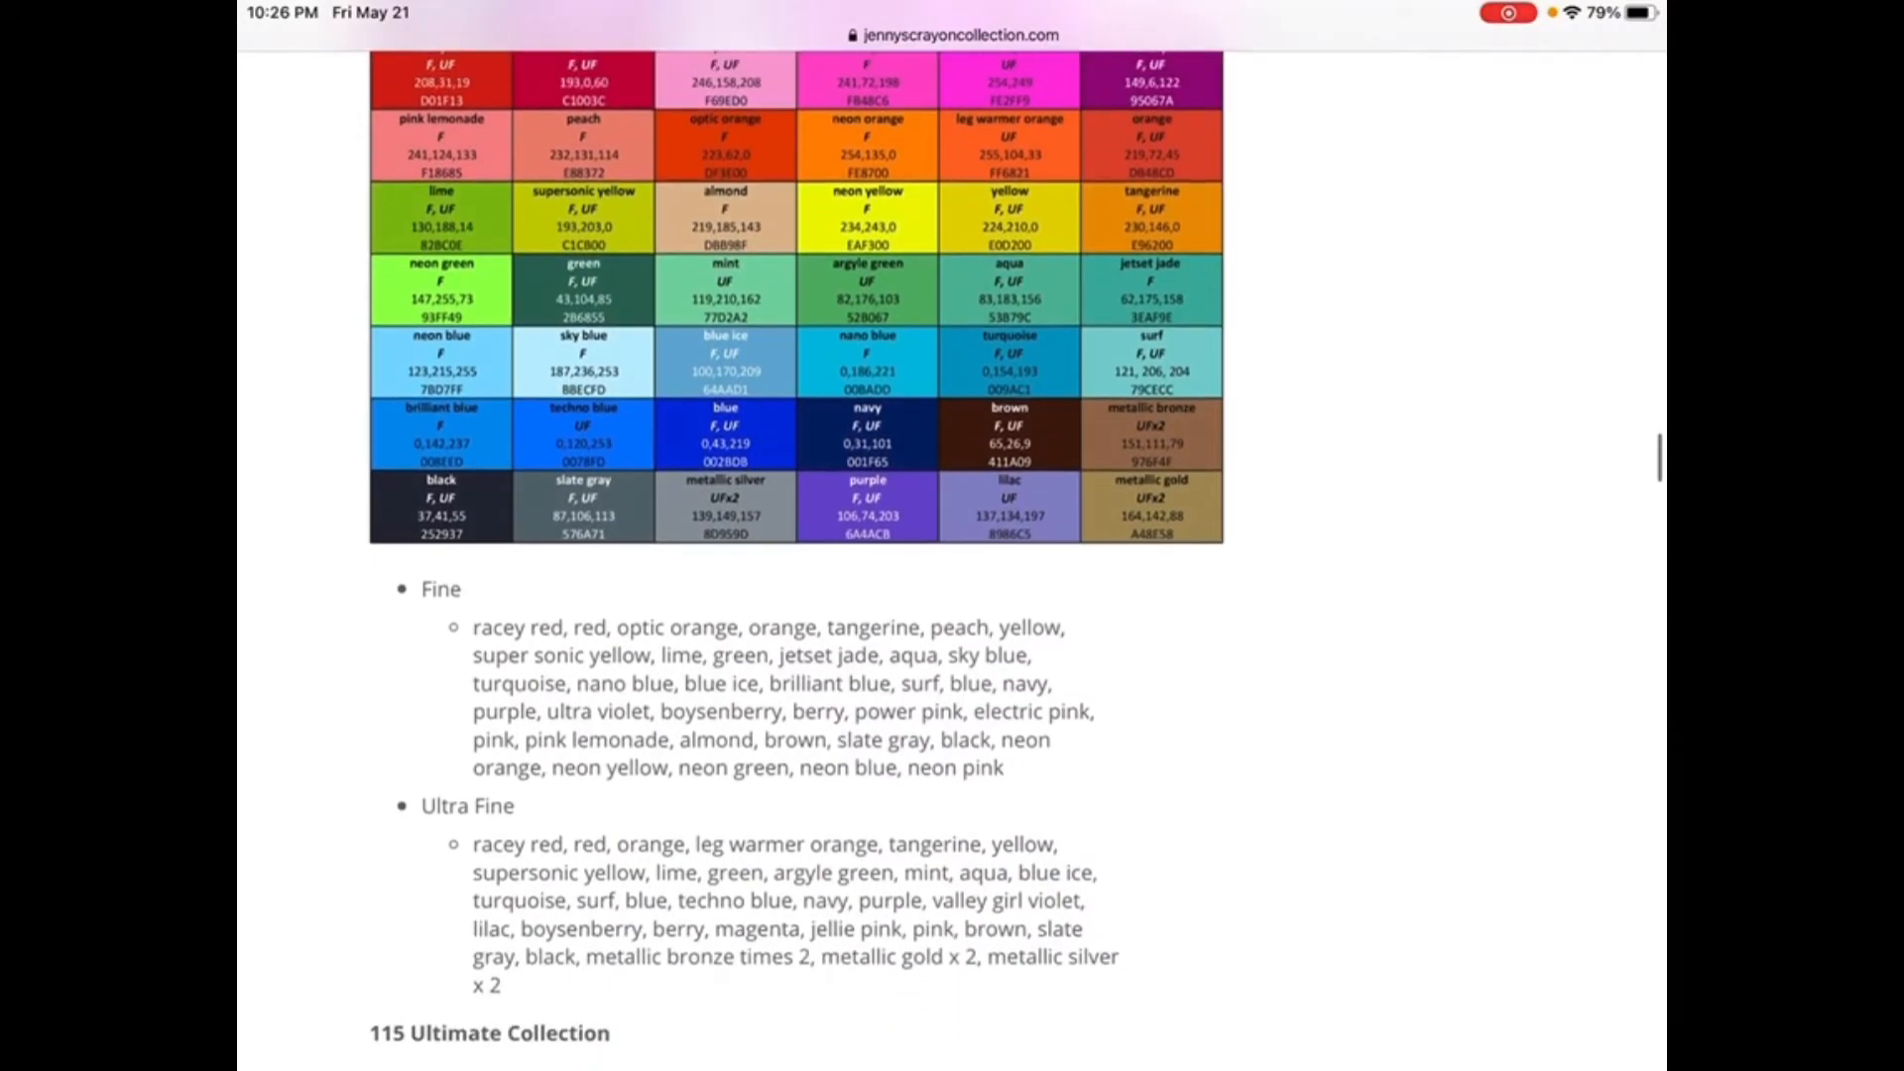
{"action": "scroll", "scroll_direction": "down", "scroll_amount": 3}
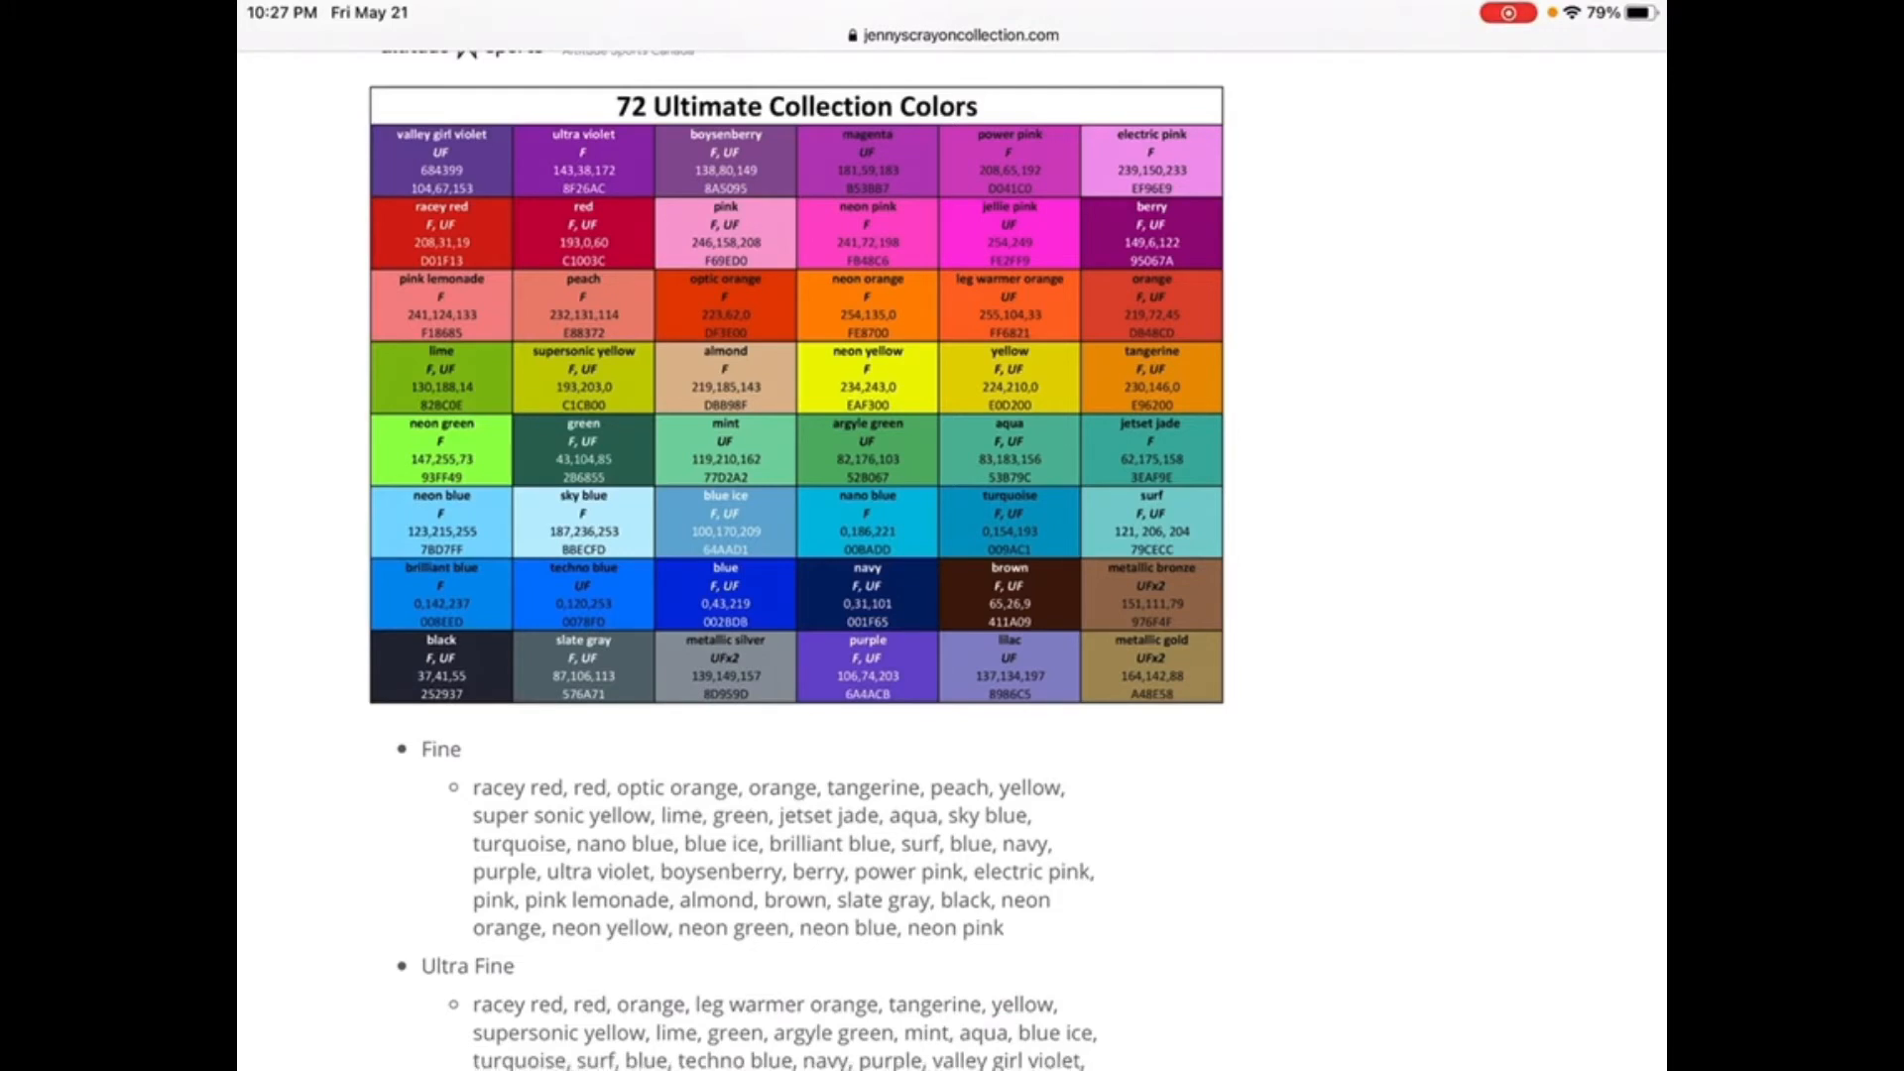
{"action": "scroll", "scroll_direction": "down", "scroll_amount": 3}
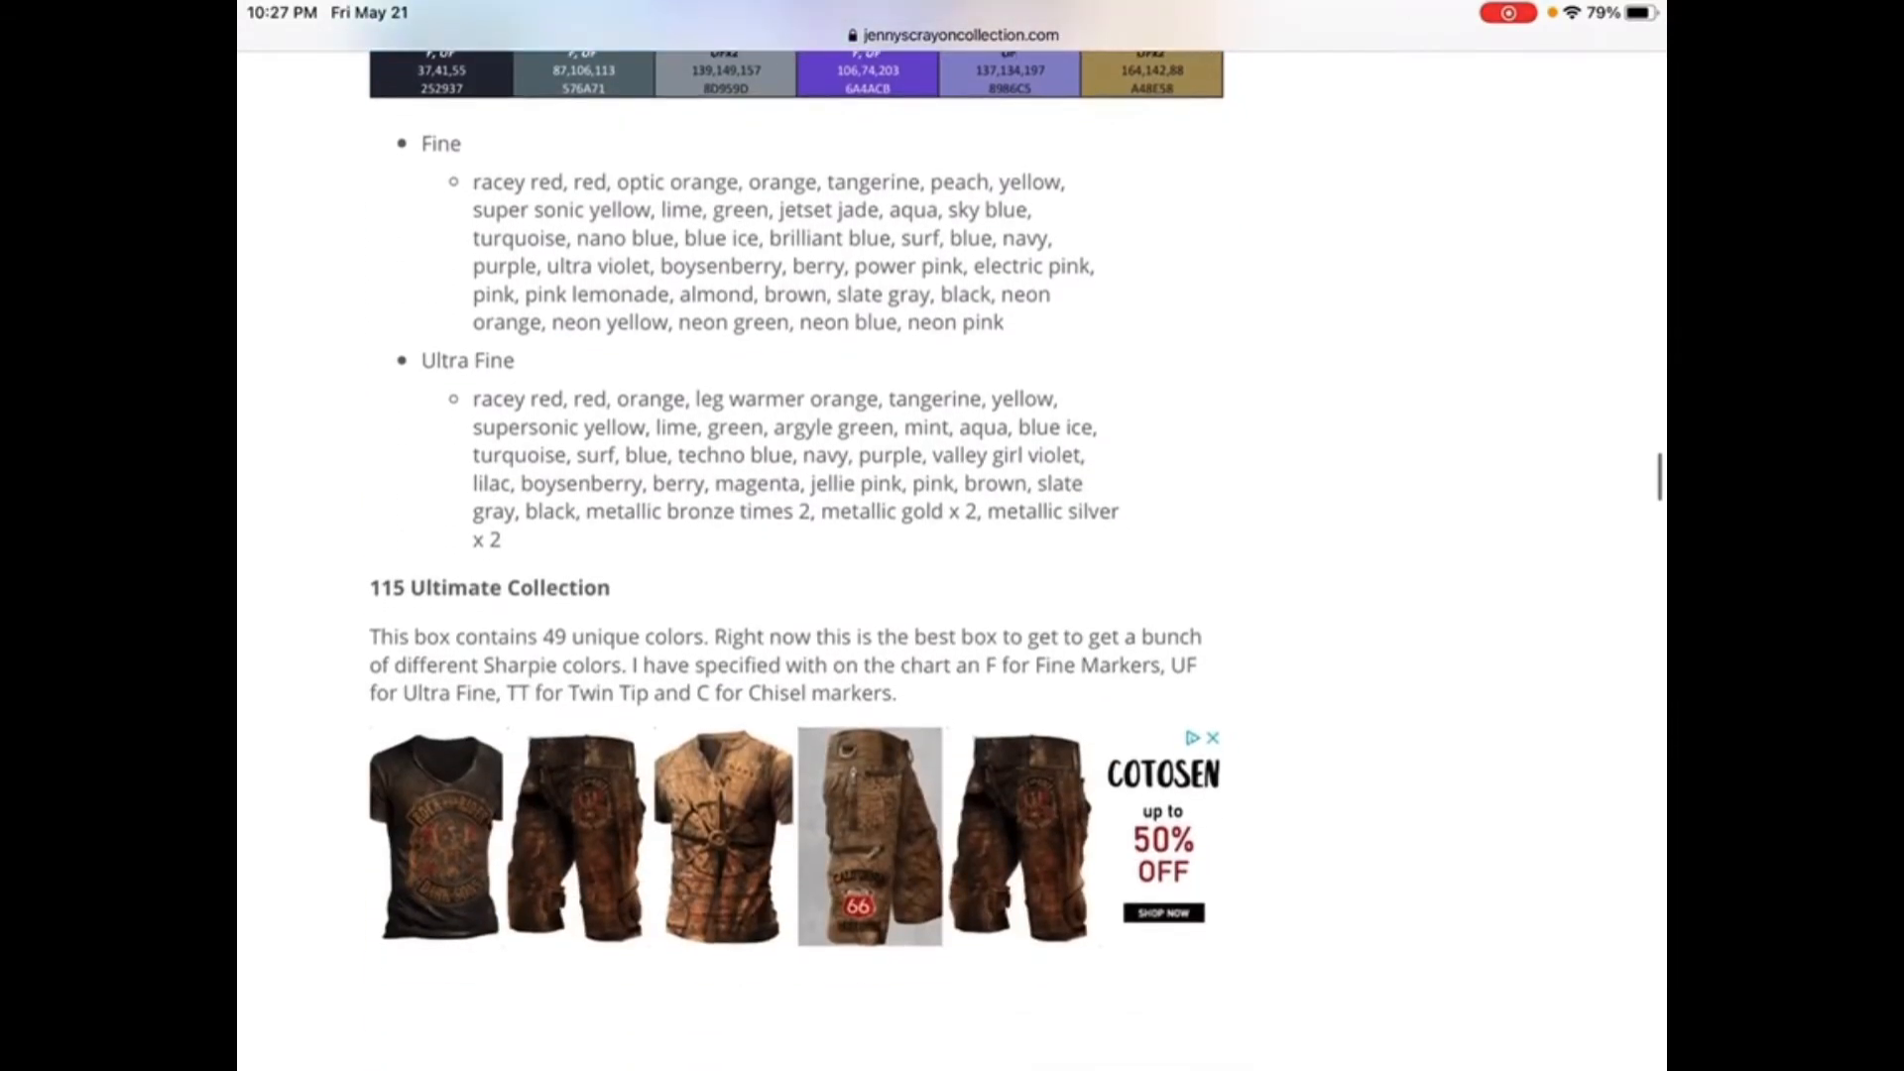
{"action": "scroll", "scroll_direction": "down", "scroll_amount": 3}
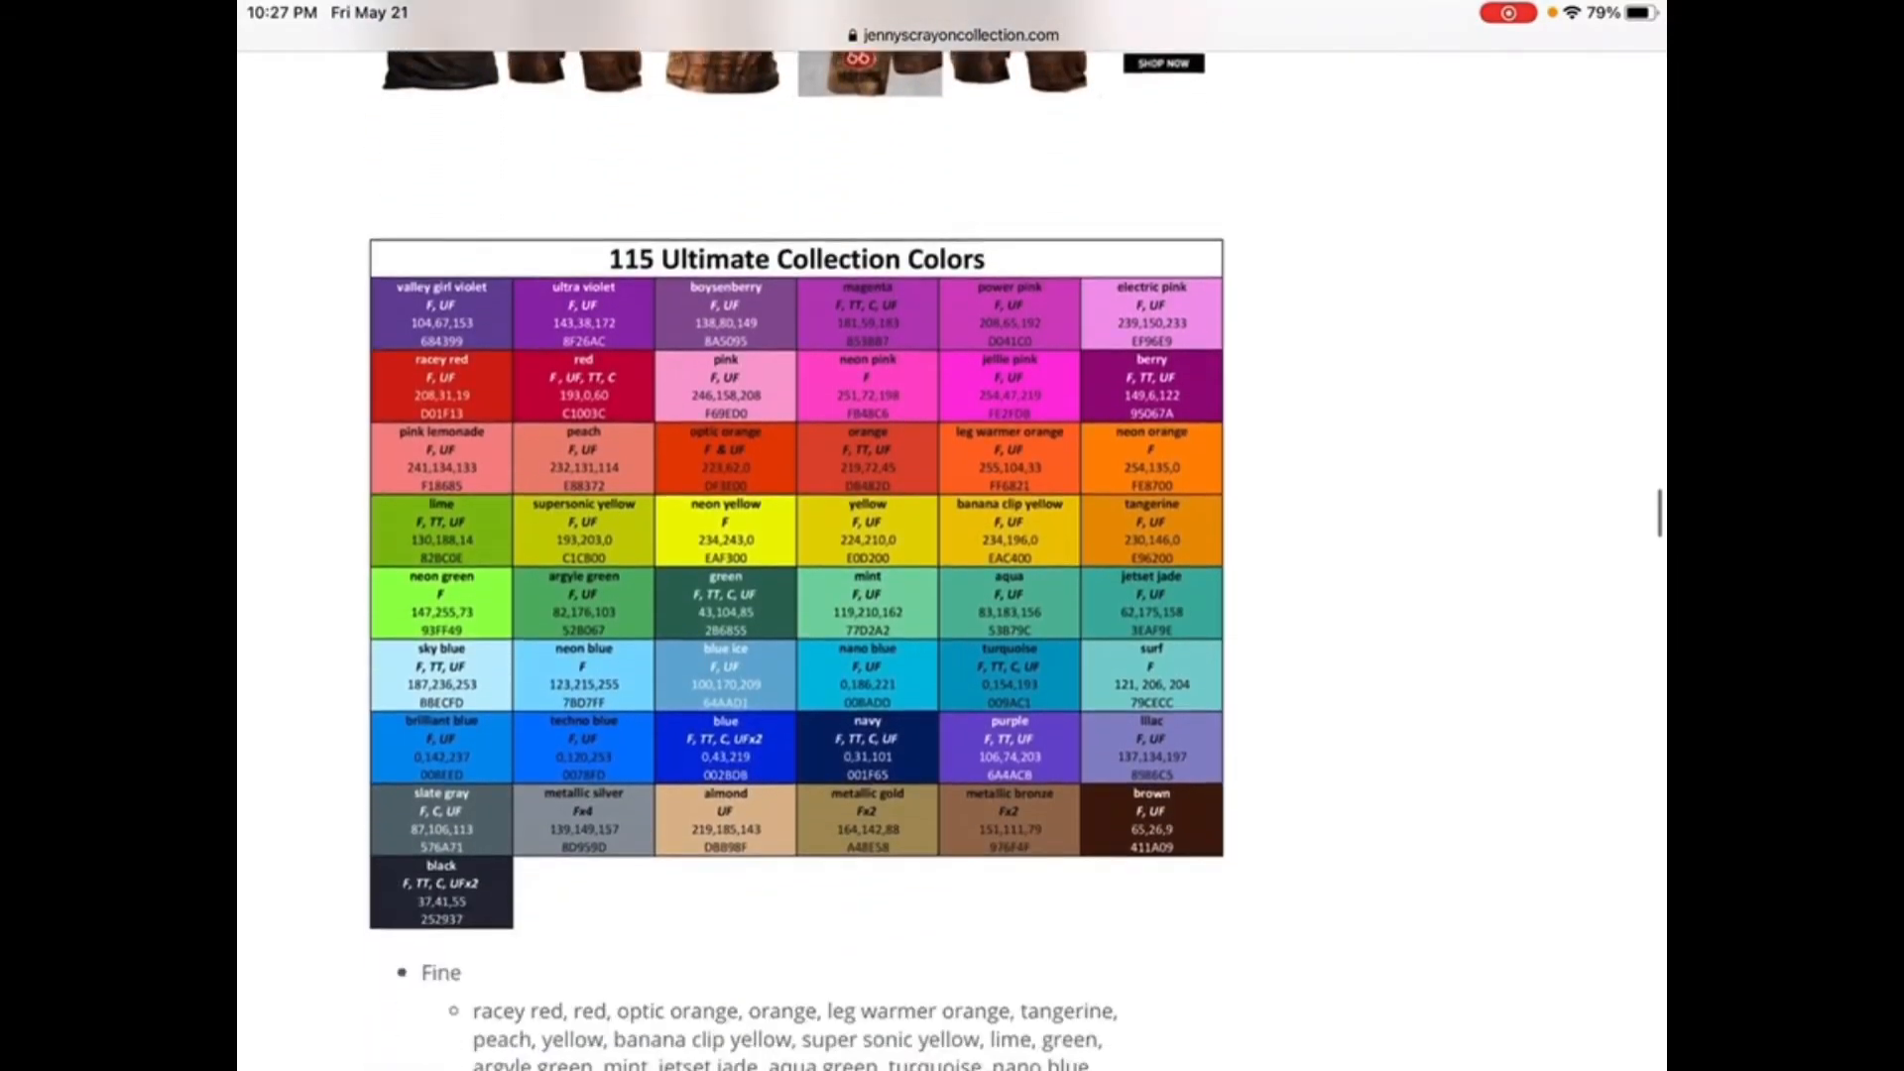
{"action": "scroll", "scroll_direction": "down", "scroll_amount": 3}
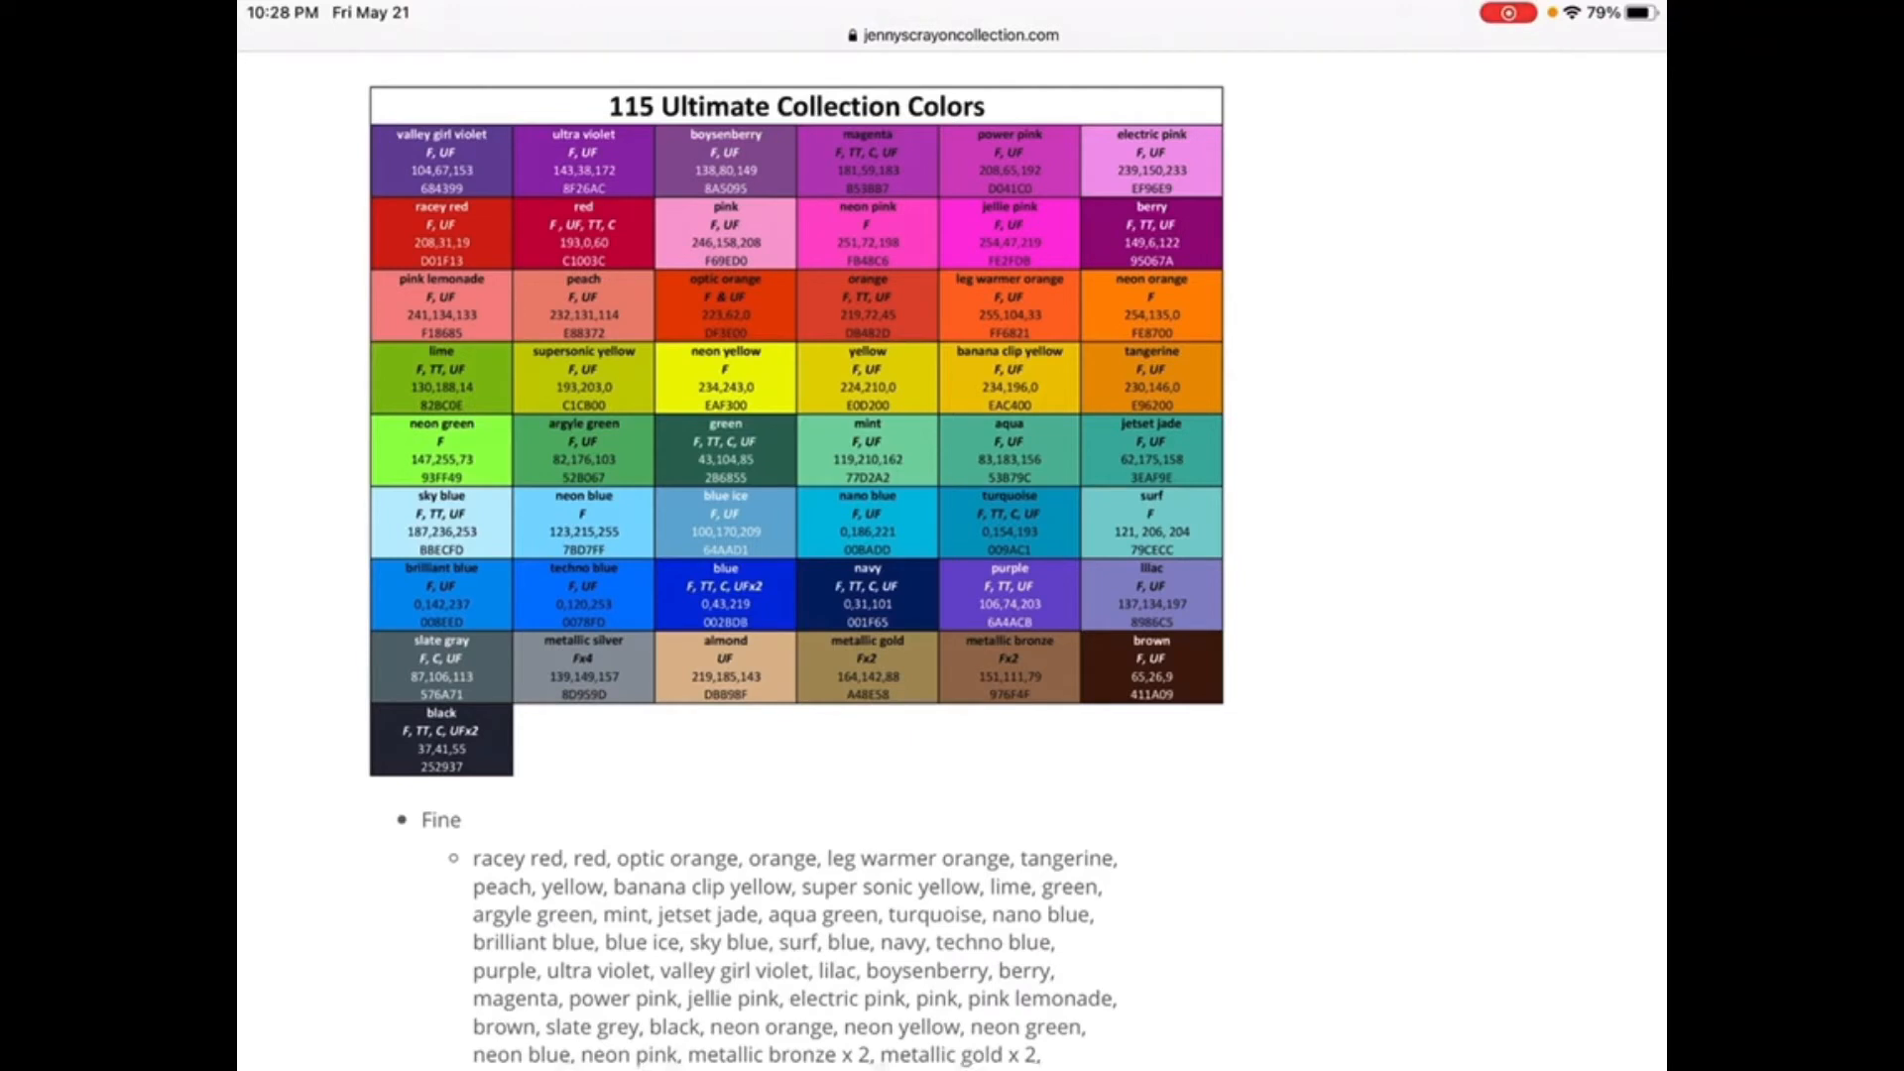
{"action": "scroll", "scroll_direction": "down", "scroll_amount": 3}
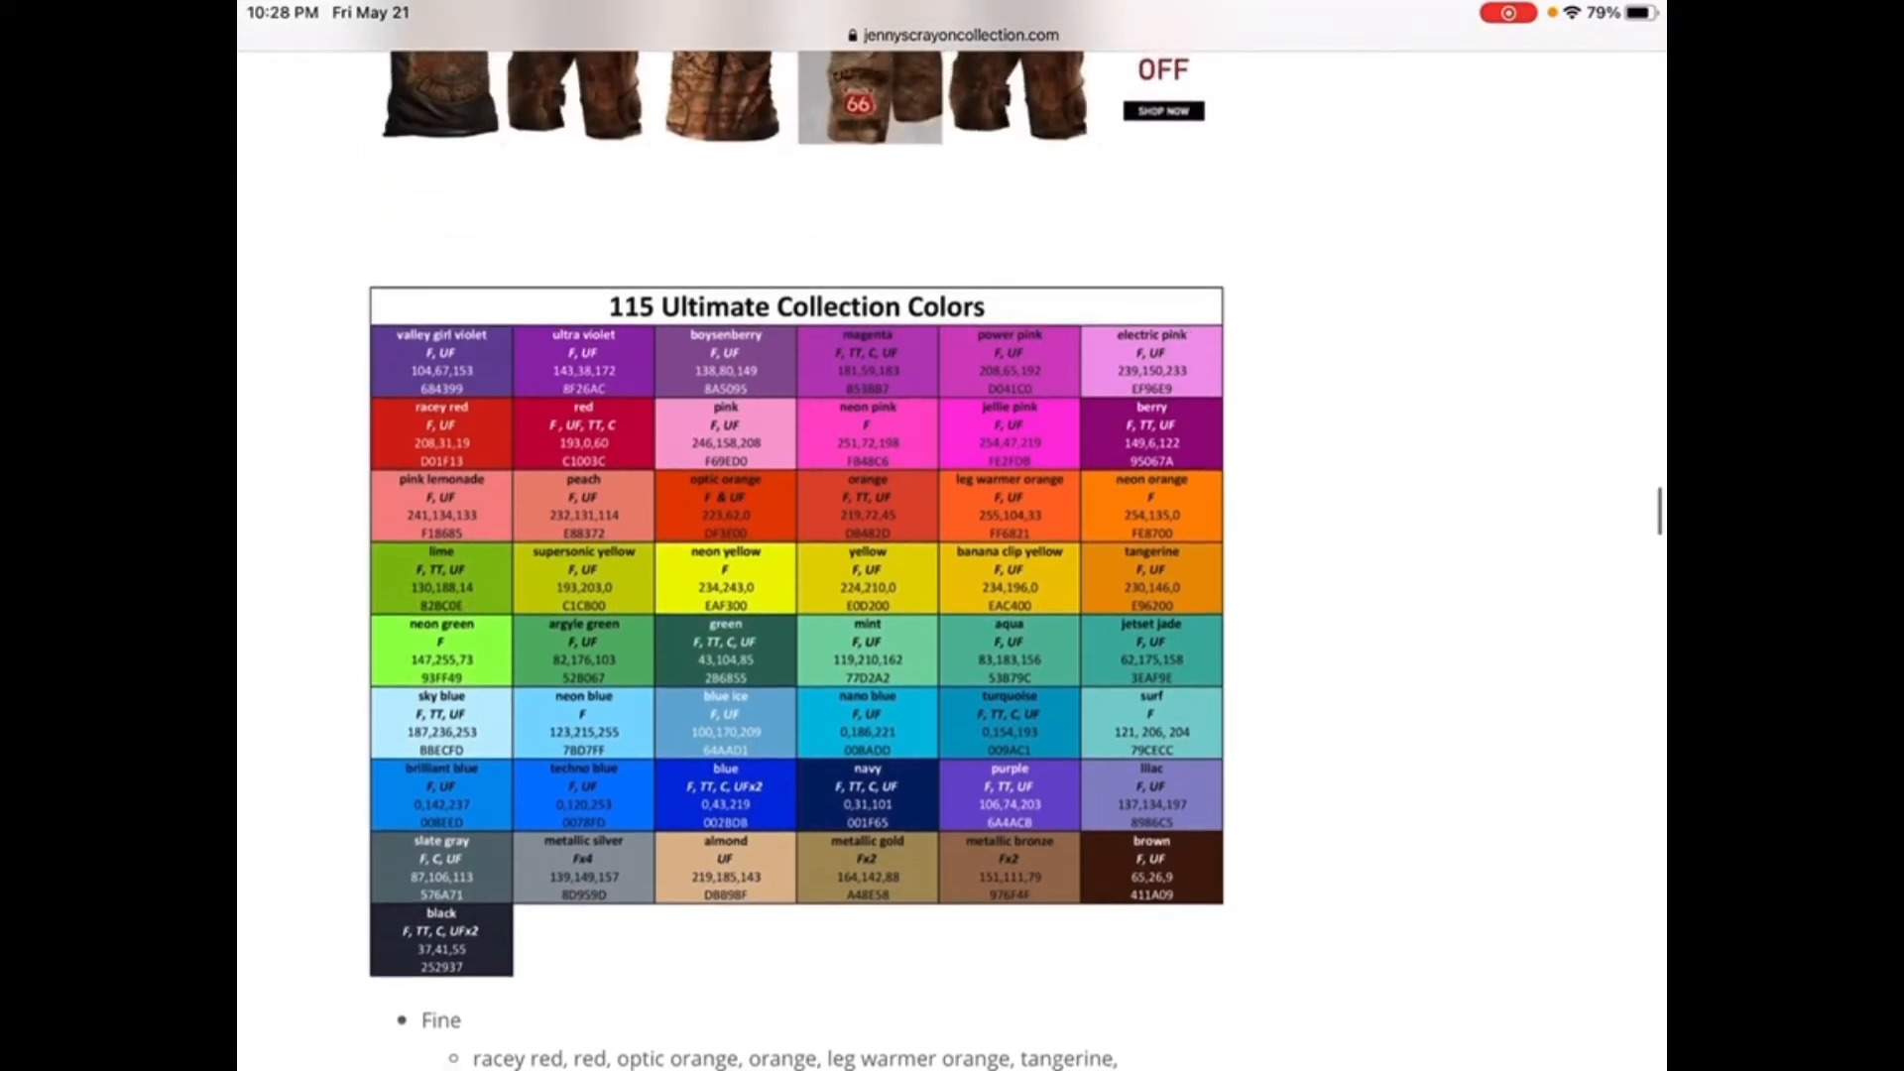
{"action": "scroll", "scroll_direction": "down", "scroll_amount": 3}
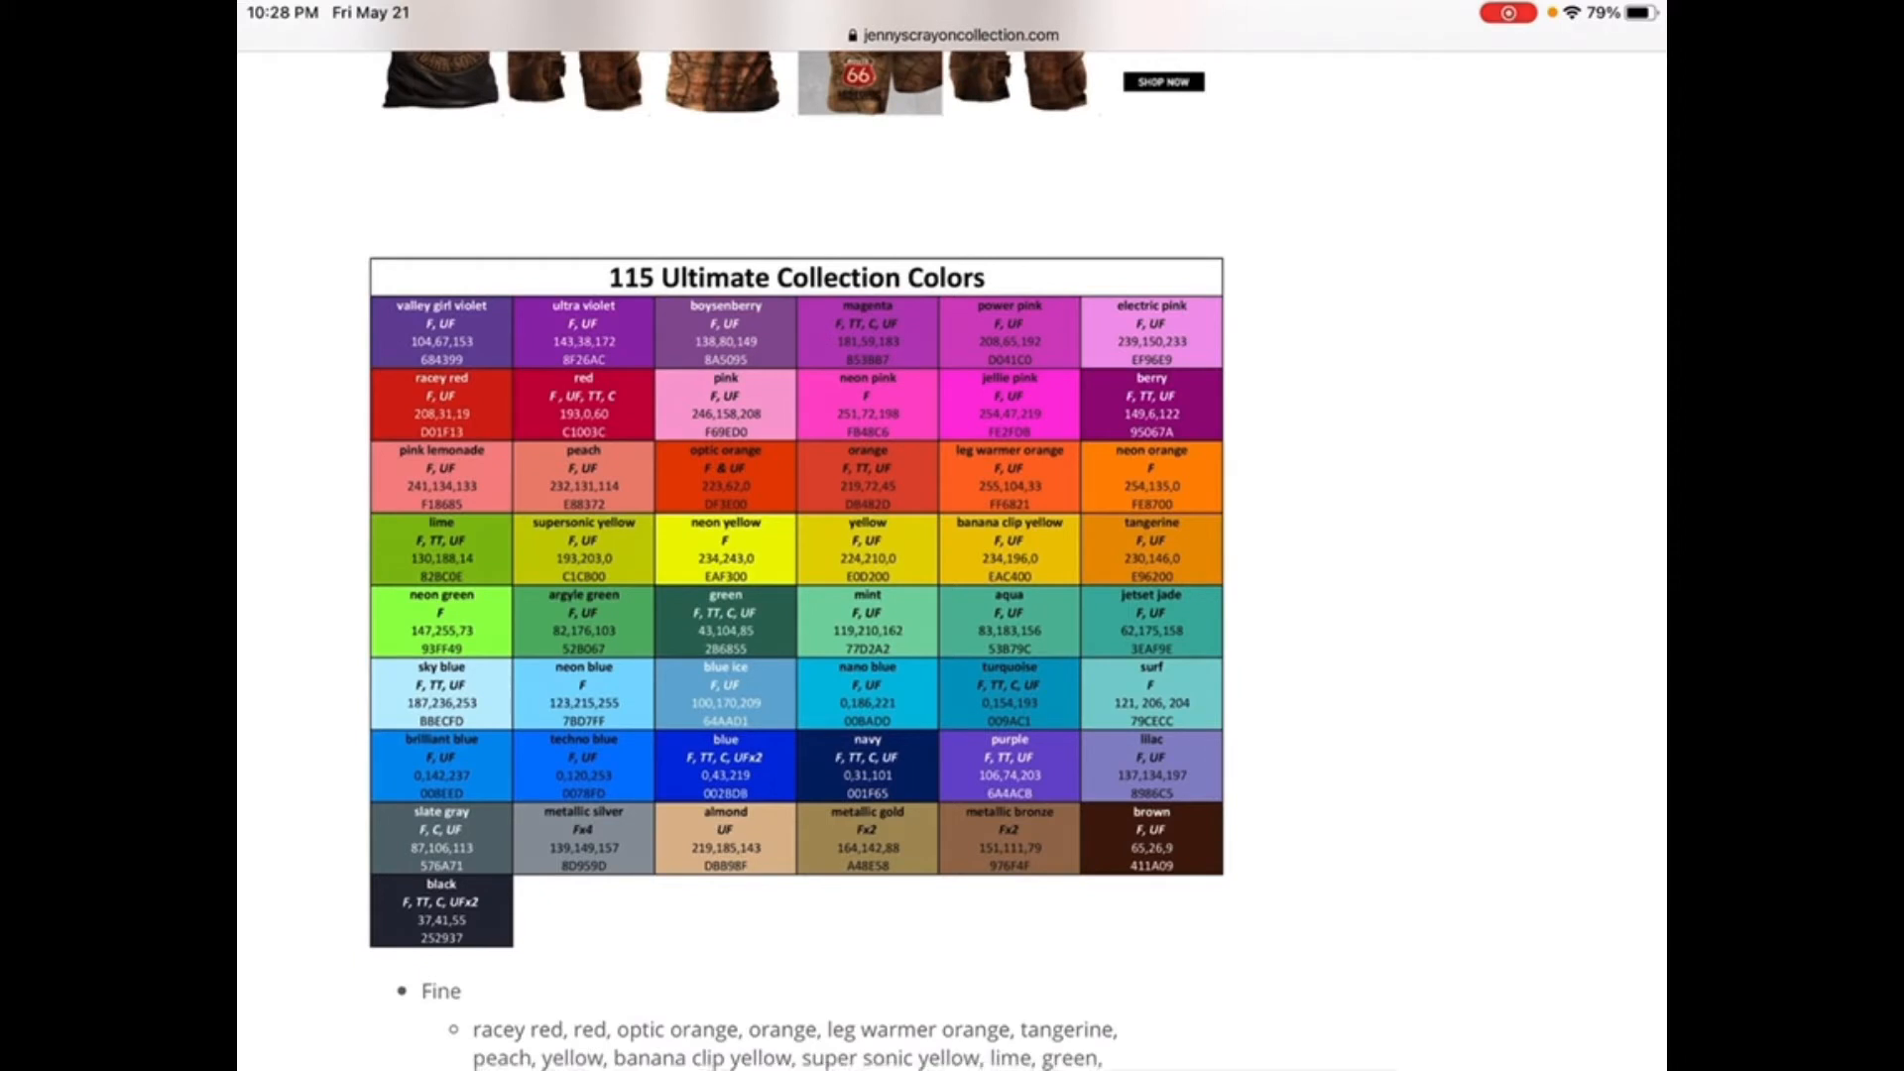
{"action": "scroll", "scroll_direction": "down", "scroll_amount": 3}
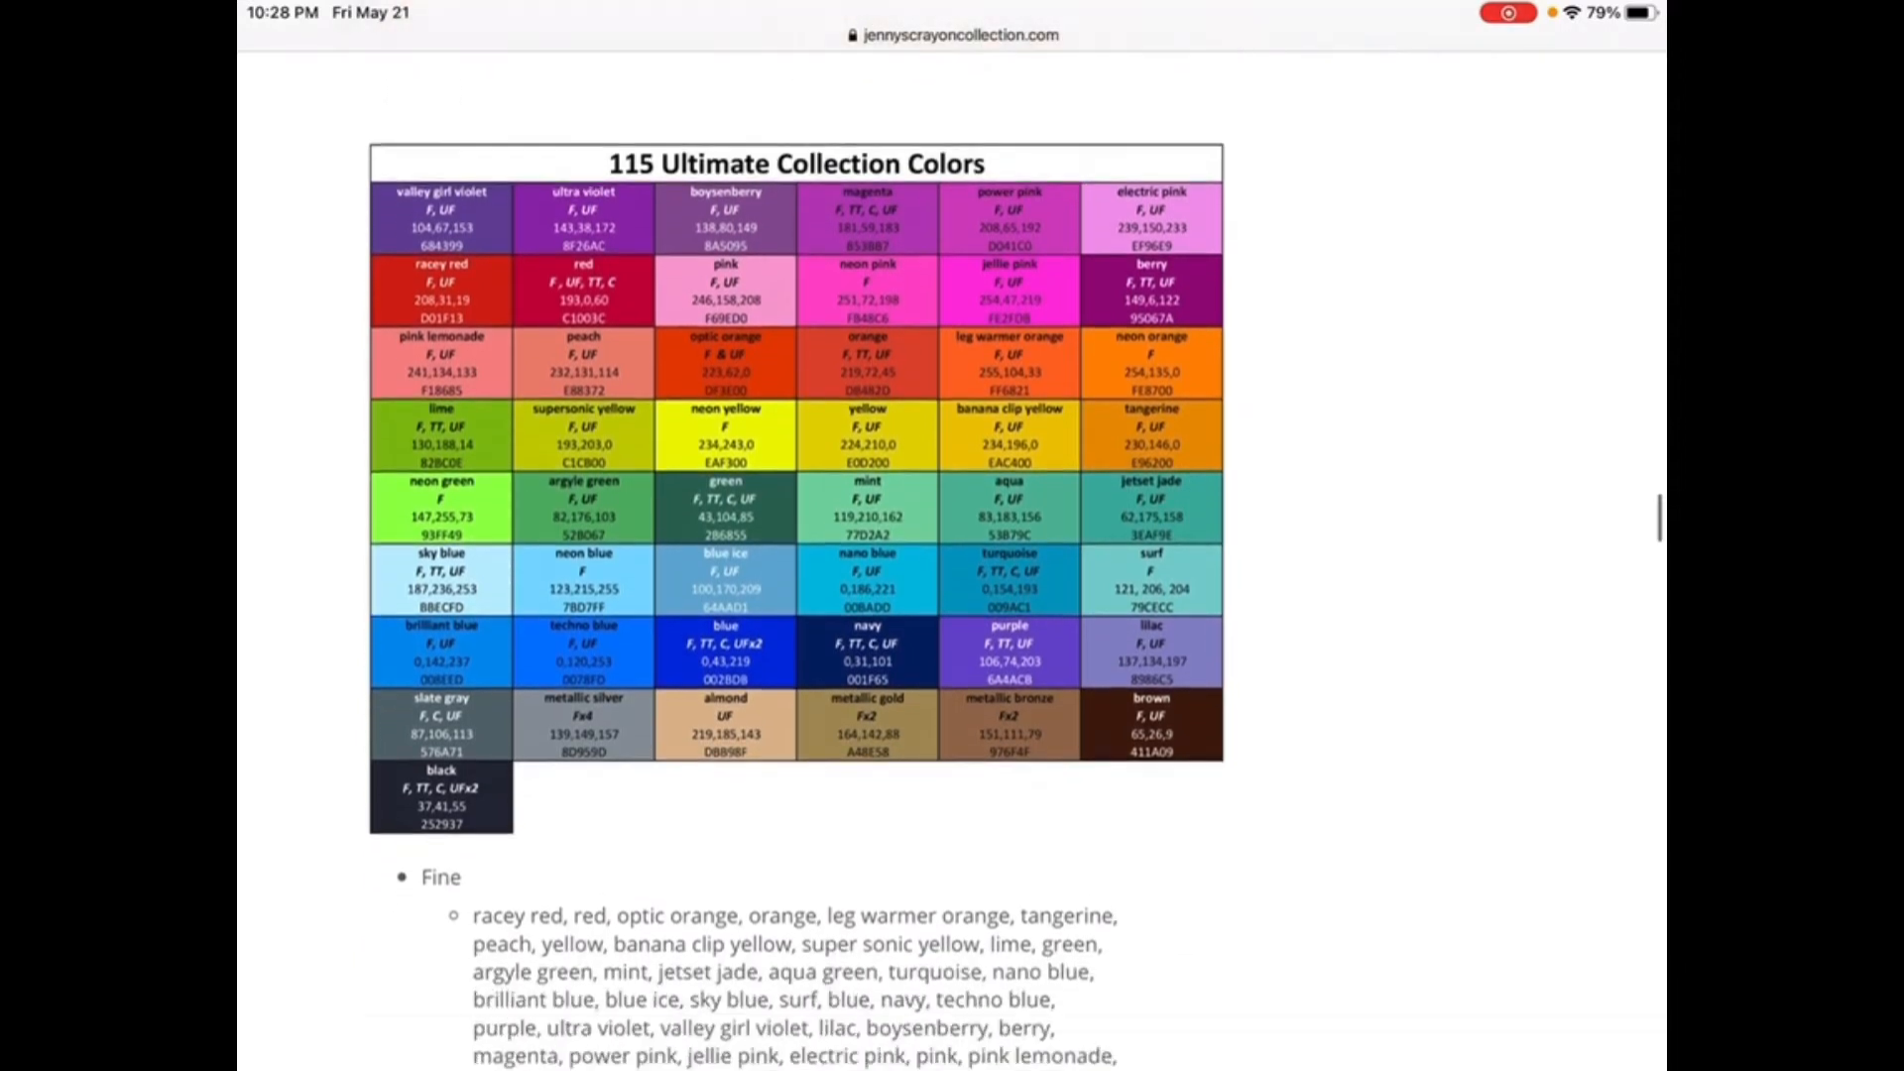
{"action": "scroll", "scroll_direction": "down", "scroll_amount": 3}
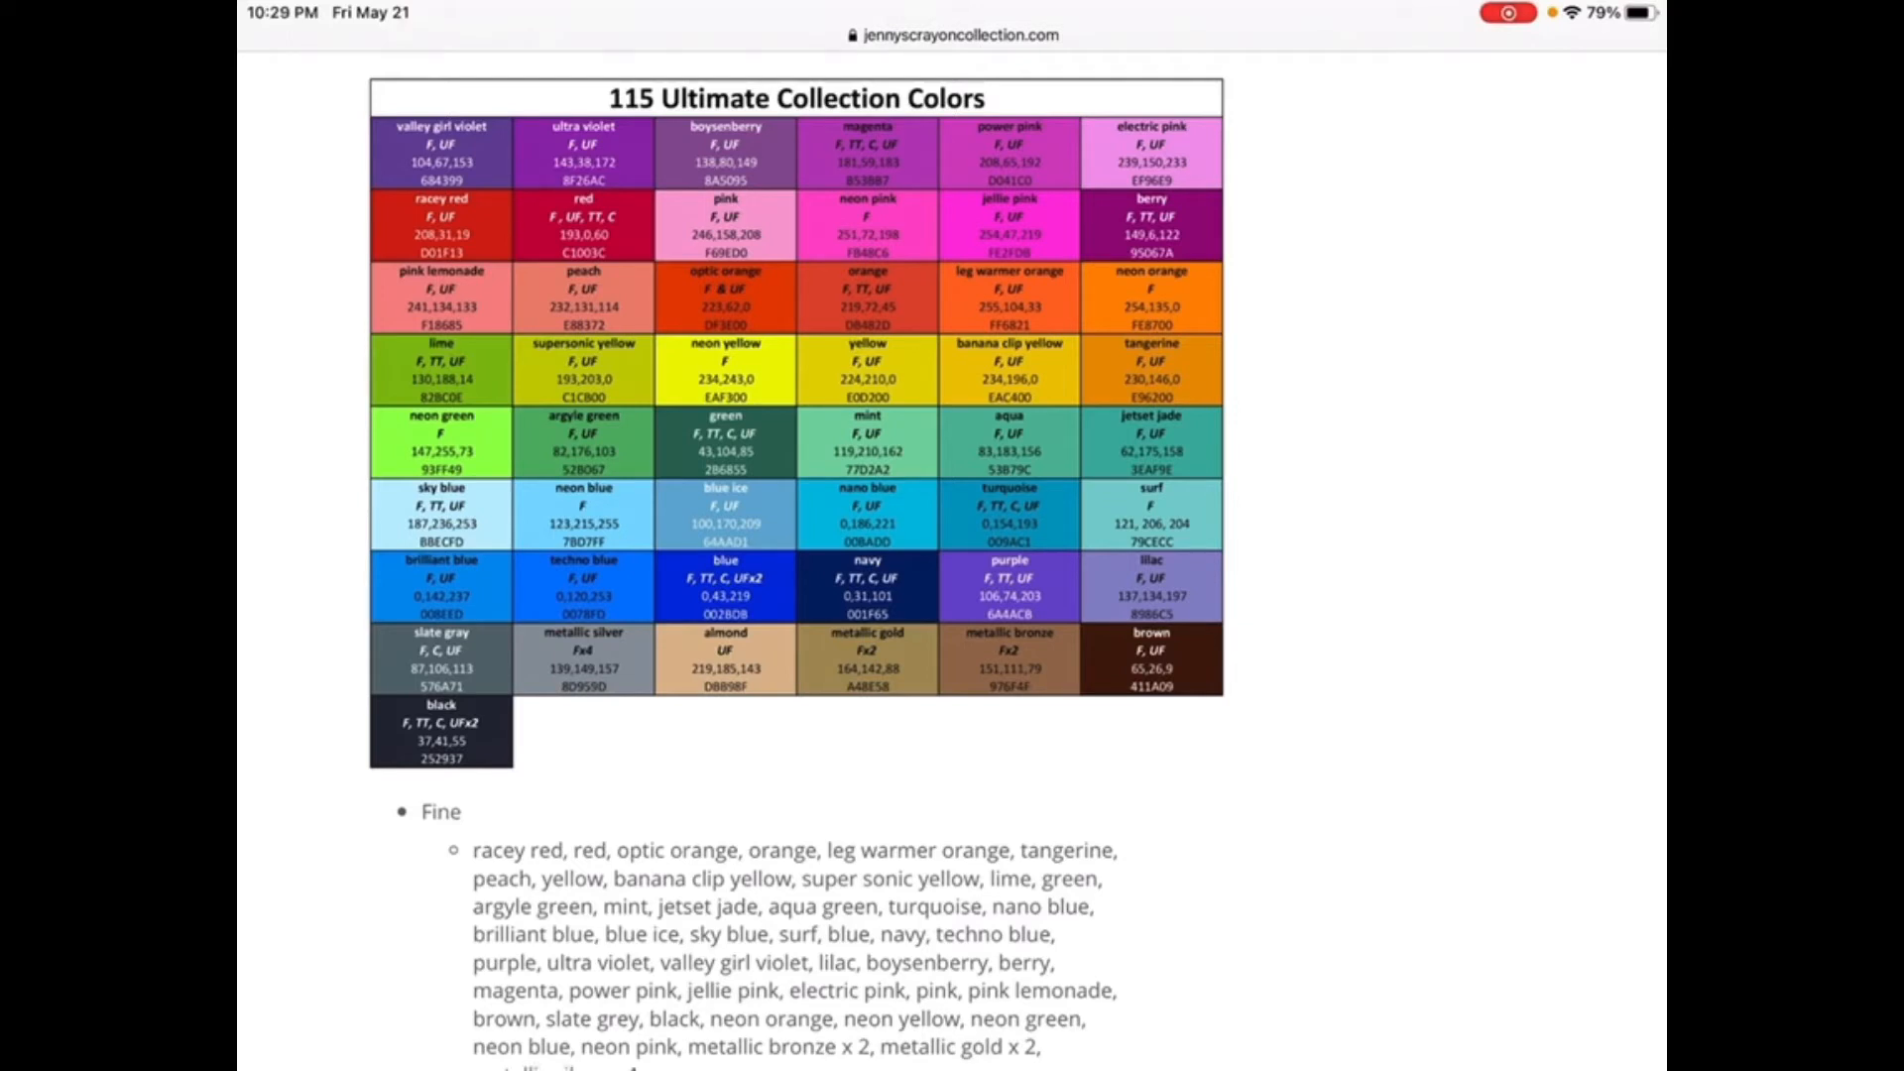
{"action": "scroll", "scroll_direction": "down", "scroll_amount": 3}
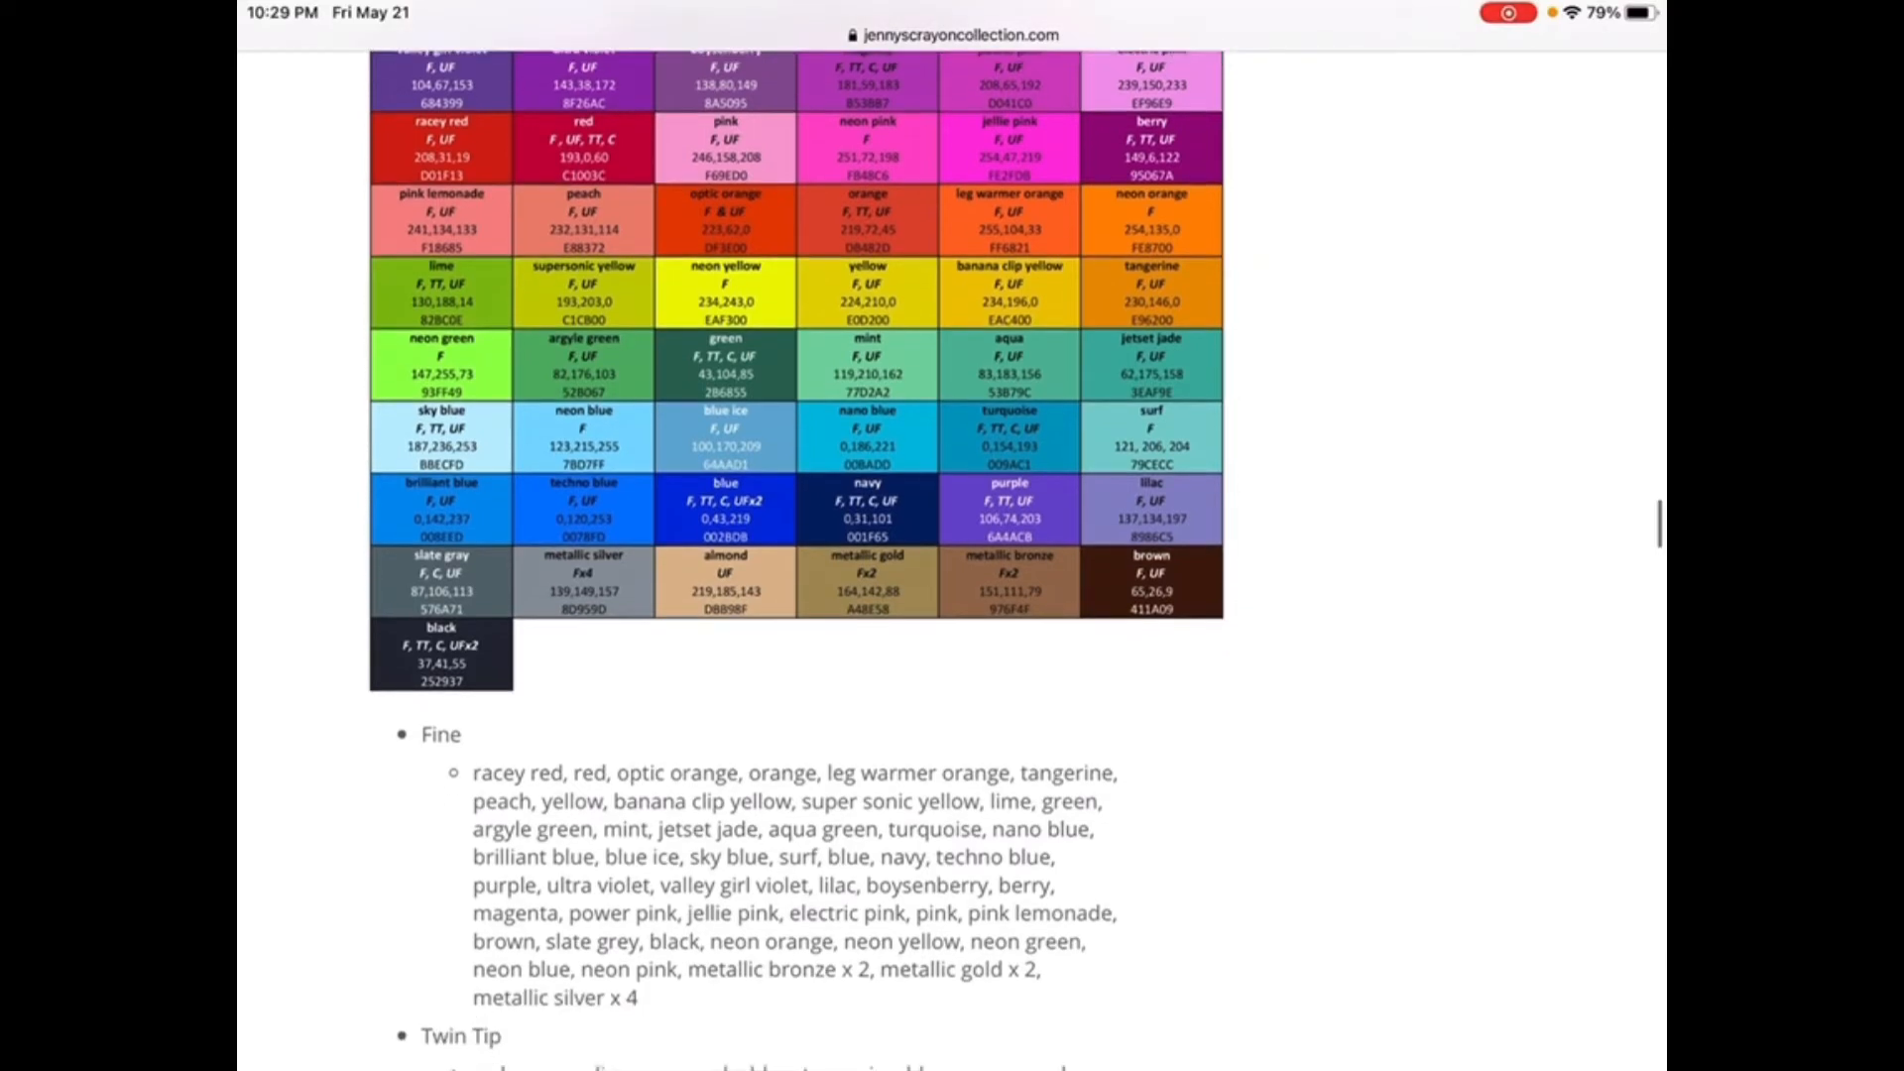
{"action": "scroll", "scroll_direction": "down", "scroll_amount": 3}
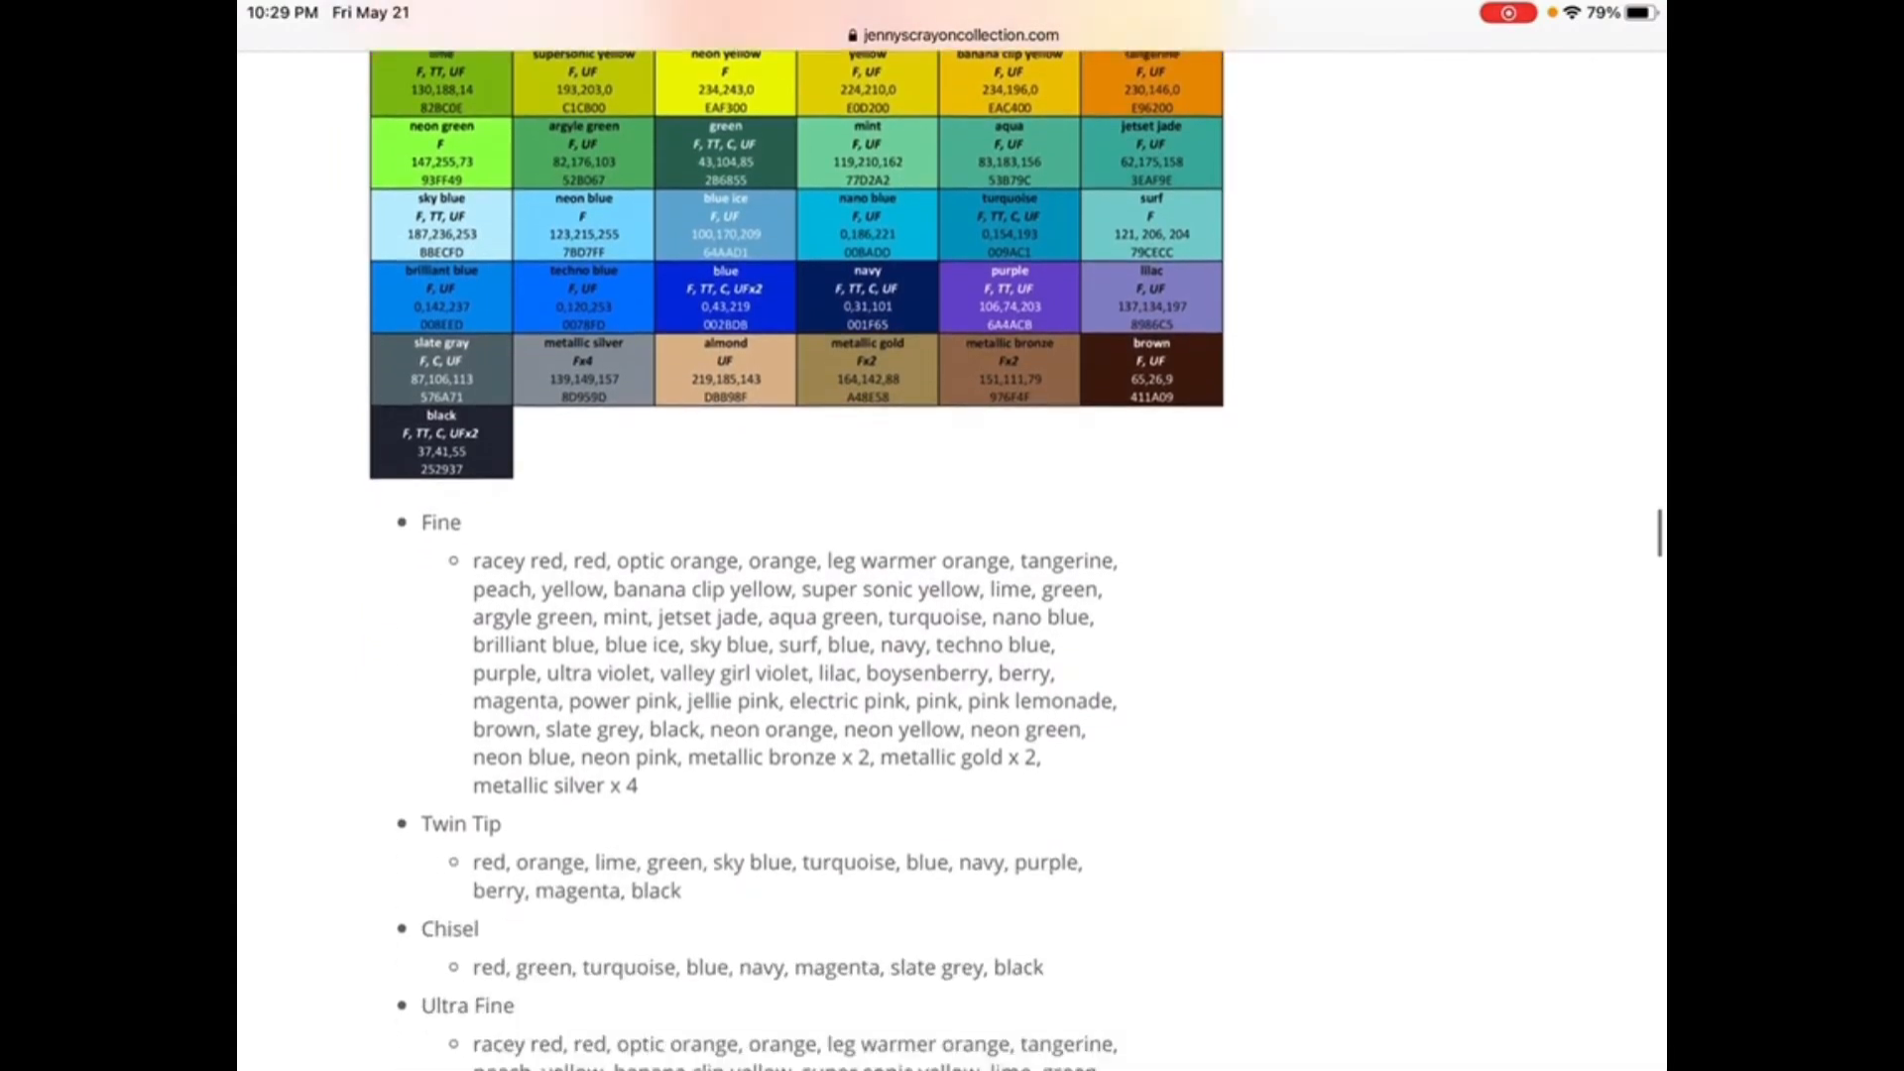
{"action": "scroll", "scroll_direction": "down", "scroll_amount": 3}
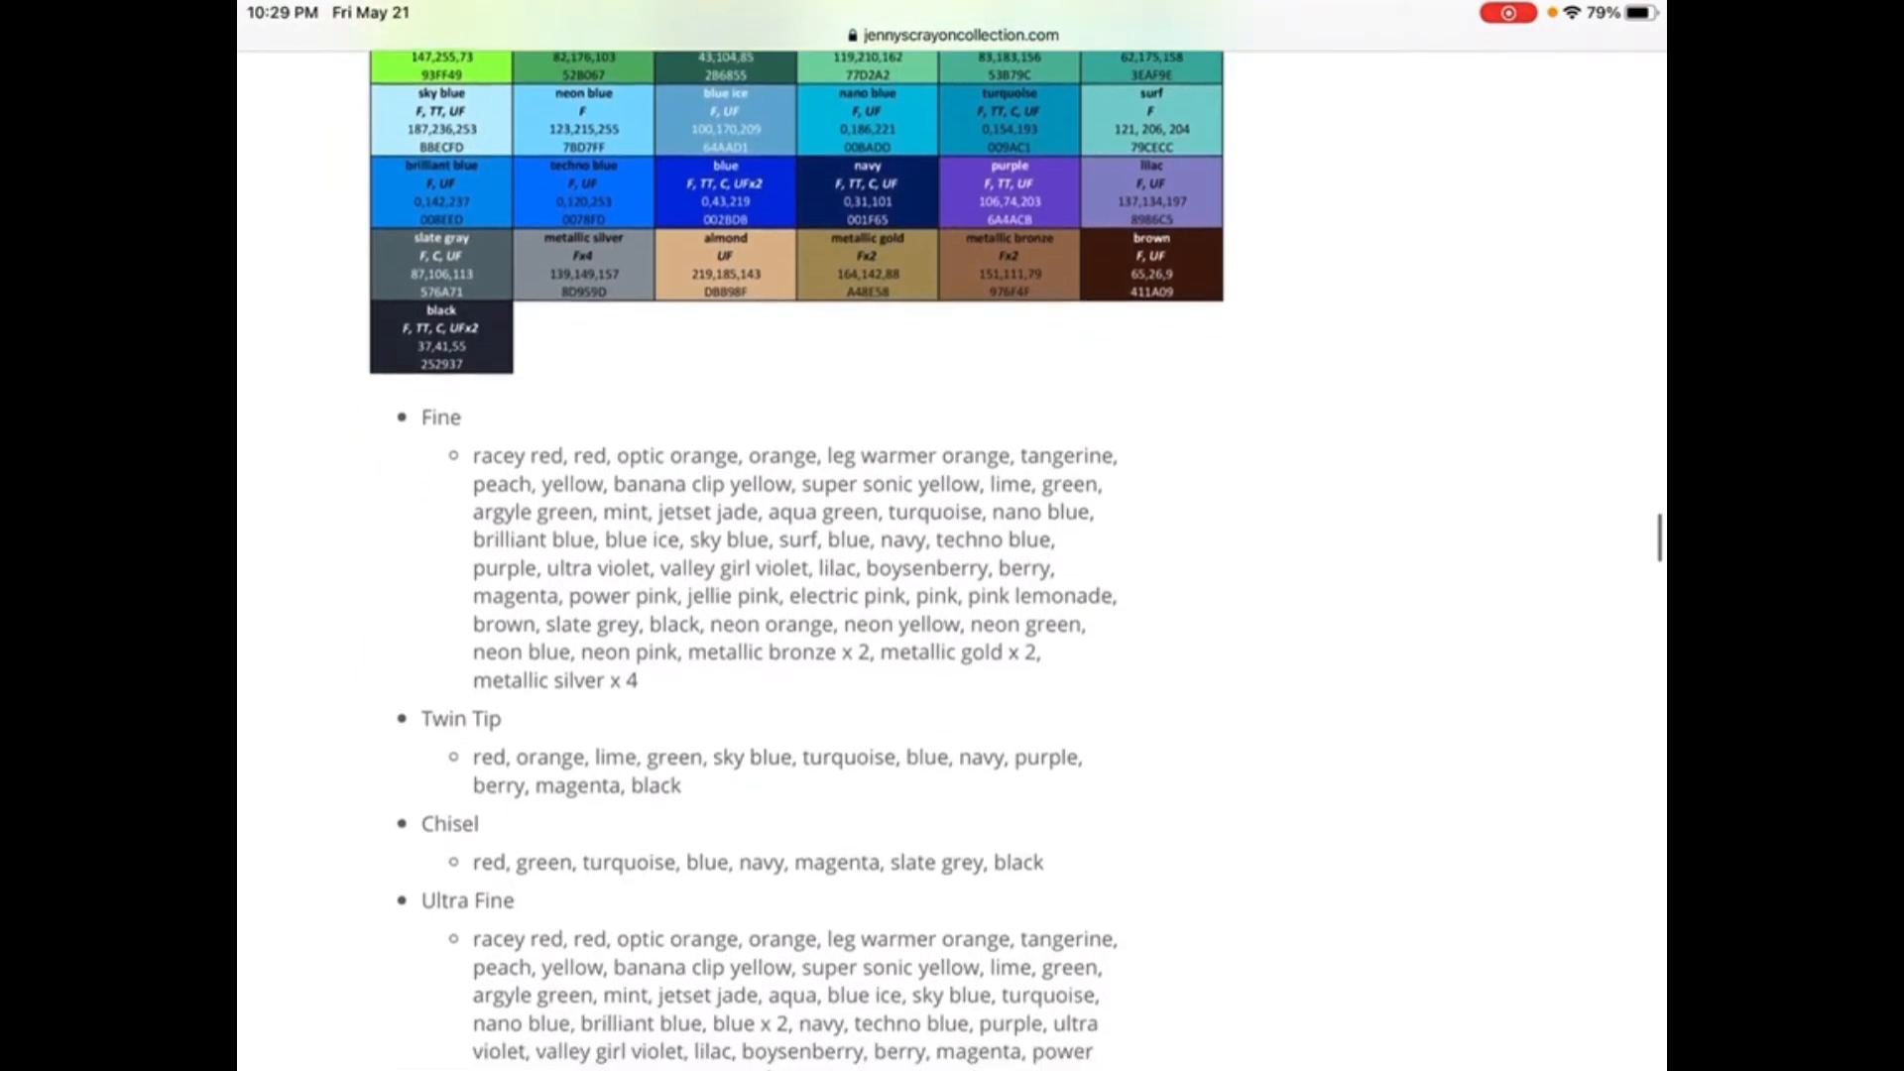
{"action": "scroll", "scroll_direction": "down", "scroll_amount": 3}
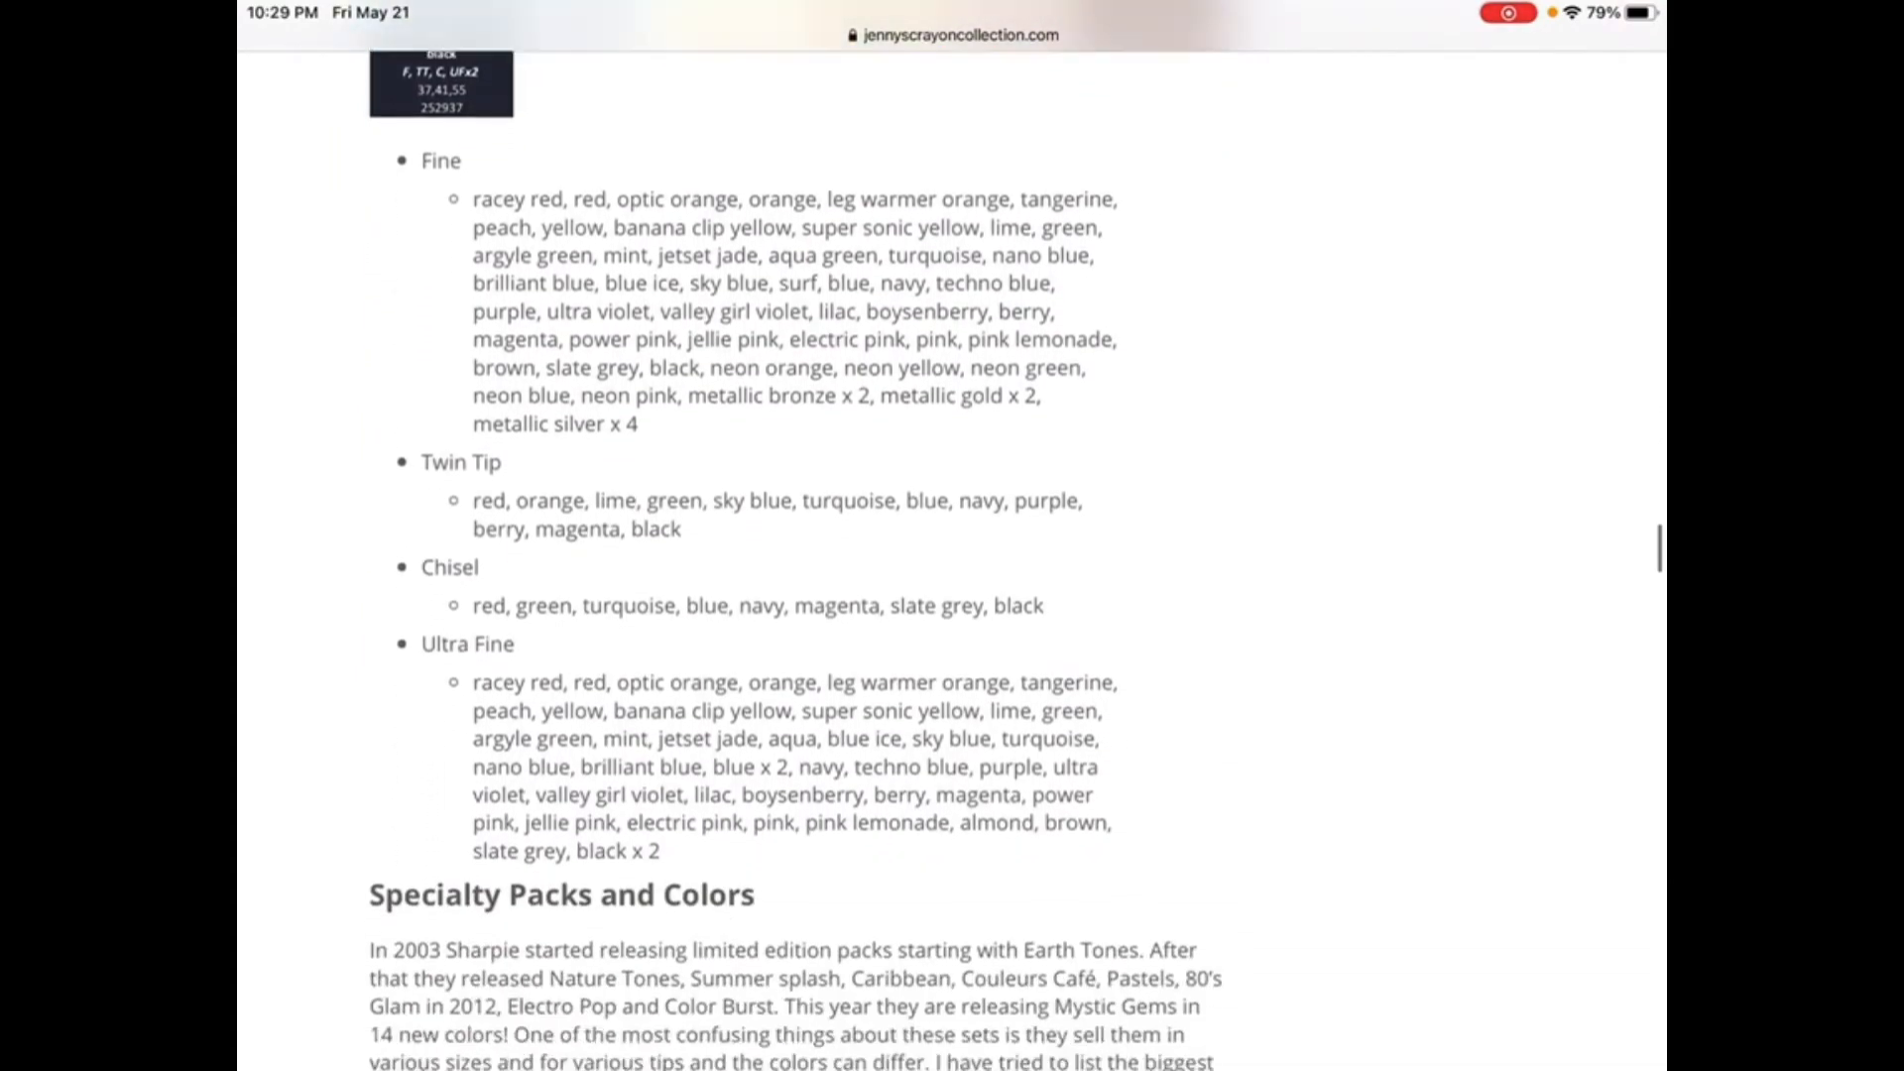
{"action": "scroll", "scroll_direction": "down", "scroll_amount": 3}
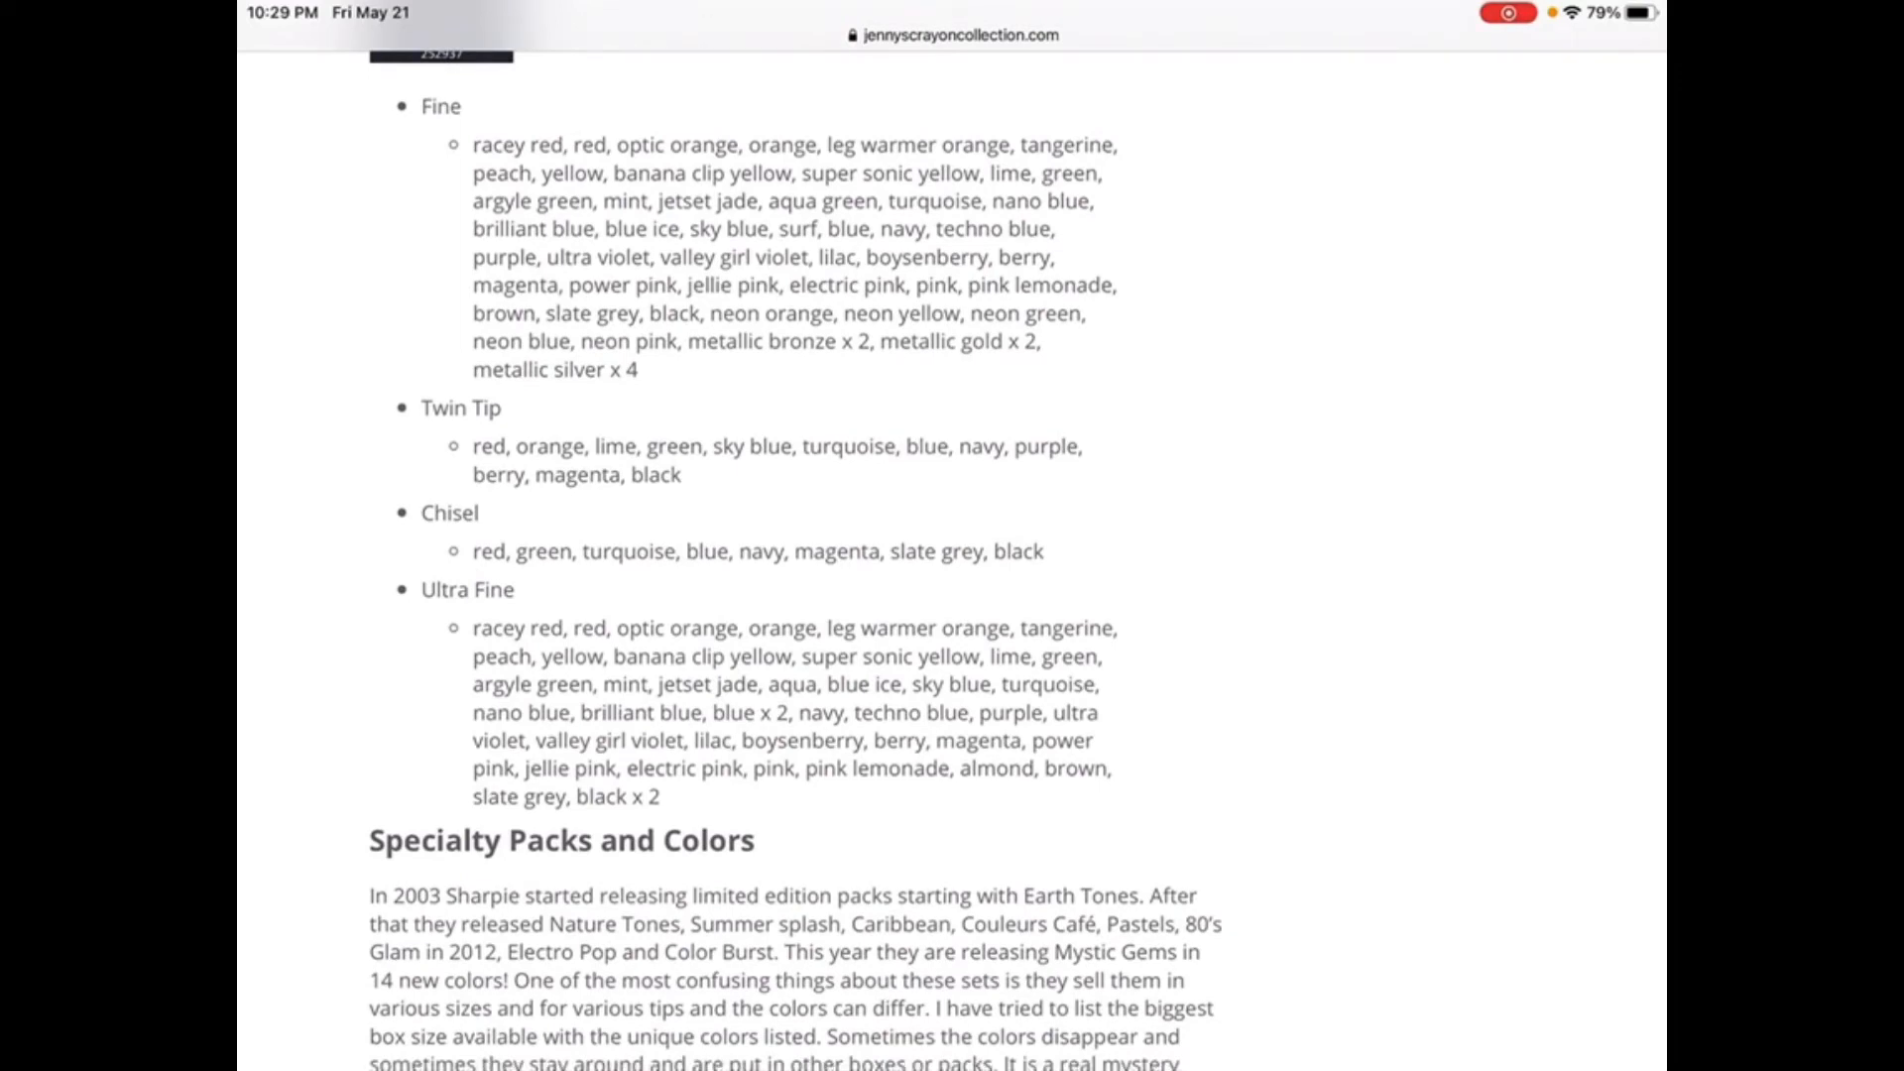
{"action": "scroll", "scroll_direction": "down", "scroll_amount": 3}
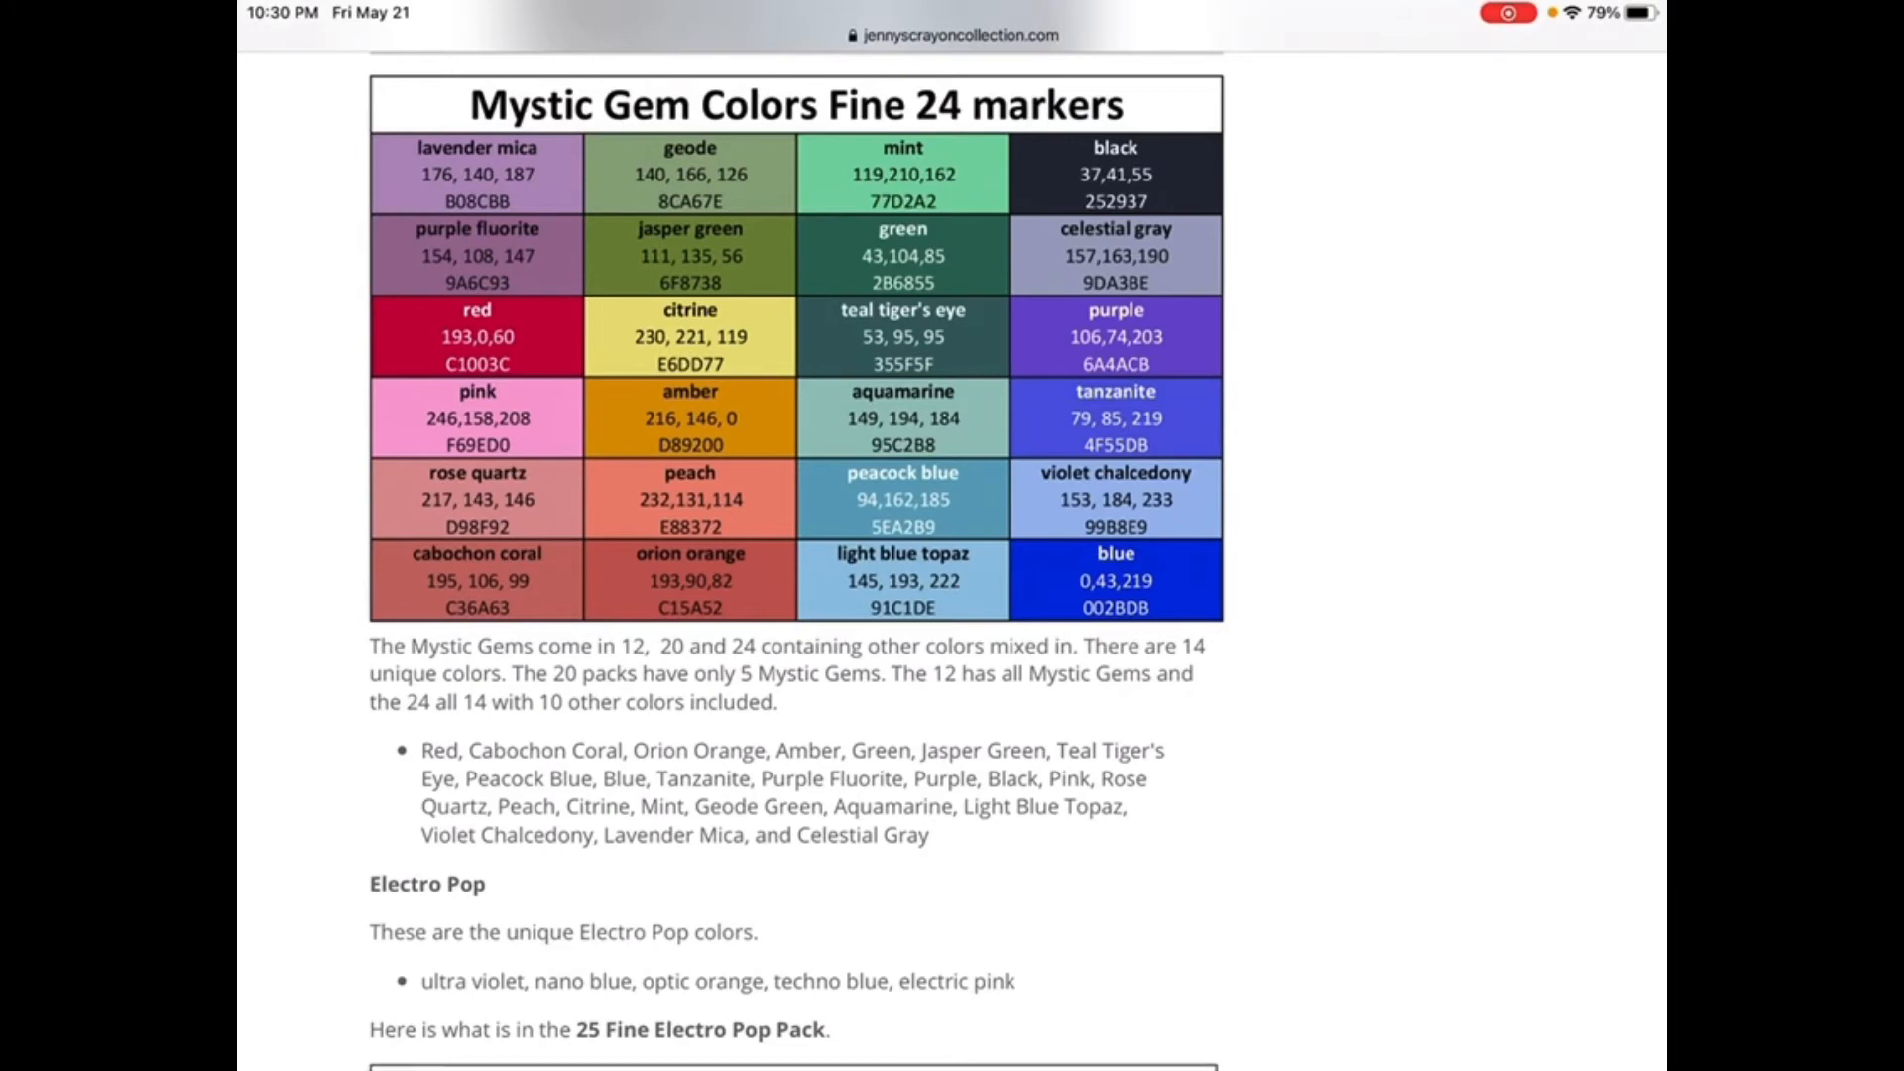
{"action": "scroll", "scroll_direction": "down", "scroll_amount": 3}
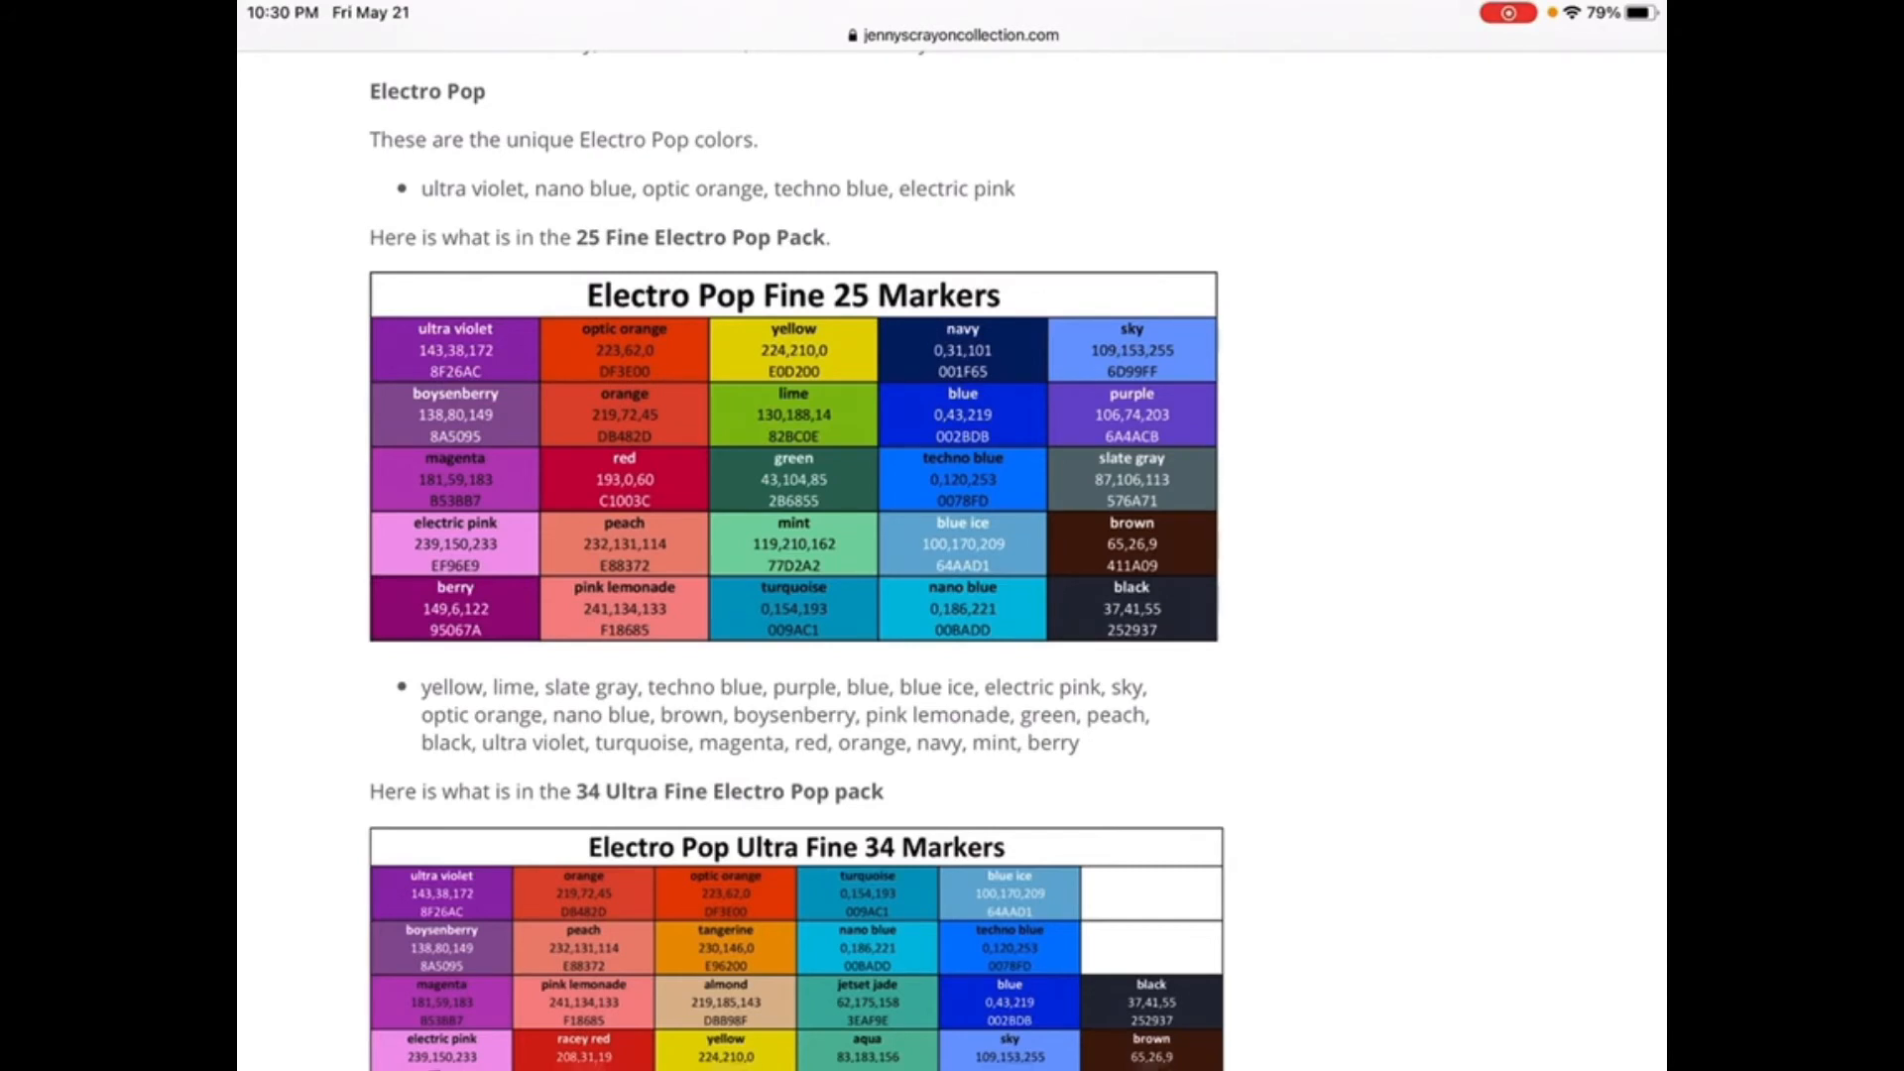
{"action": "scroll", "scroll_direction": "down", "scroll_amount": 3}
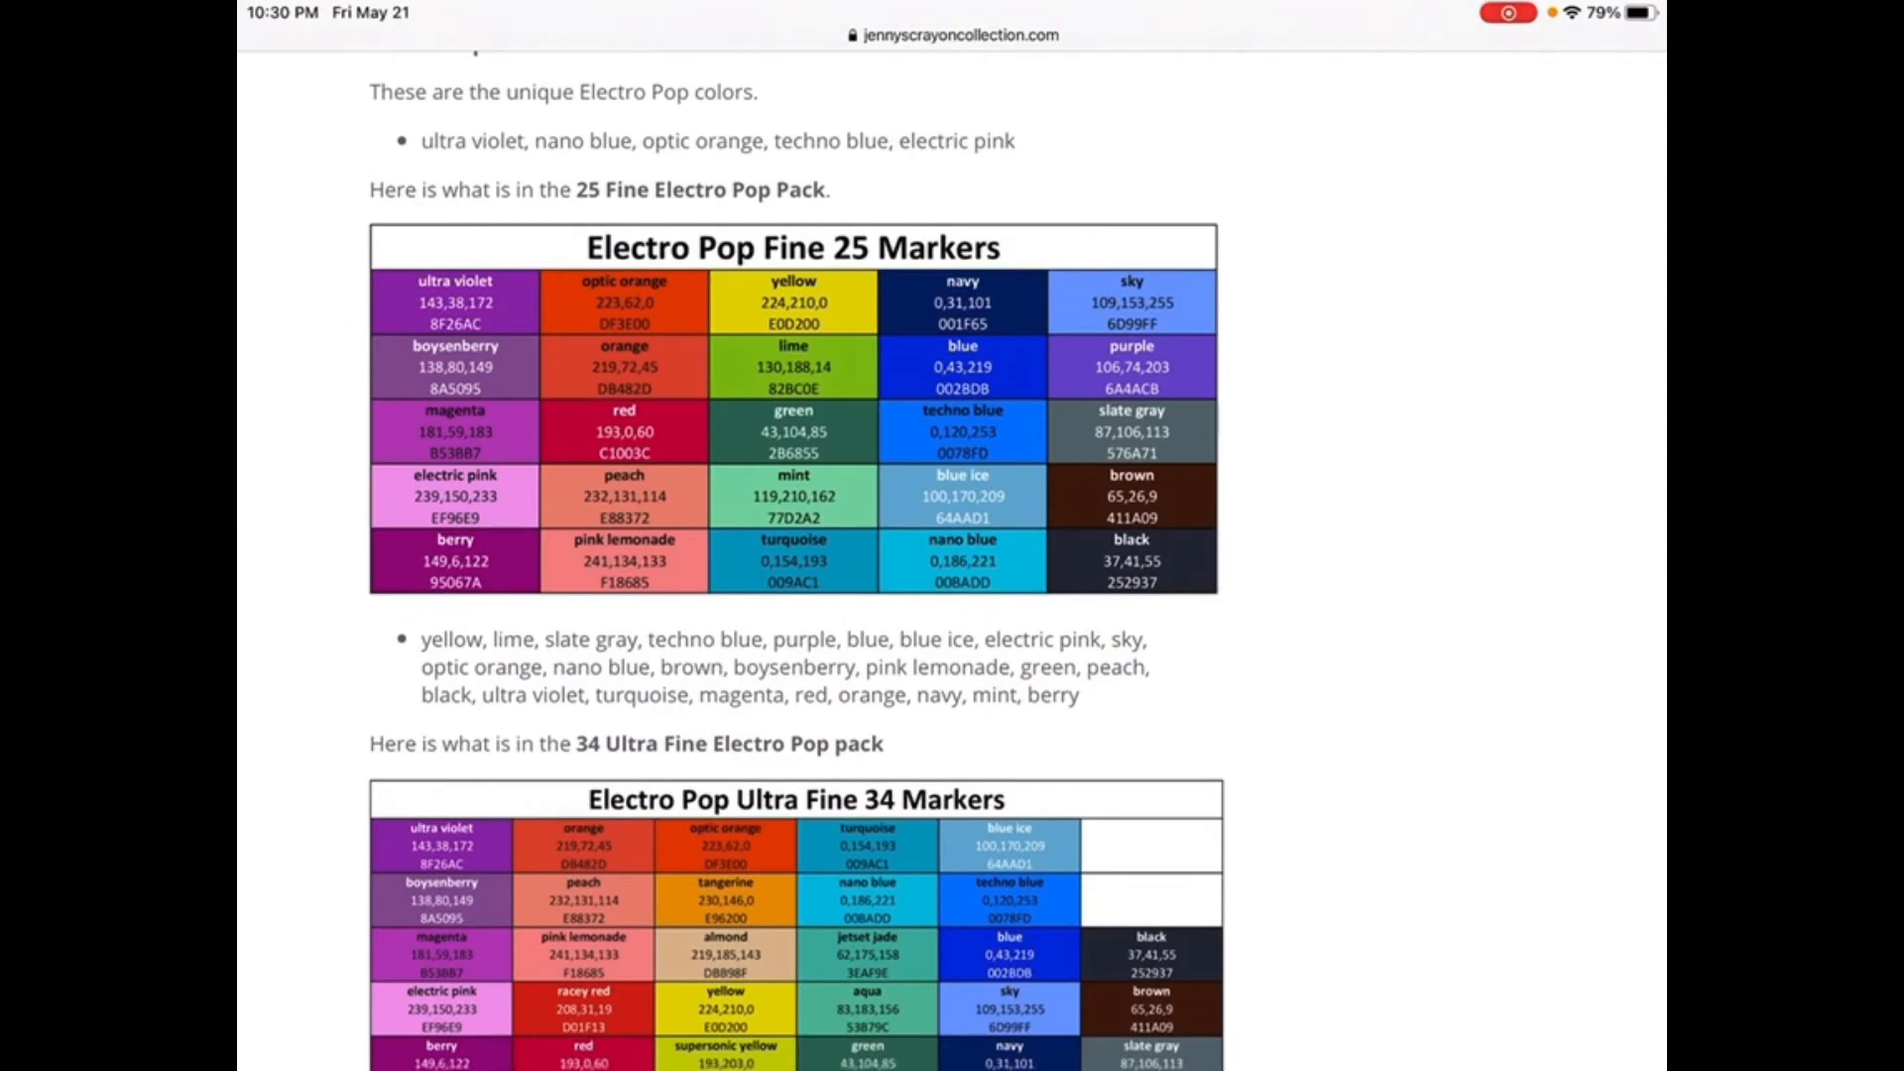
{"action": "scroll", "scroll_direction": "down", "scroll_amount": 3}
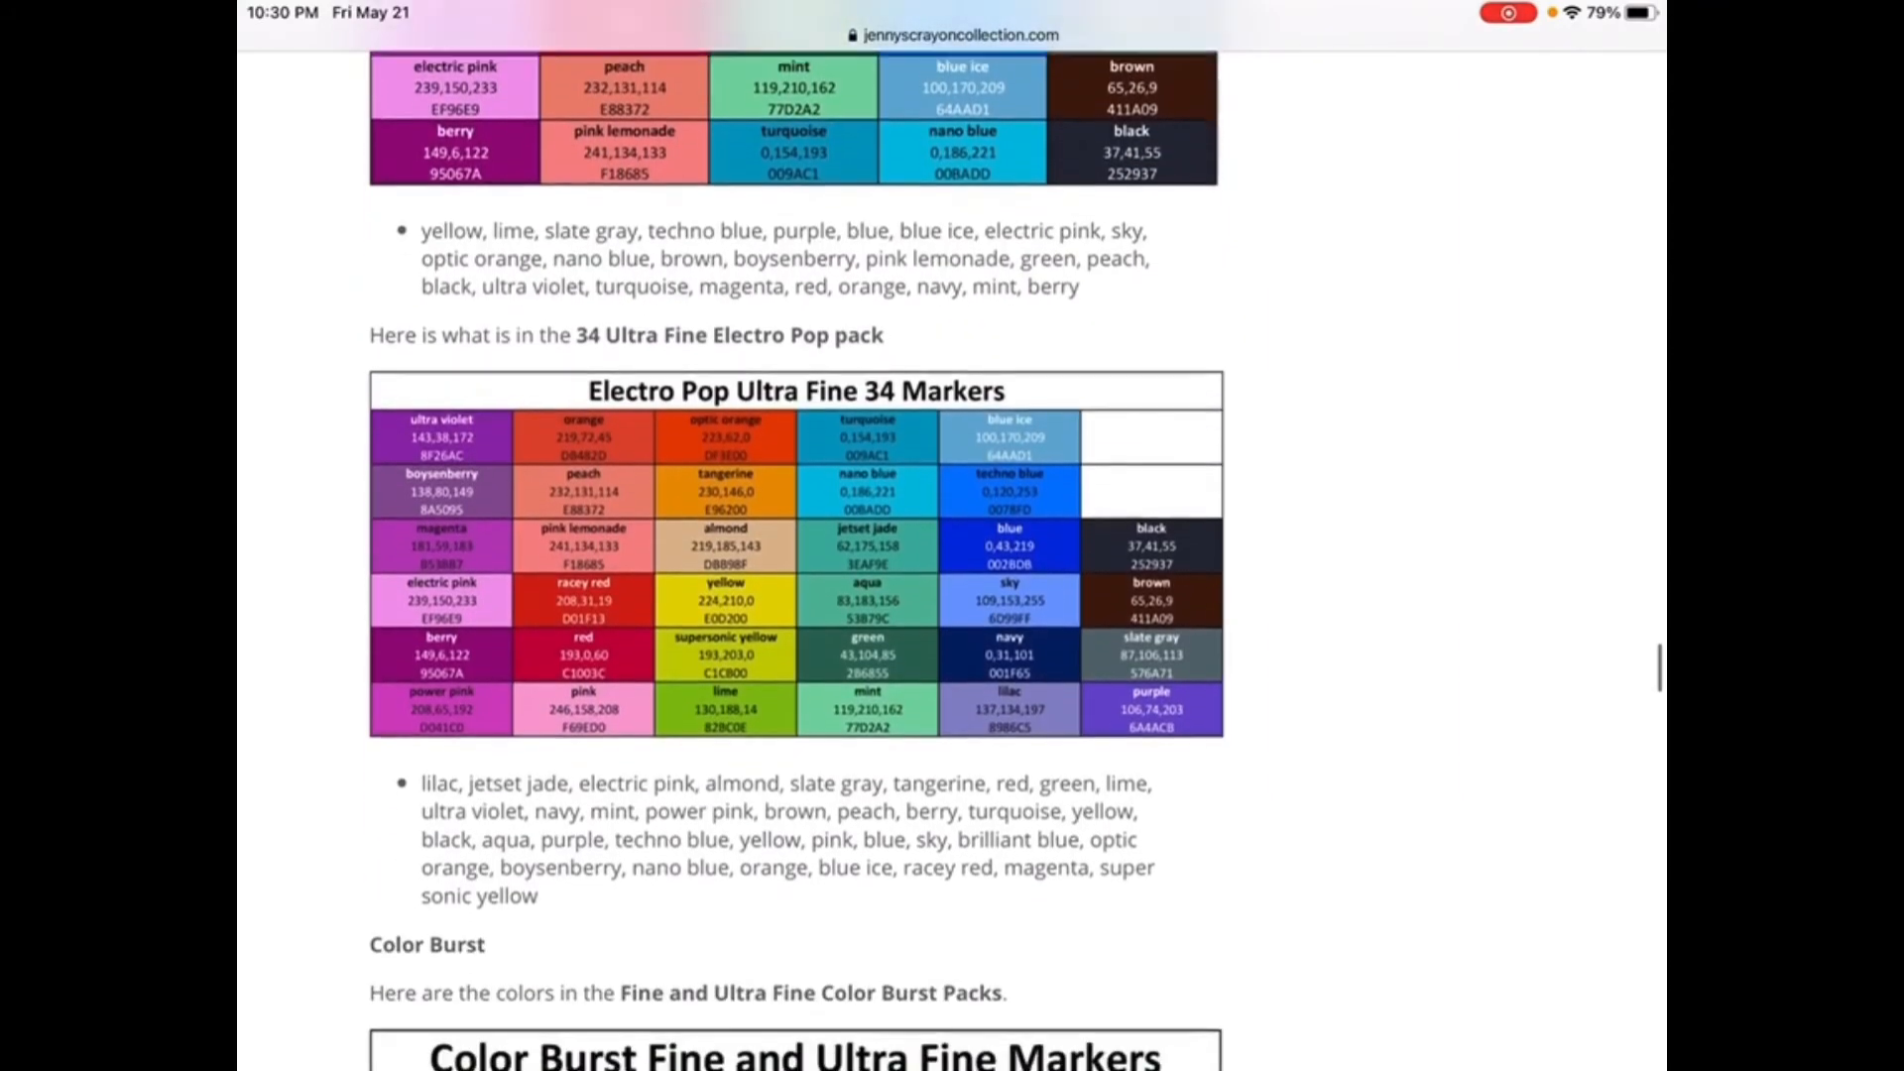
{"action": "scroll", "scroll_direction": "down", "scroll_amount": 3}
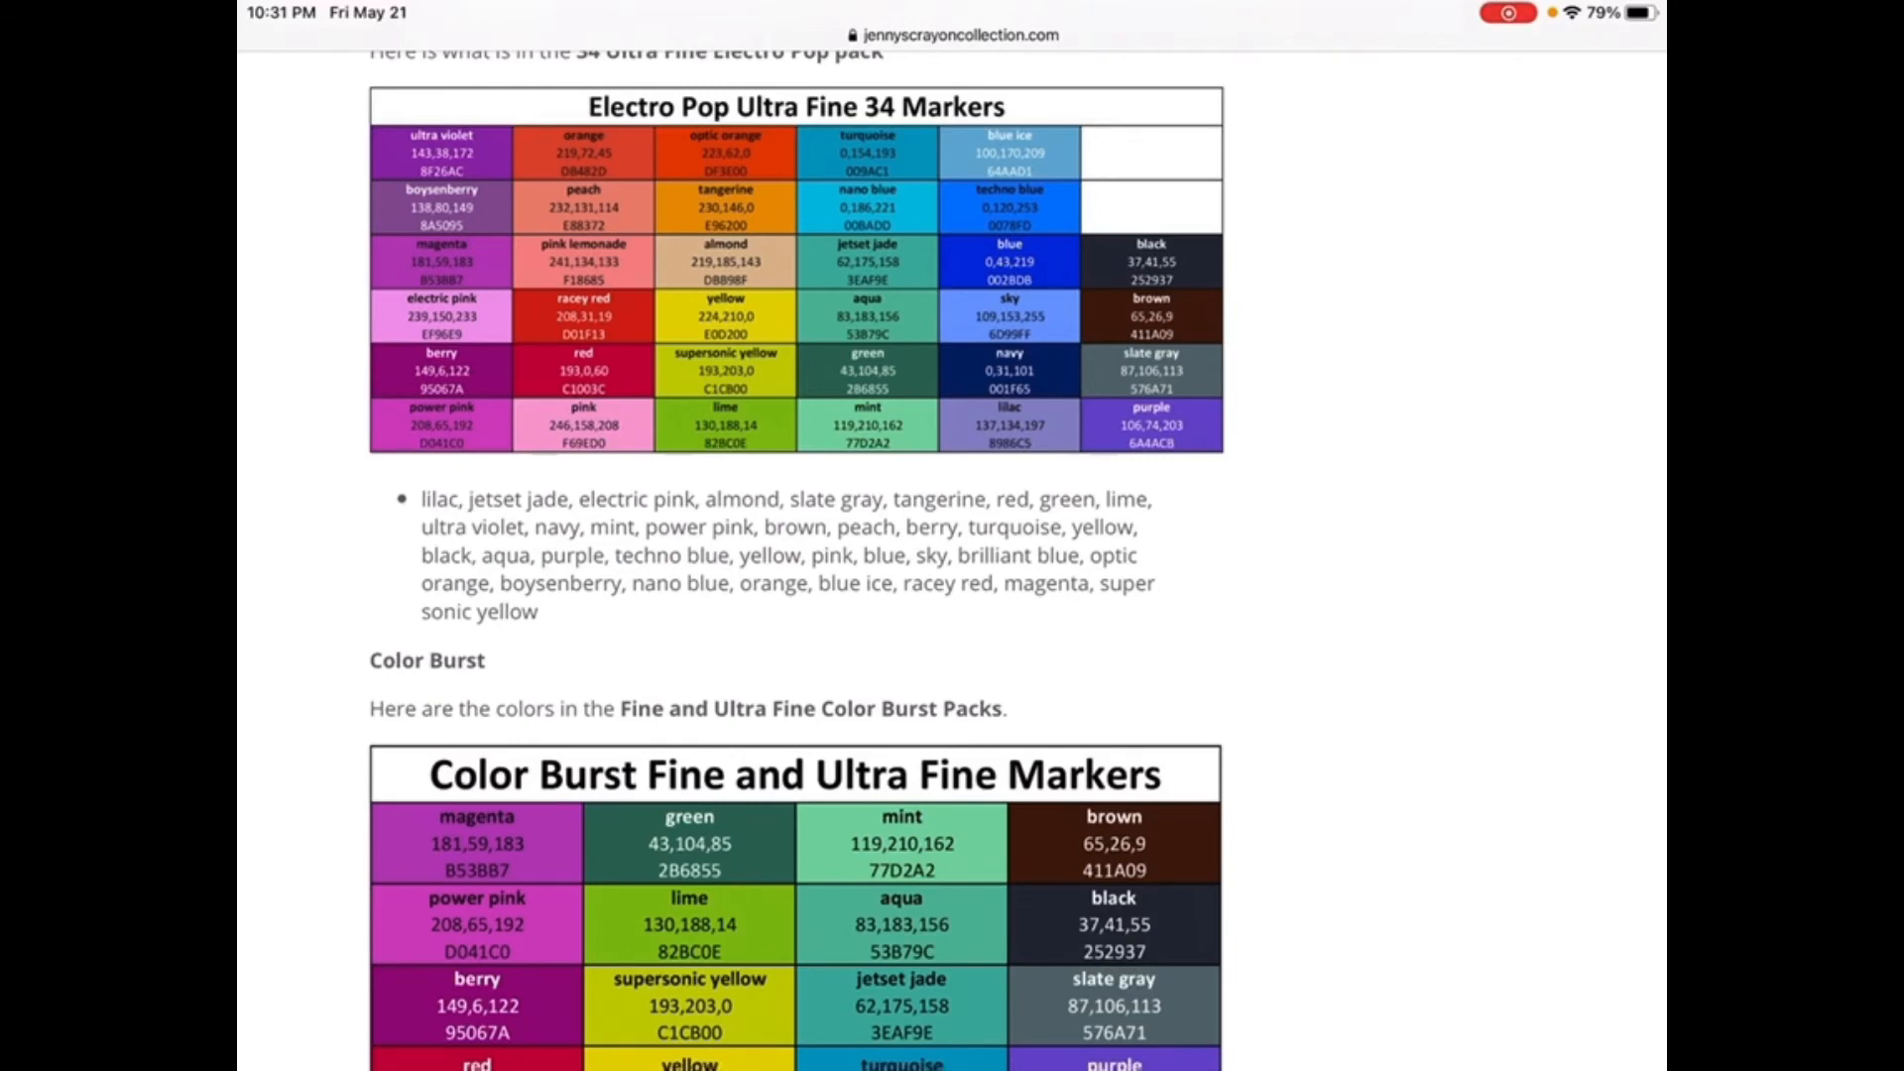
{"action": "scroll", "scroll_direction": "down", "scroll_amount": 3}
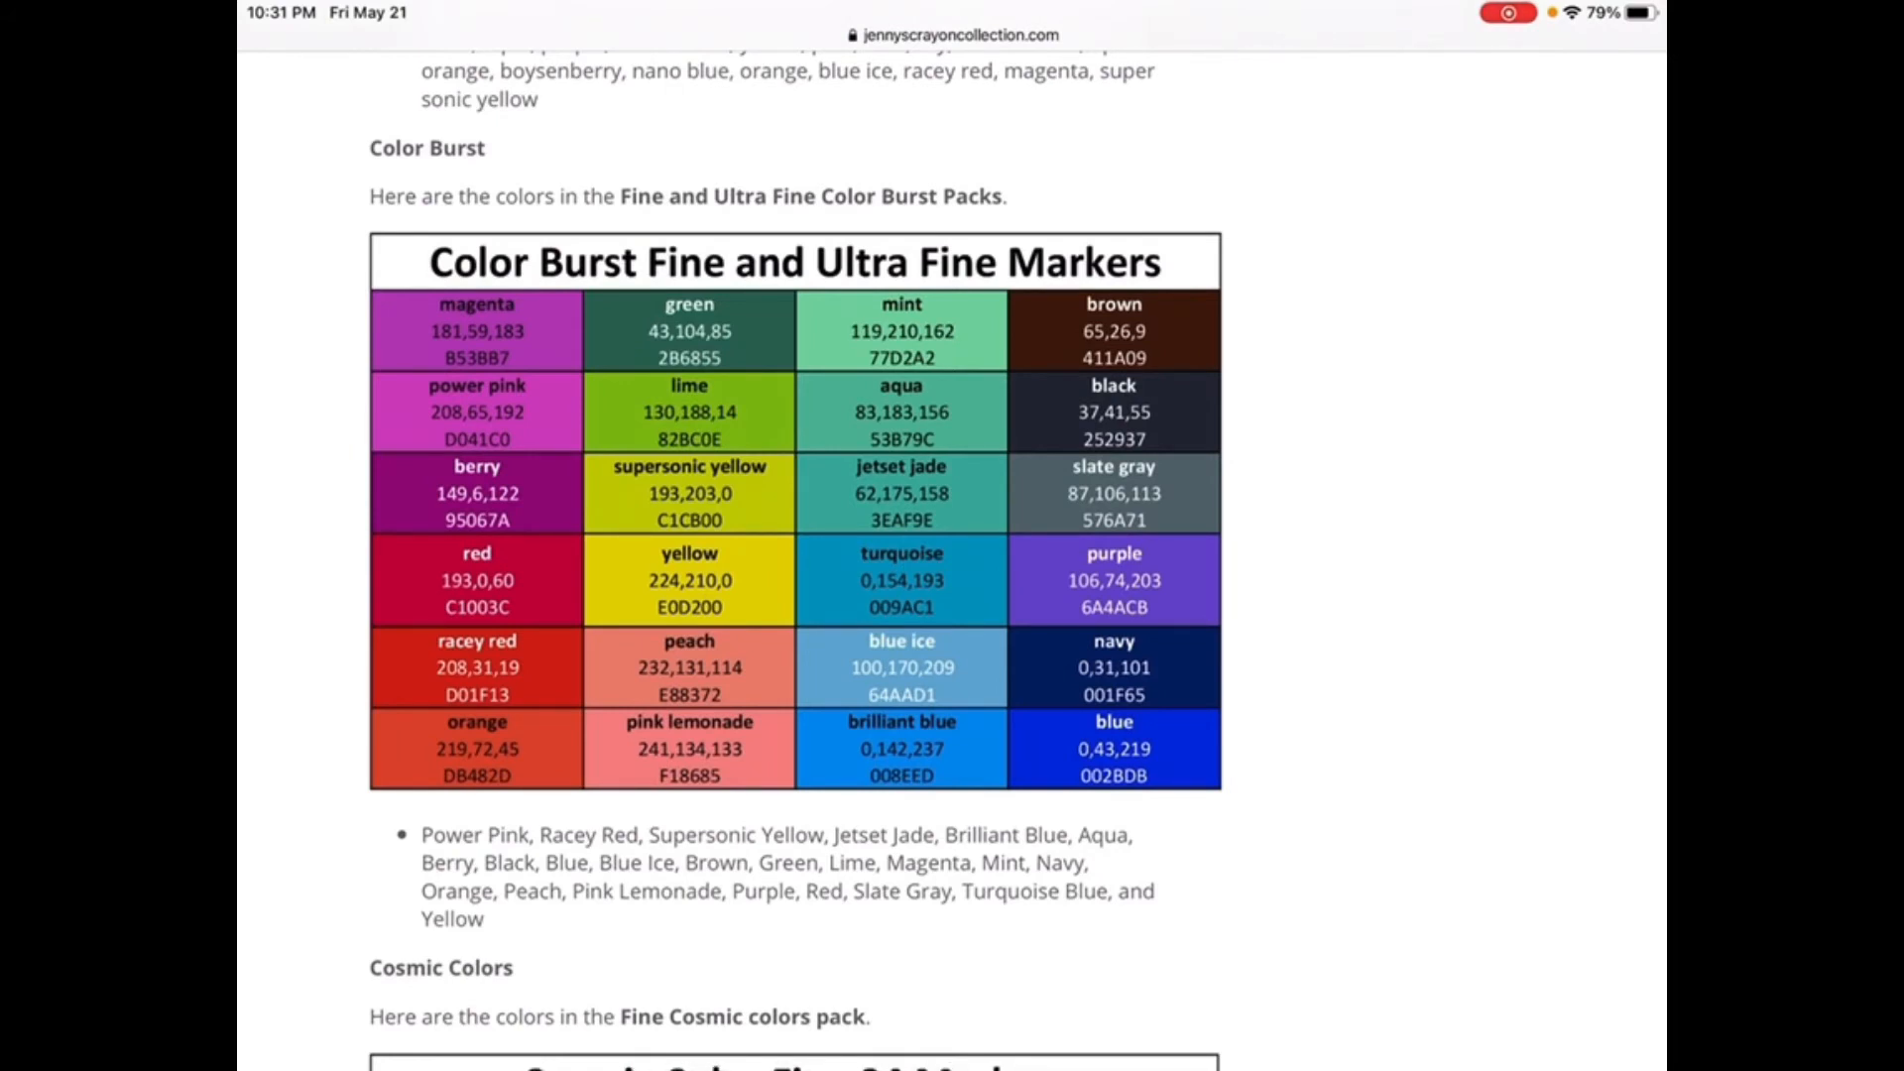
{"action": "scroll", "scroll_direction": "down", "scroll_amount": 3}
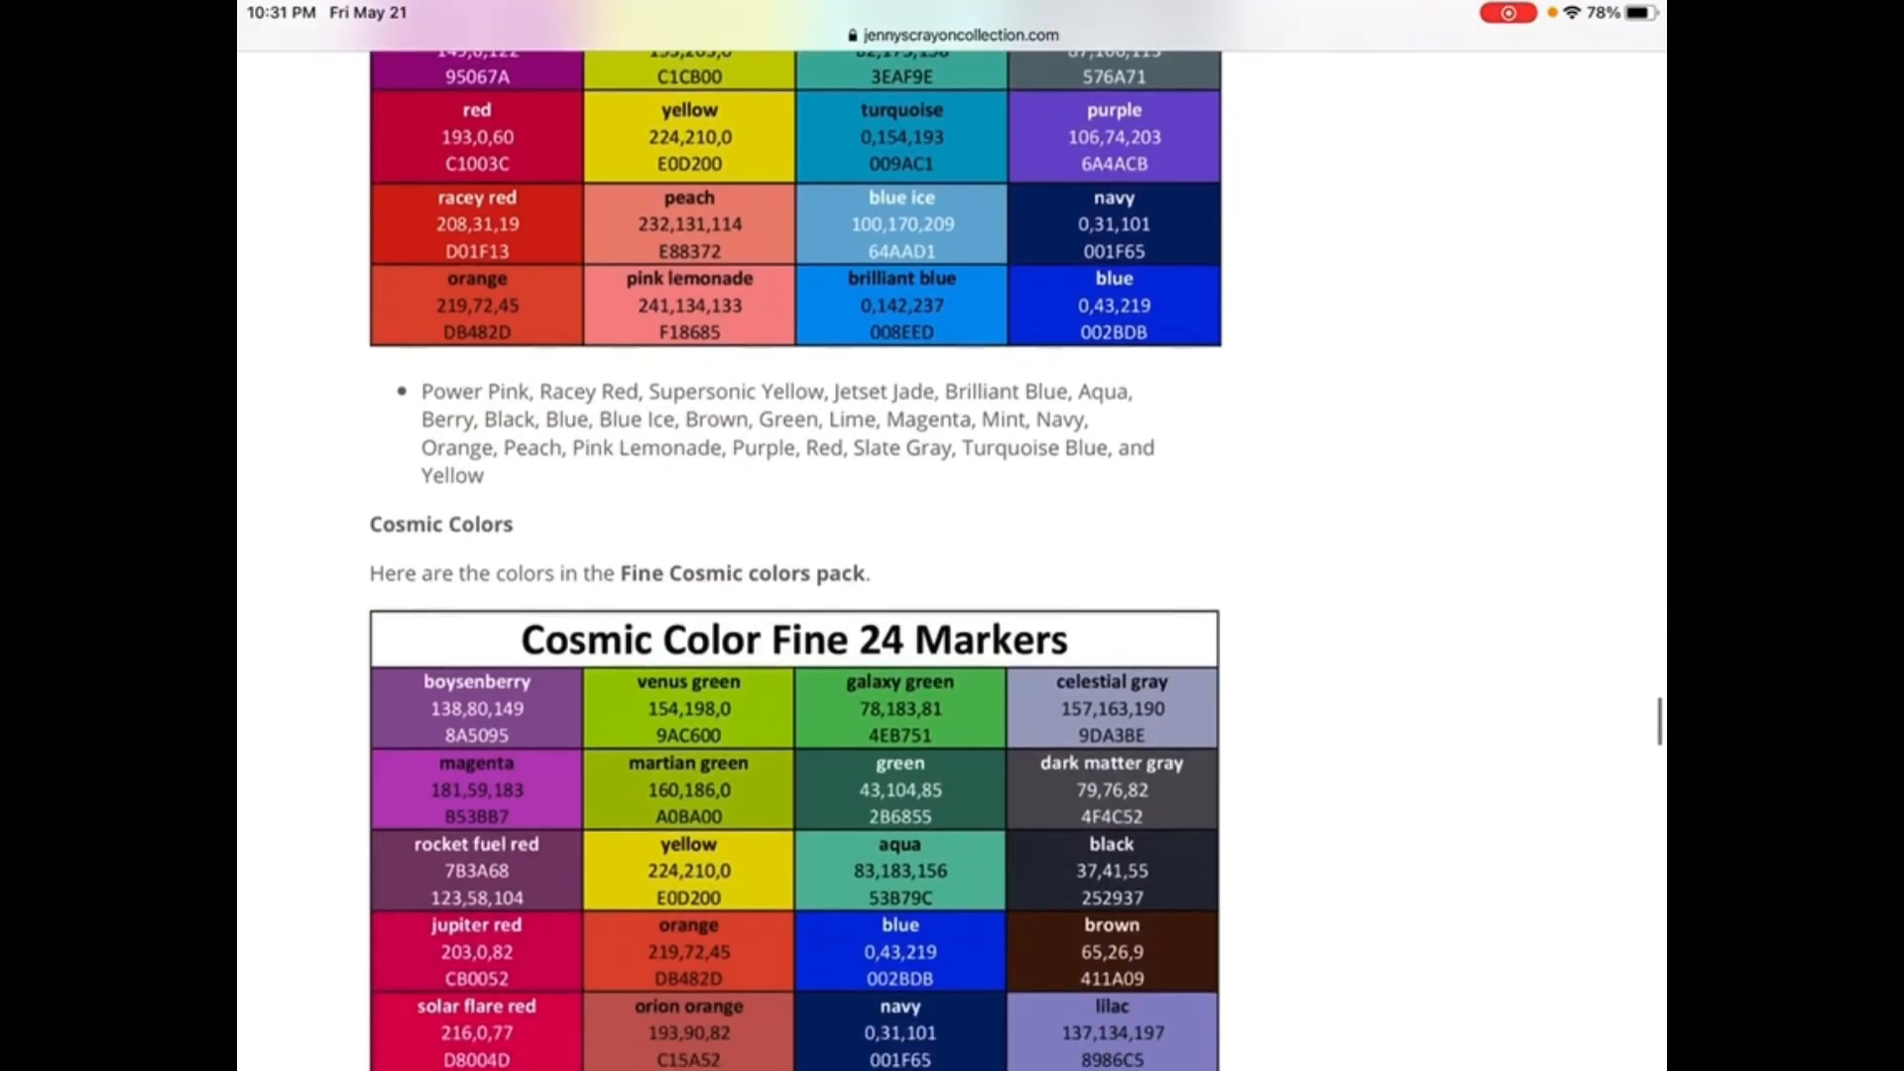
{"action": "scroll", "scroll_direction": "down", "scroll_amount": 3}
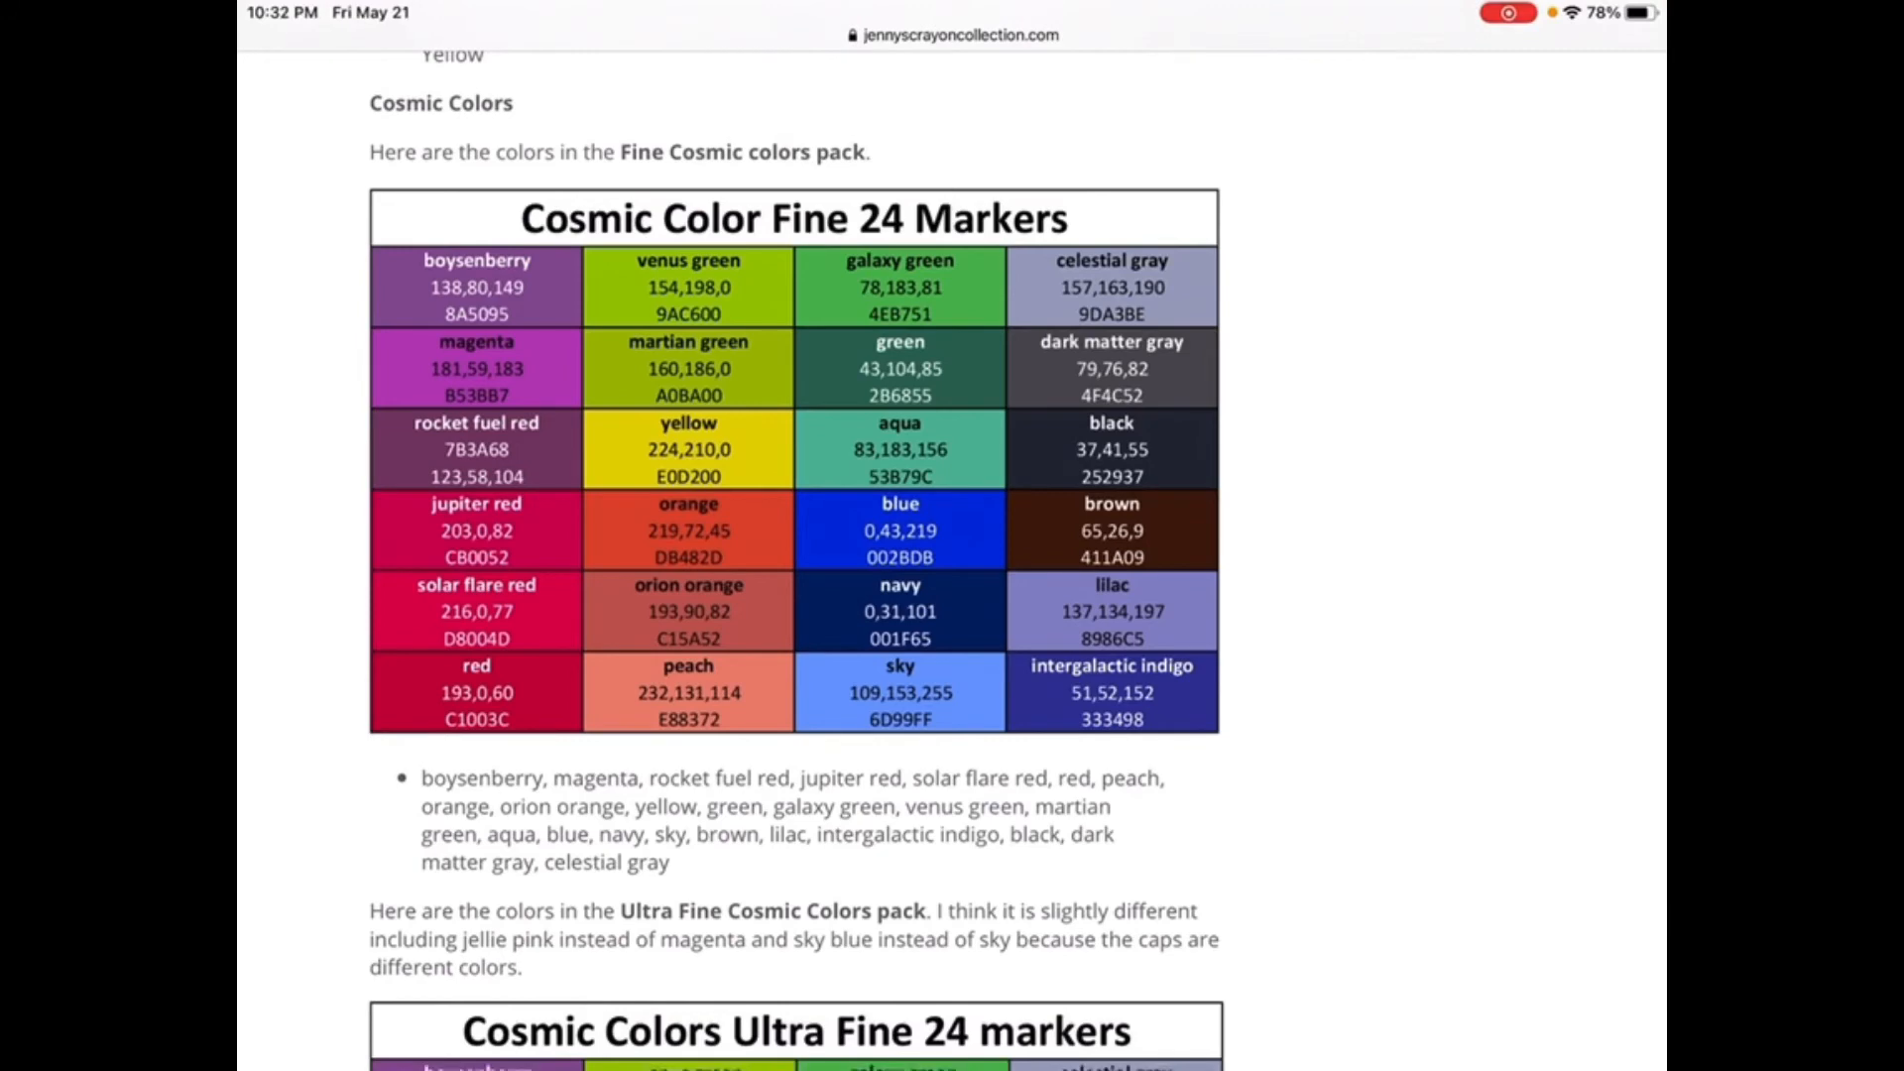
{"action": "scroll", "scroll_direction": "down", "scroll_amount": 3}
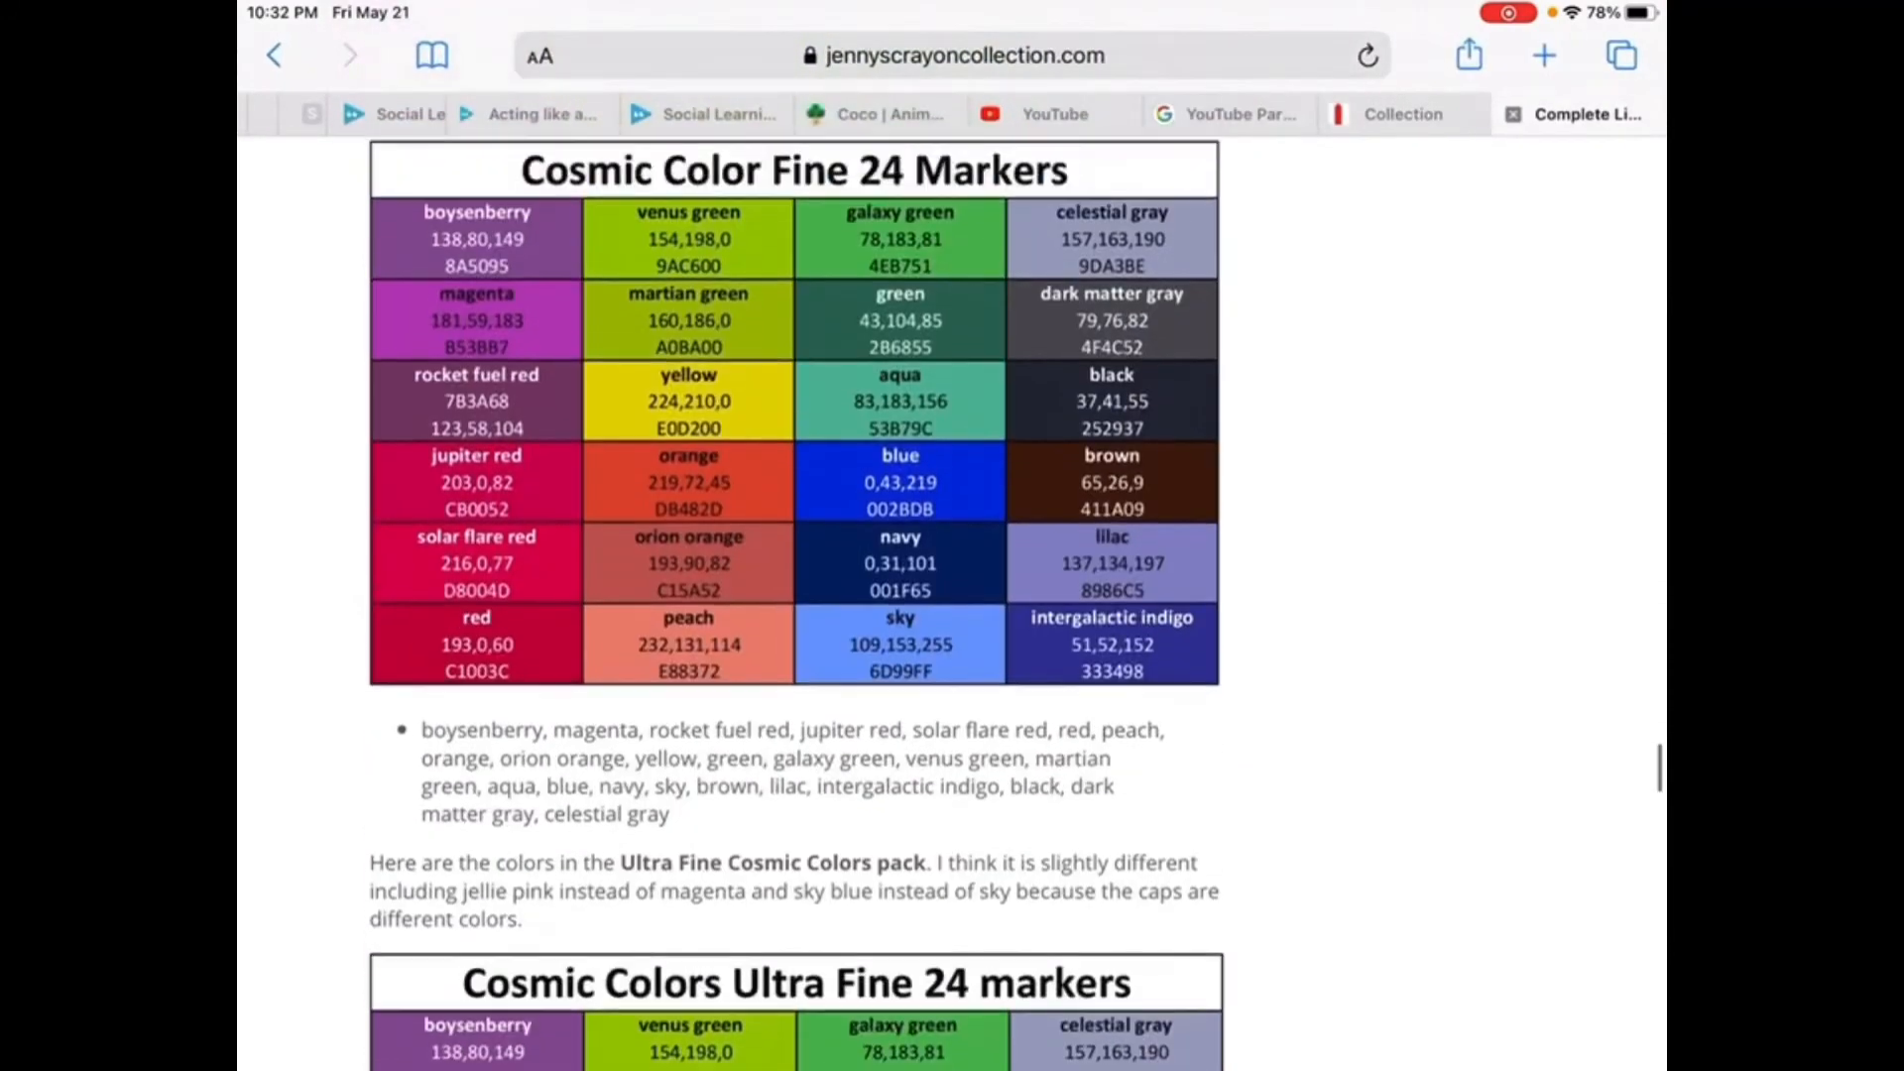
{"action": "scroll", "scroll_direction": "down", "scroll_amount": 3}
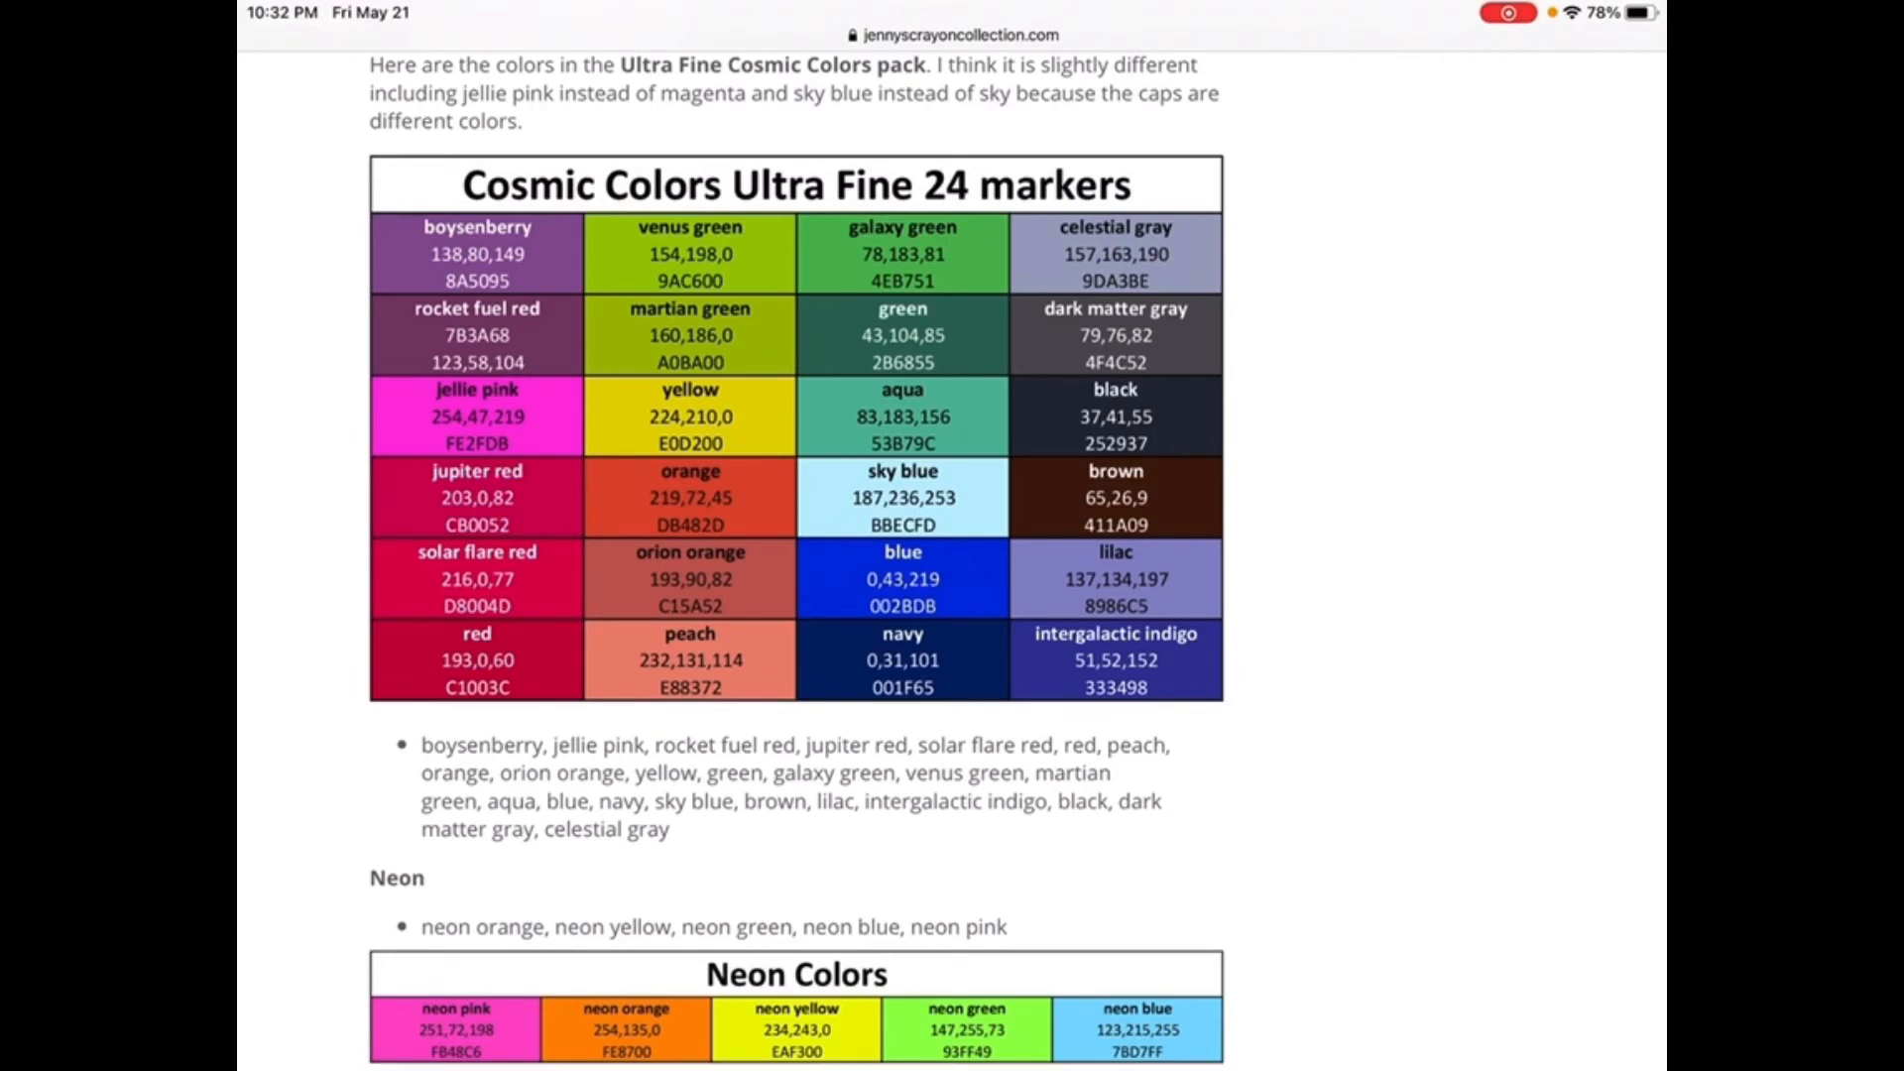
{"action": "scroll", "scroll_direction": "down", "scroll_amount": 3}
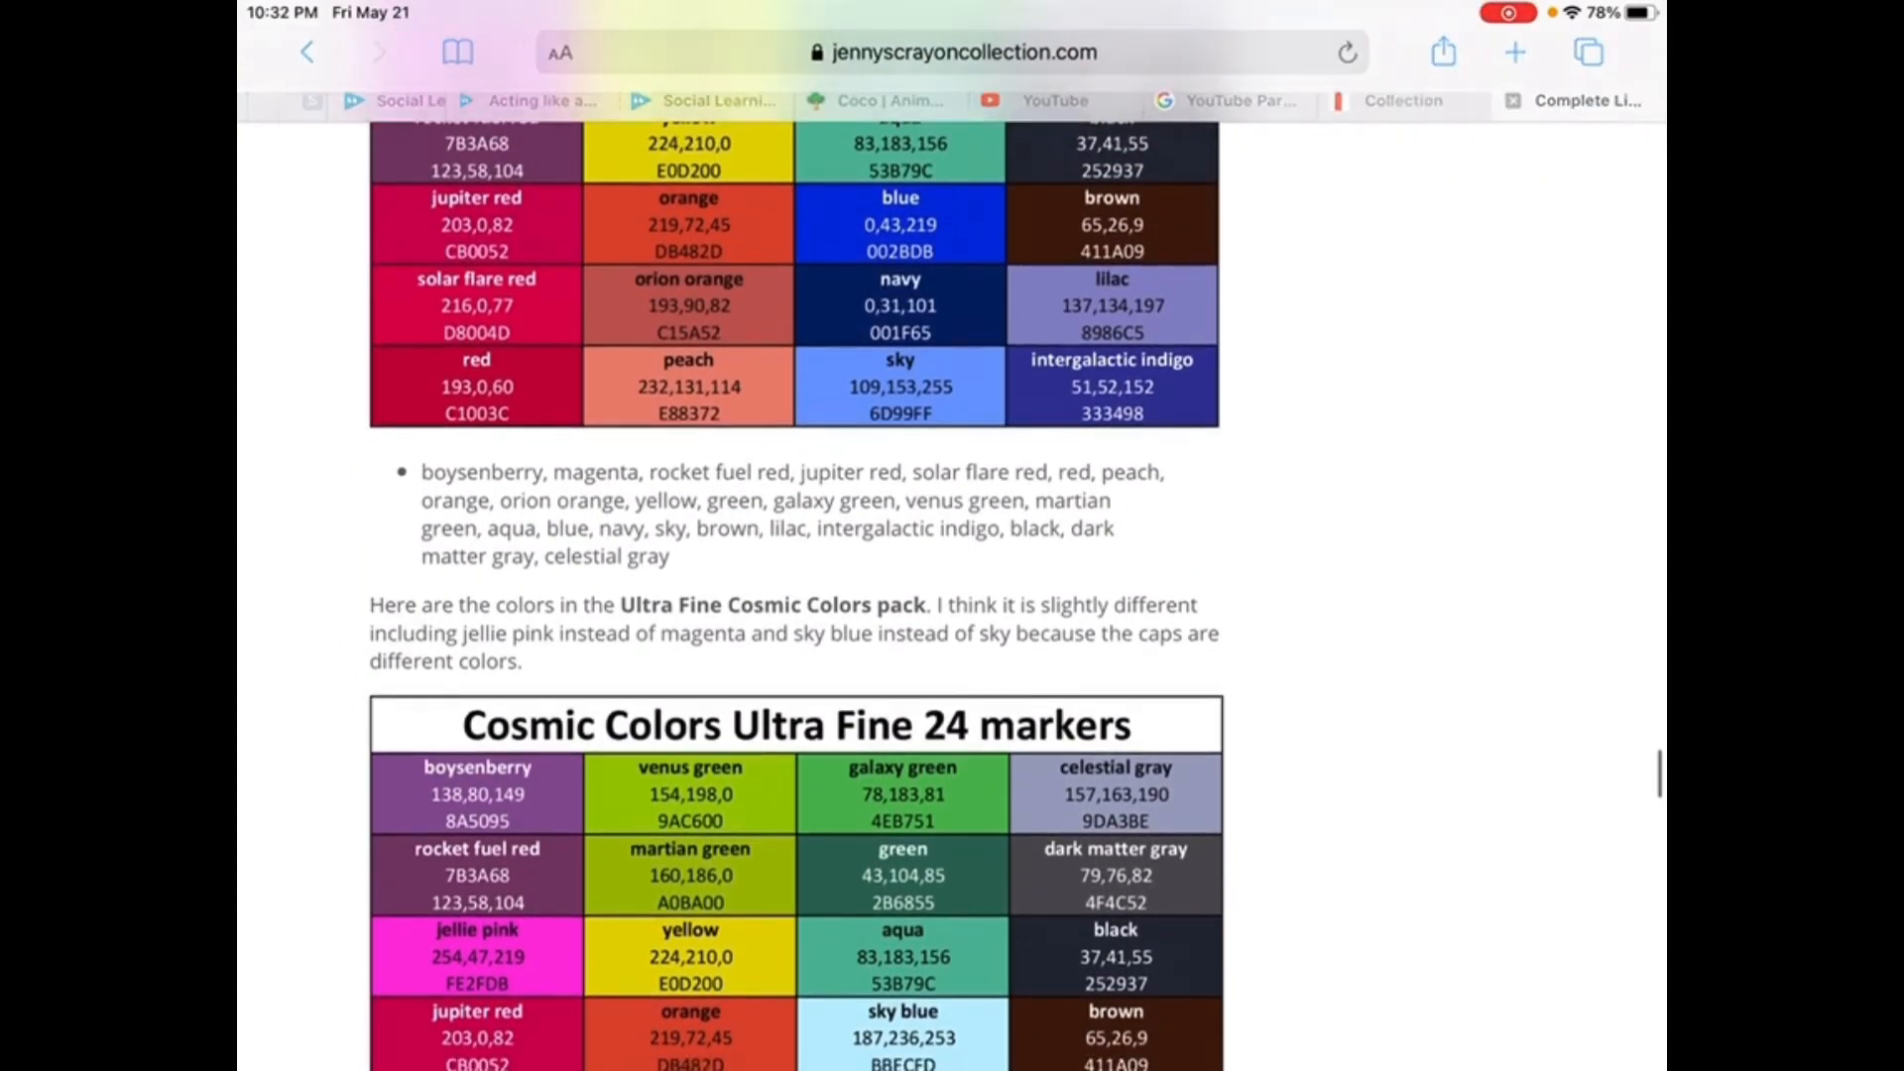
{"action": "scroll", "scroll_direction": "down", "scroll_amount": 3}
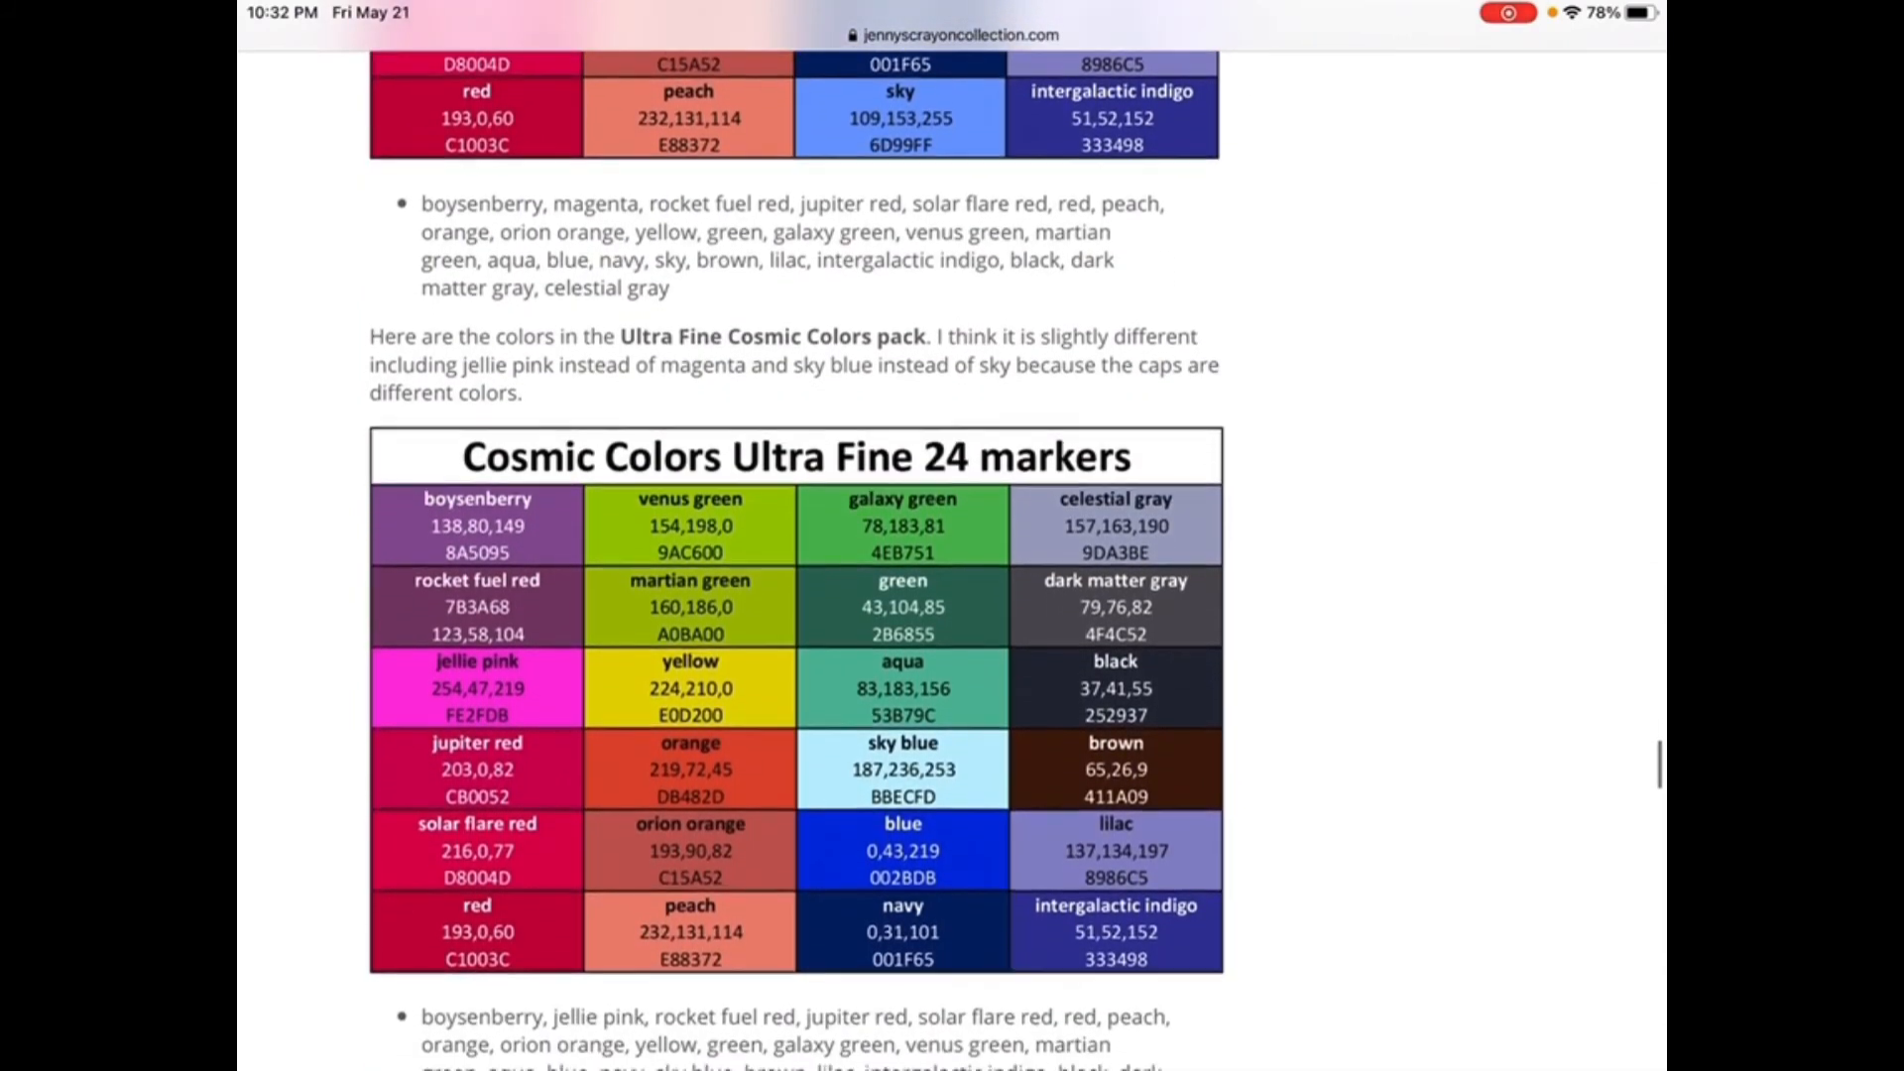
{"action": "scroll", "scroll_direction": "down", "scroll_amount": 3}
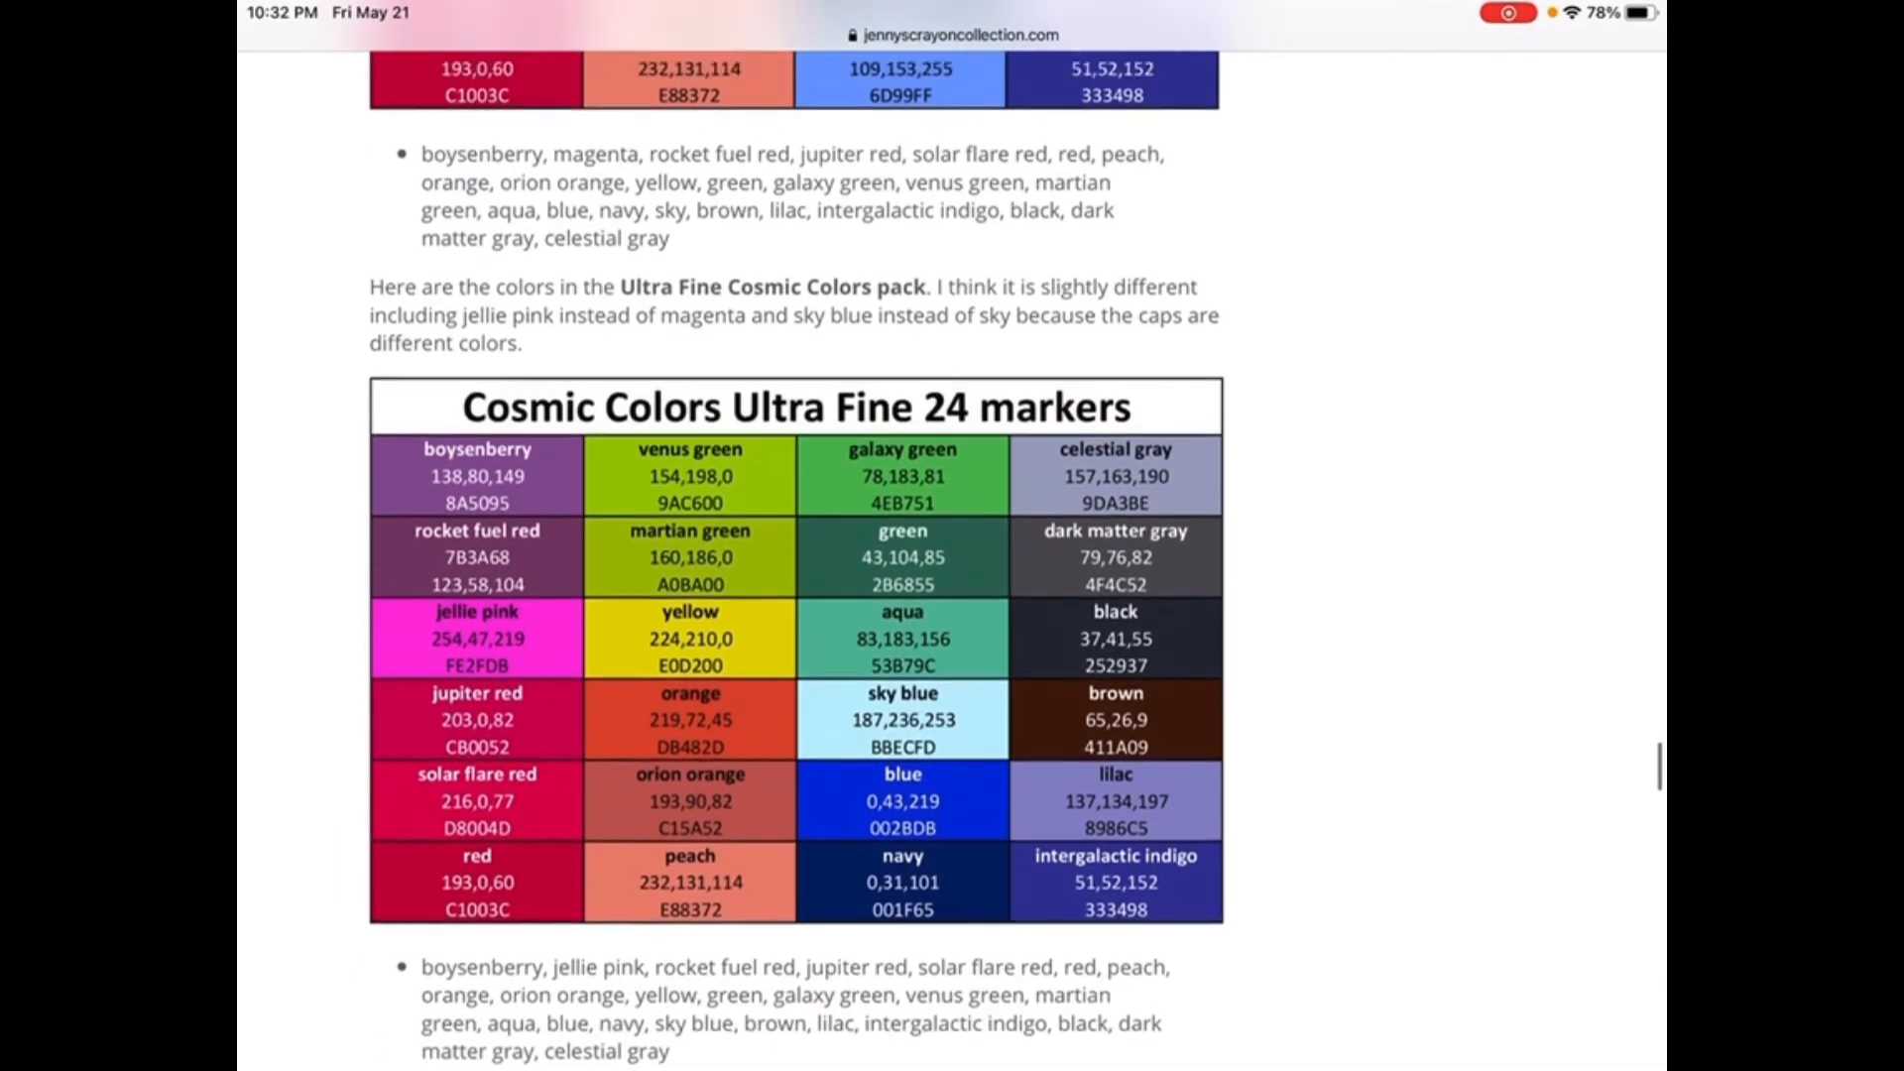
{"action": "scroll", "scroll_direction": "down", "scroll_amount": 3}
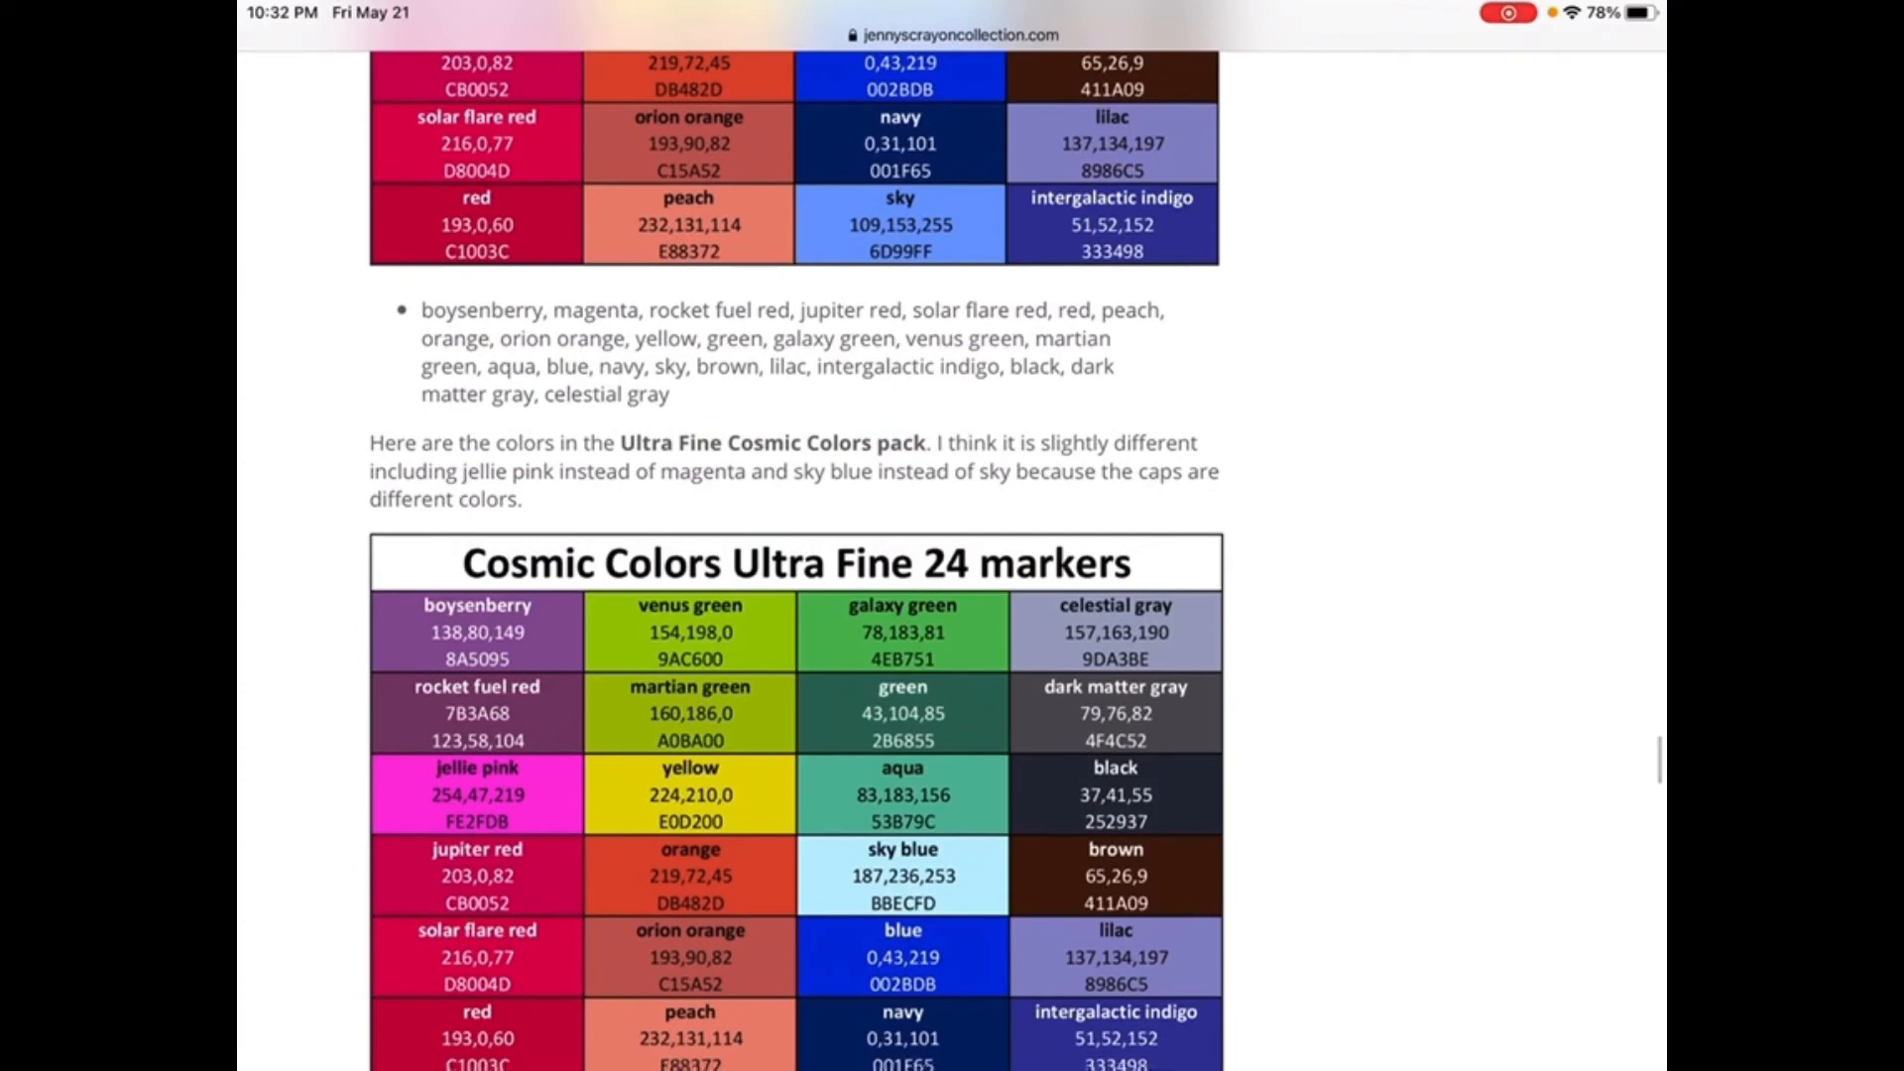
{"action": "scroll", "scroll_direction": "down", "scroll_amount": 3}
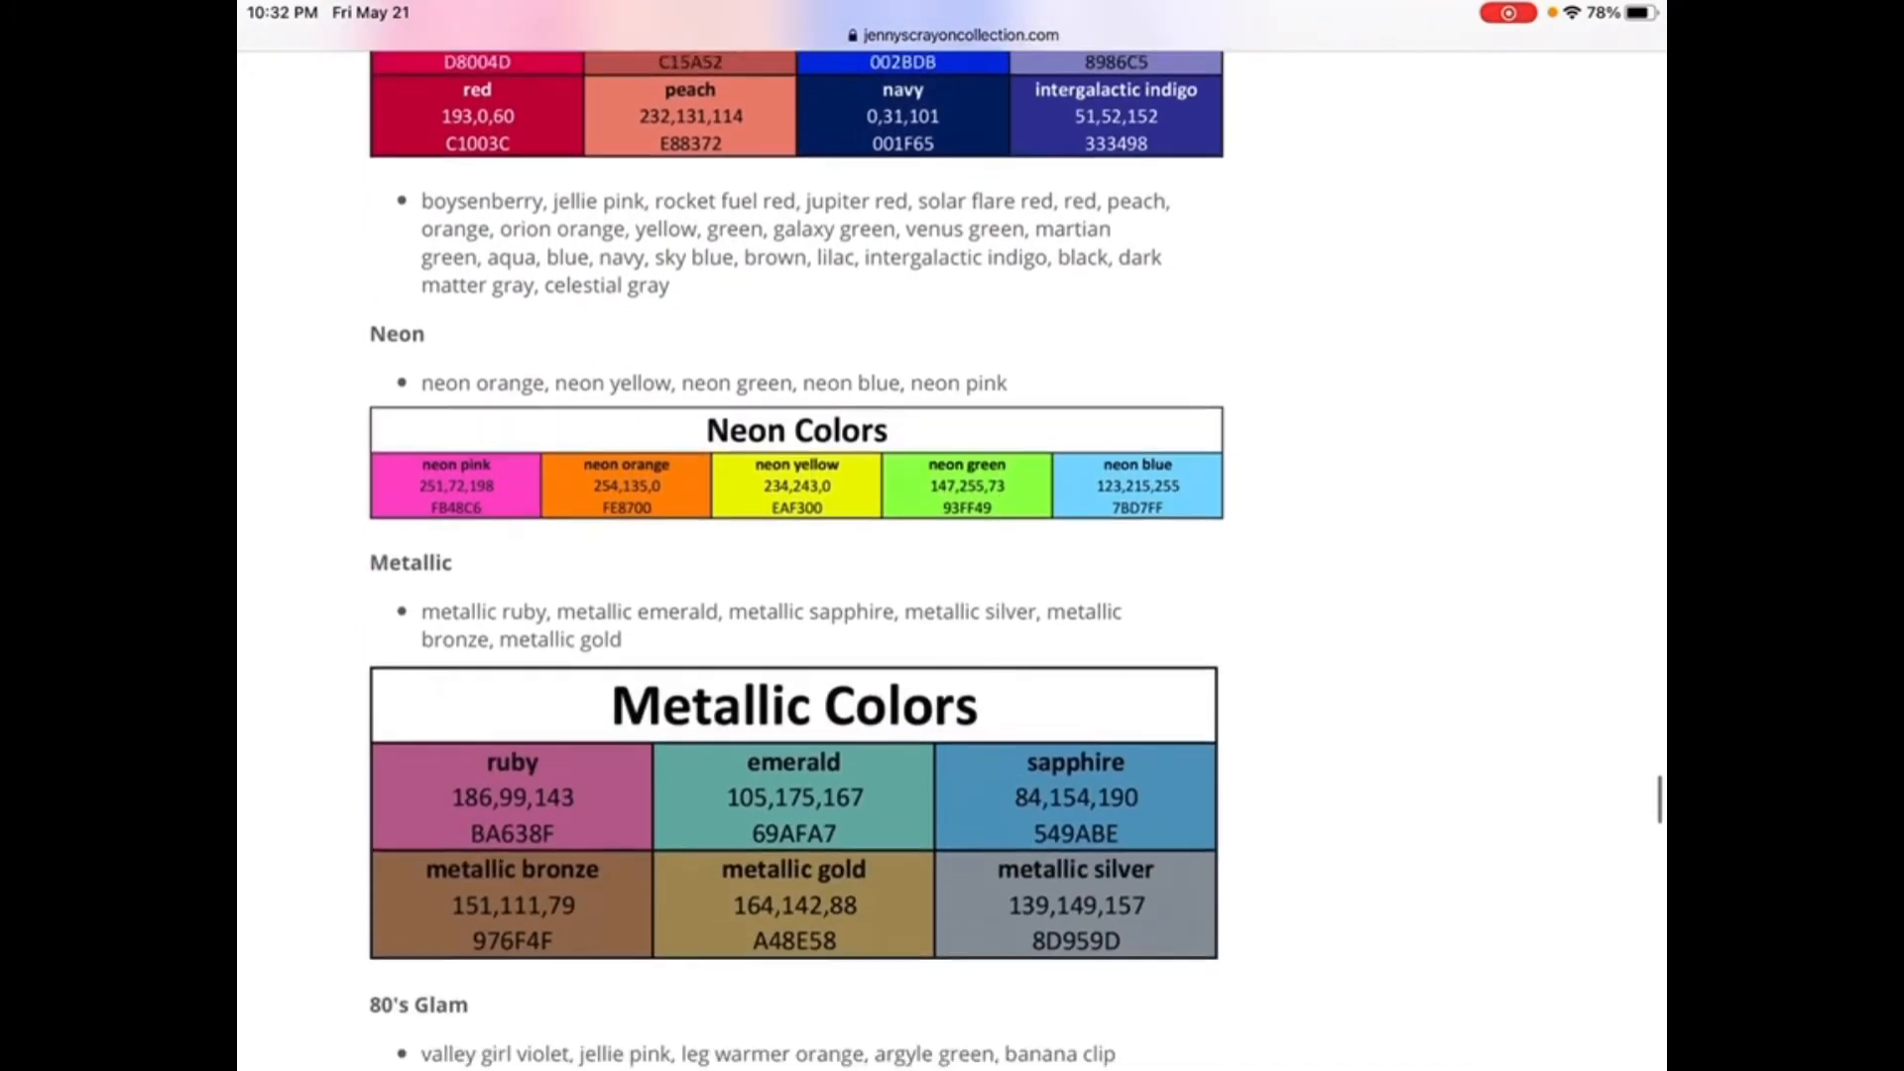
{"action": "scroll", "scroll_direction": "down", "scroll_amount": 3}
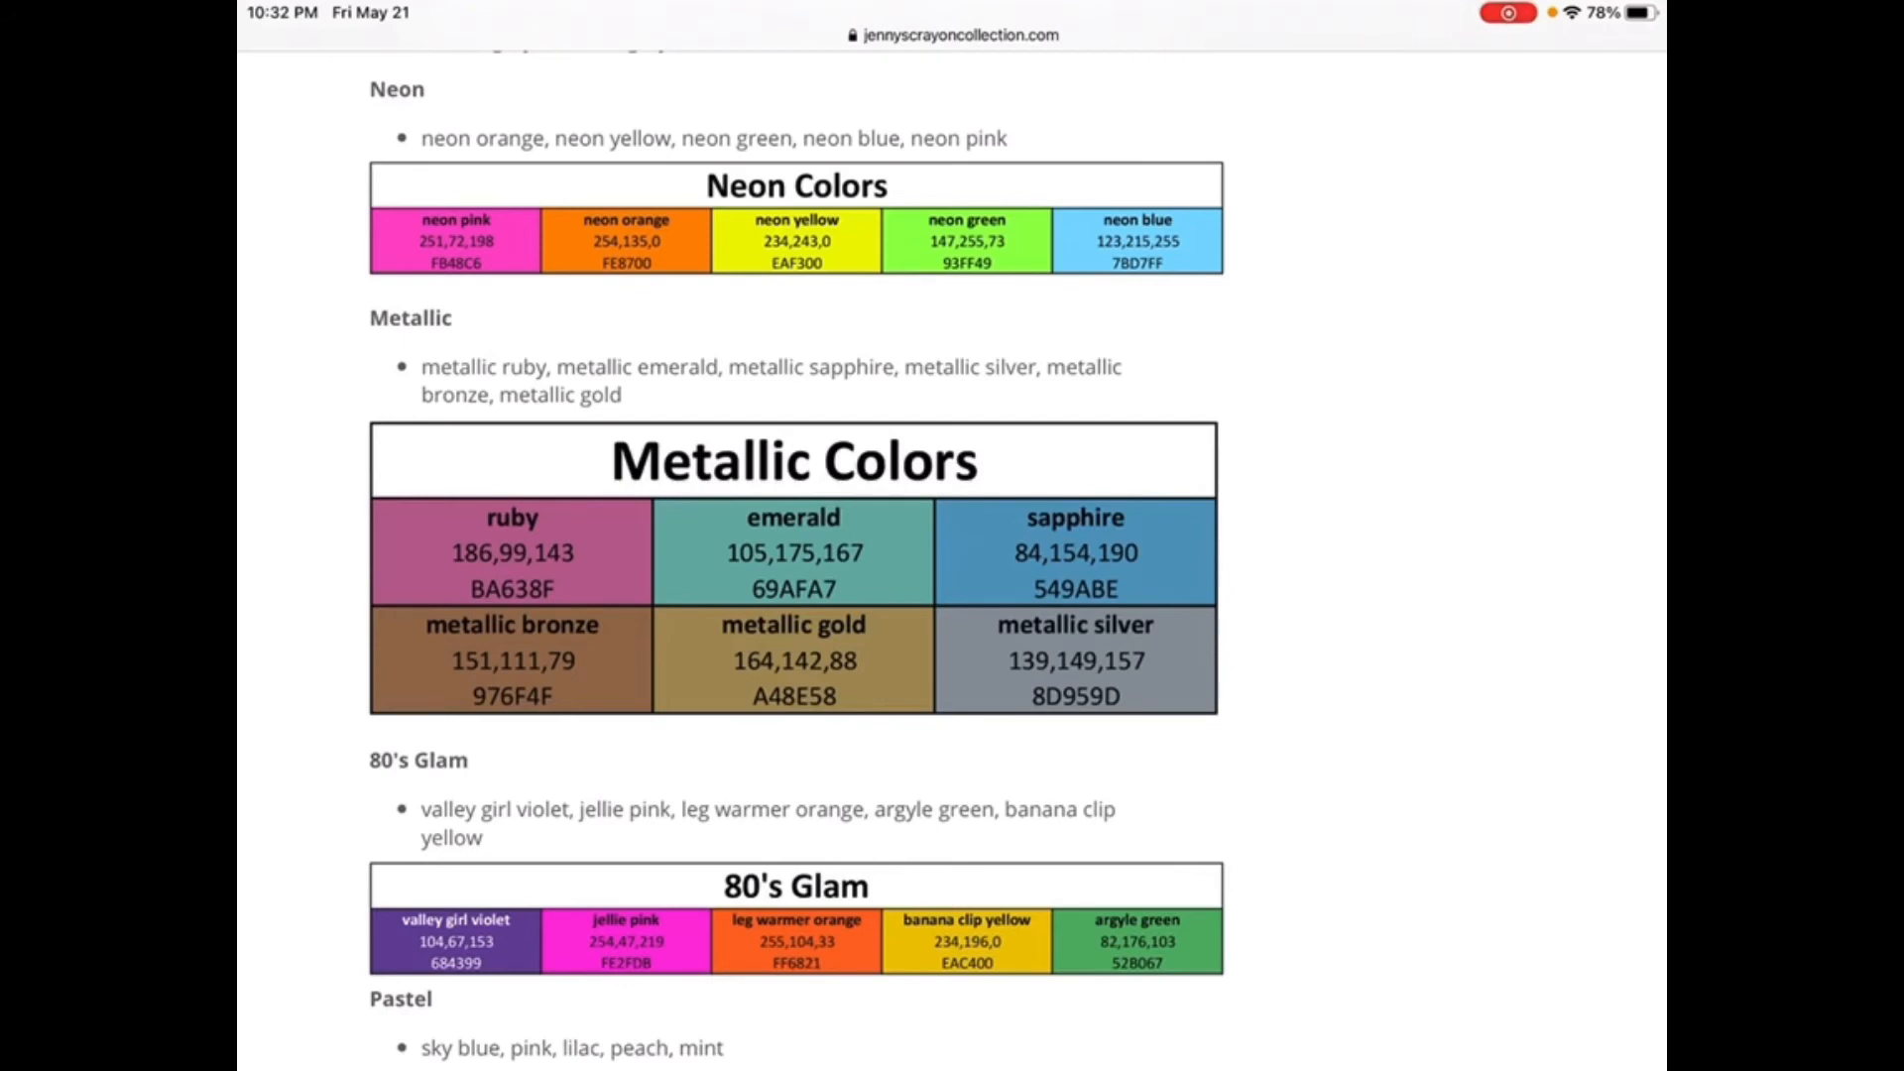
{"action": "scroll", "scroll_direction": "down", "scroll_amount": 3}
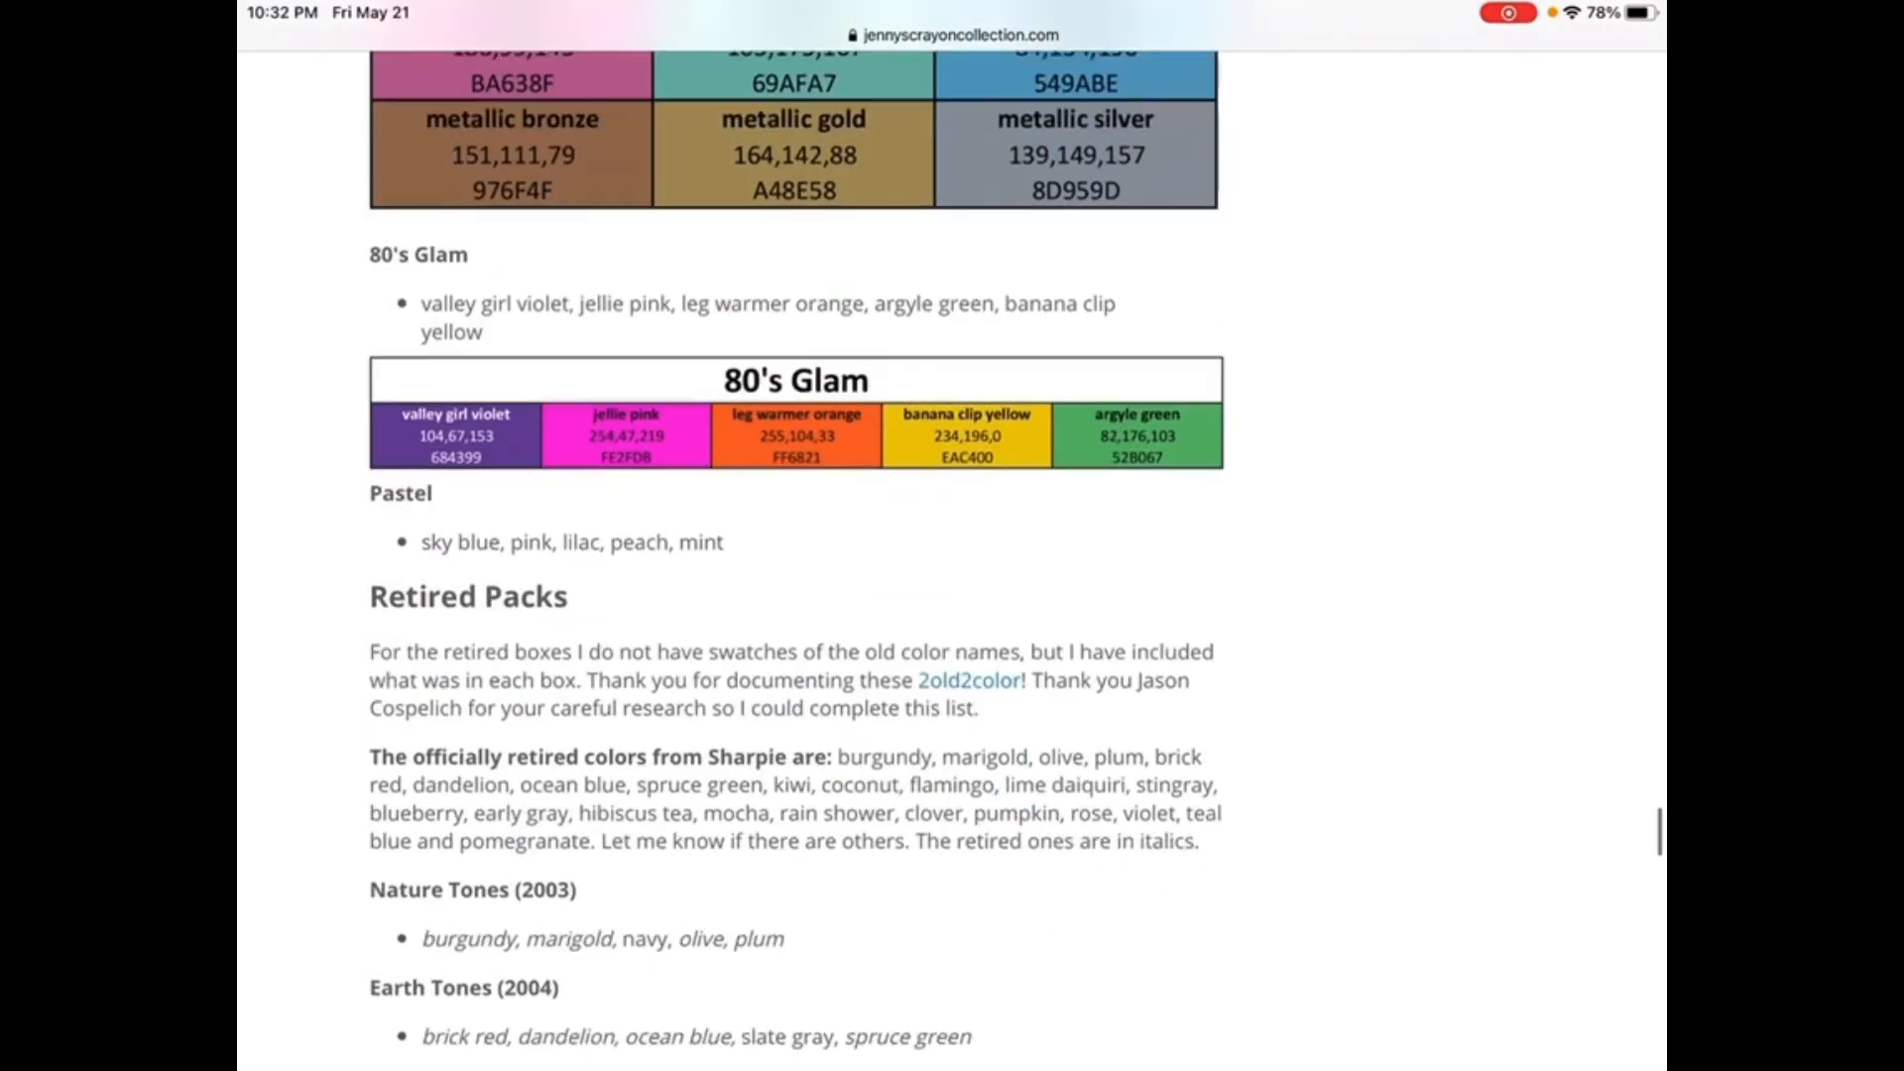
{"action": "scroll", "scroll_direction": "down", "scroll_amount": 3}
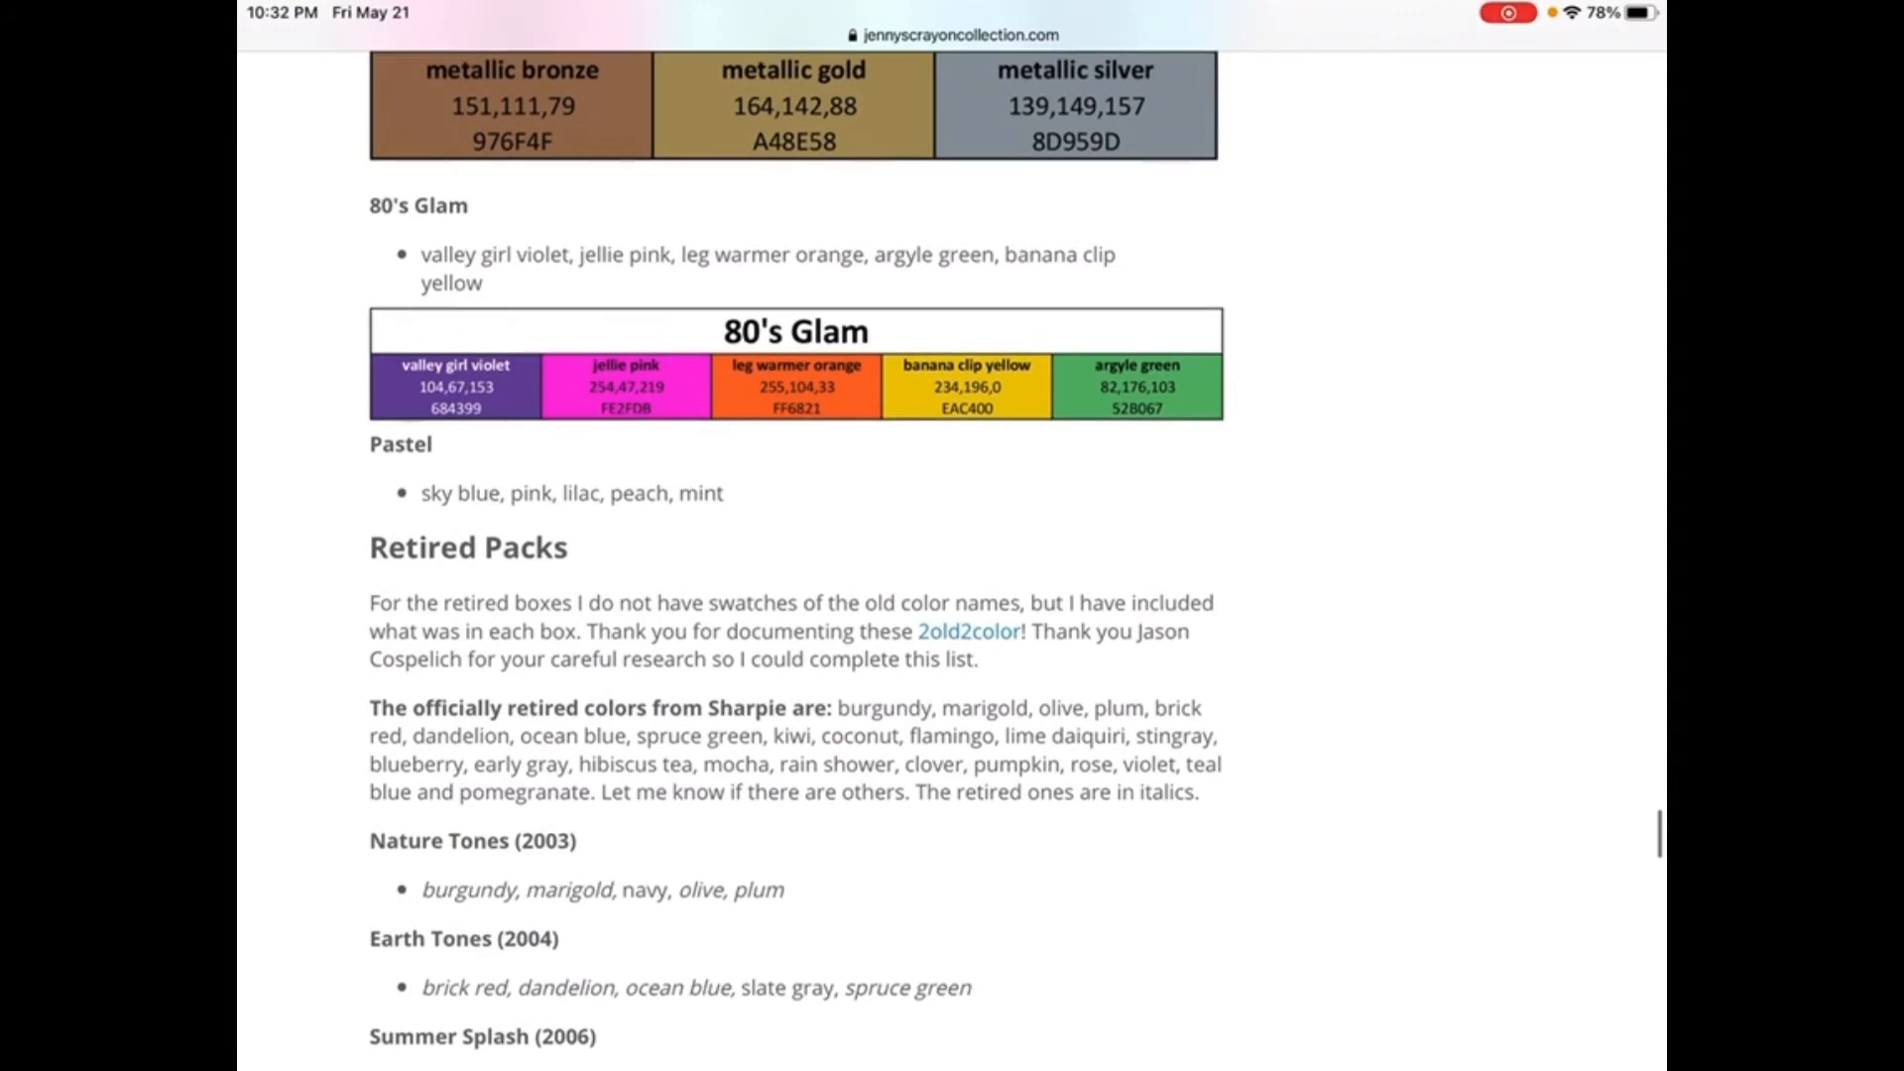
{"action": "scroll", "scroll_direction": "down", "scroll_amount": 3}
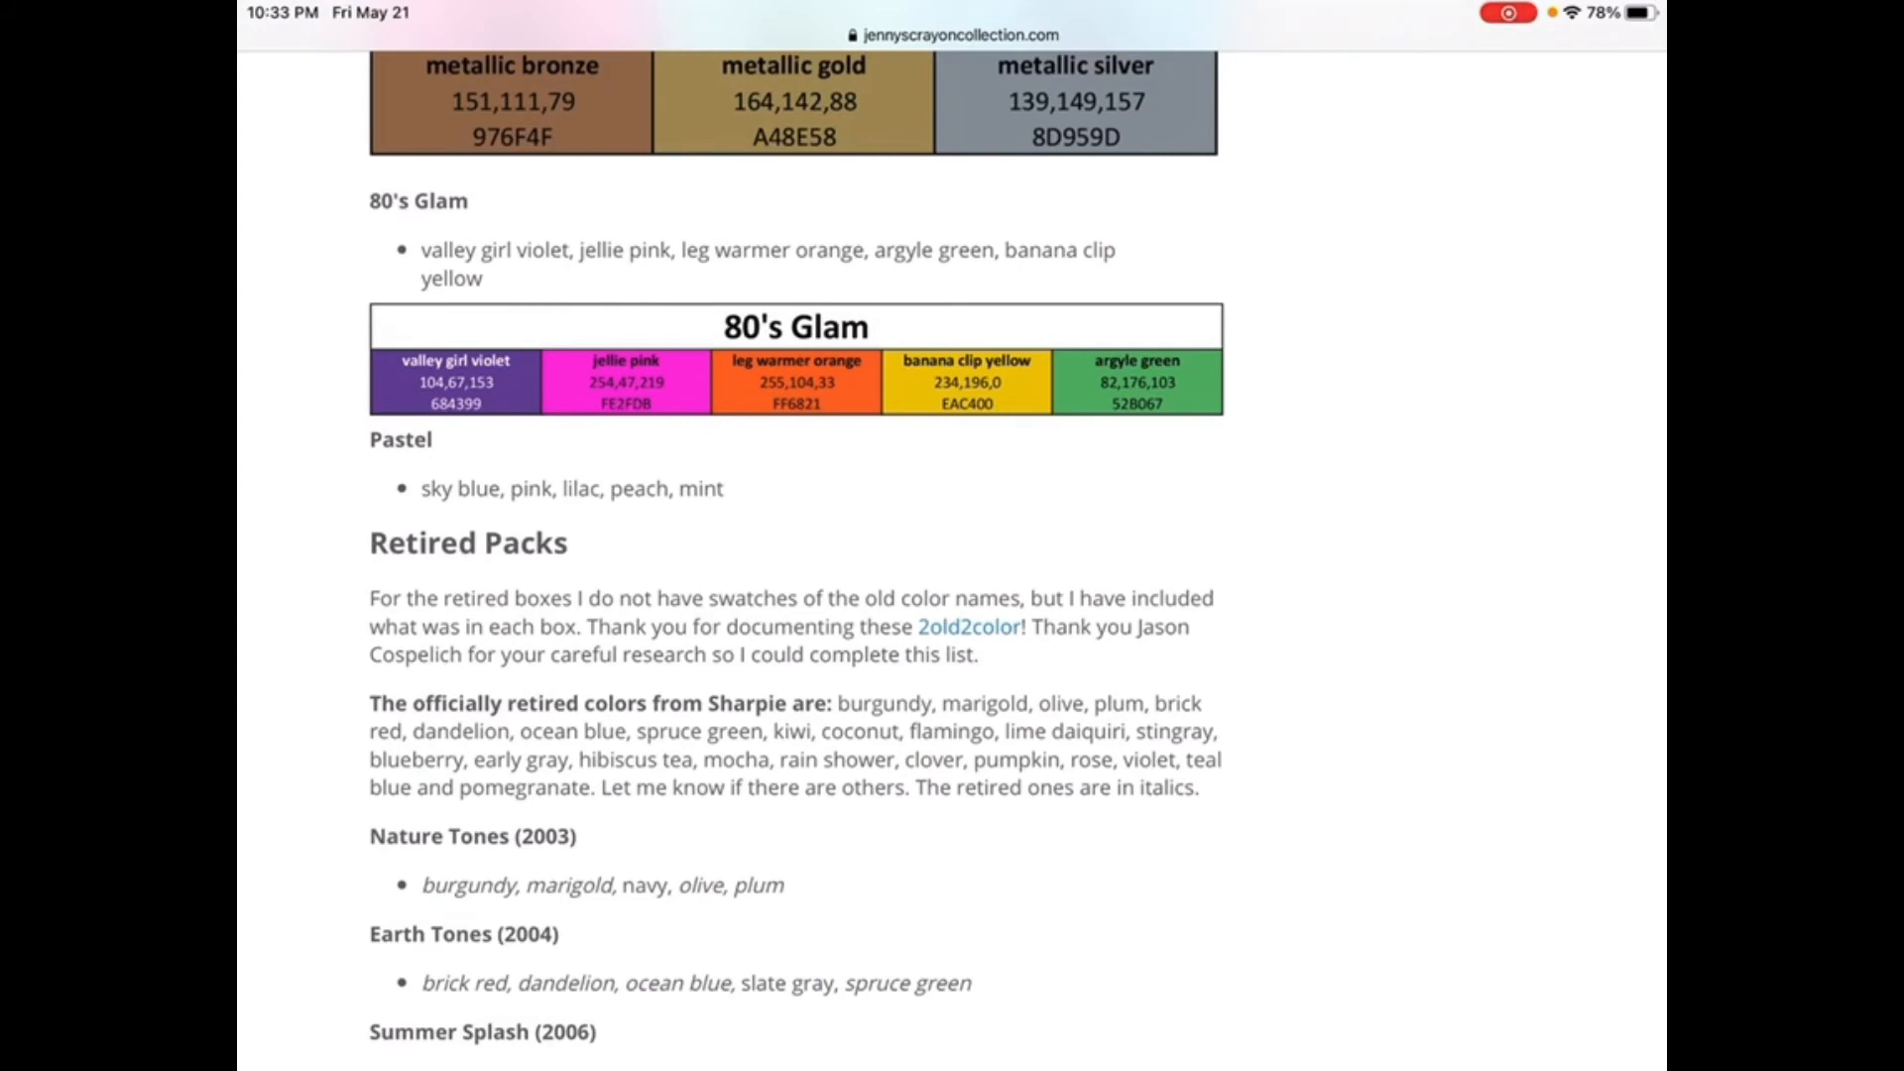
{"action": "scroll", "scroll_direction": "down", "scroll_amount": 3}
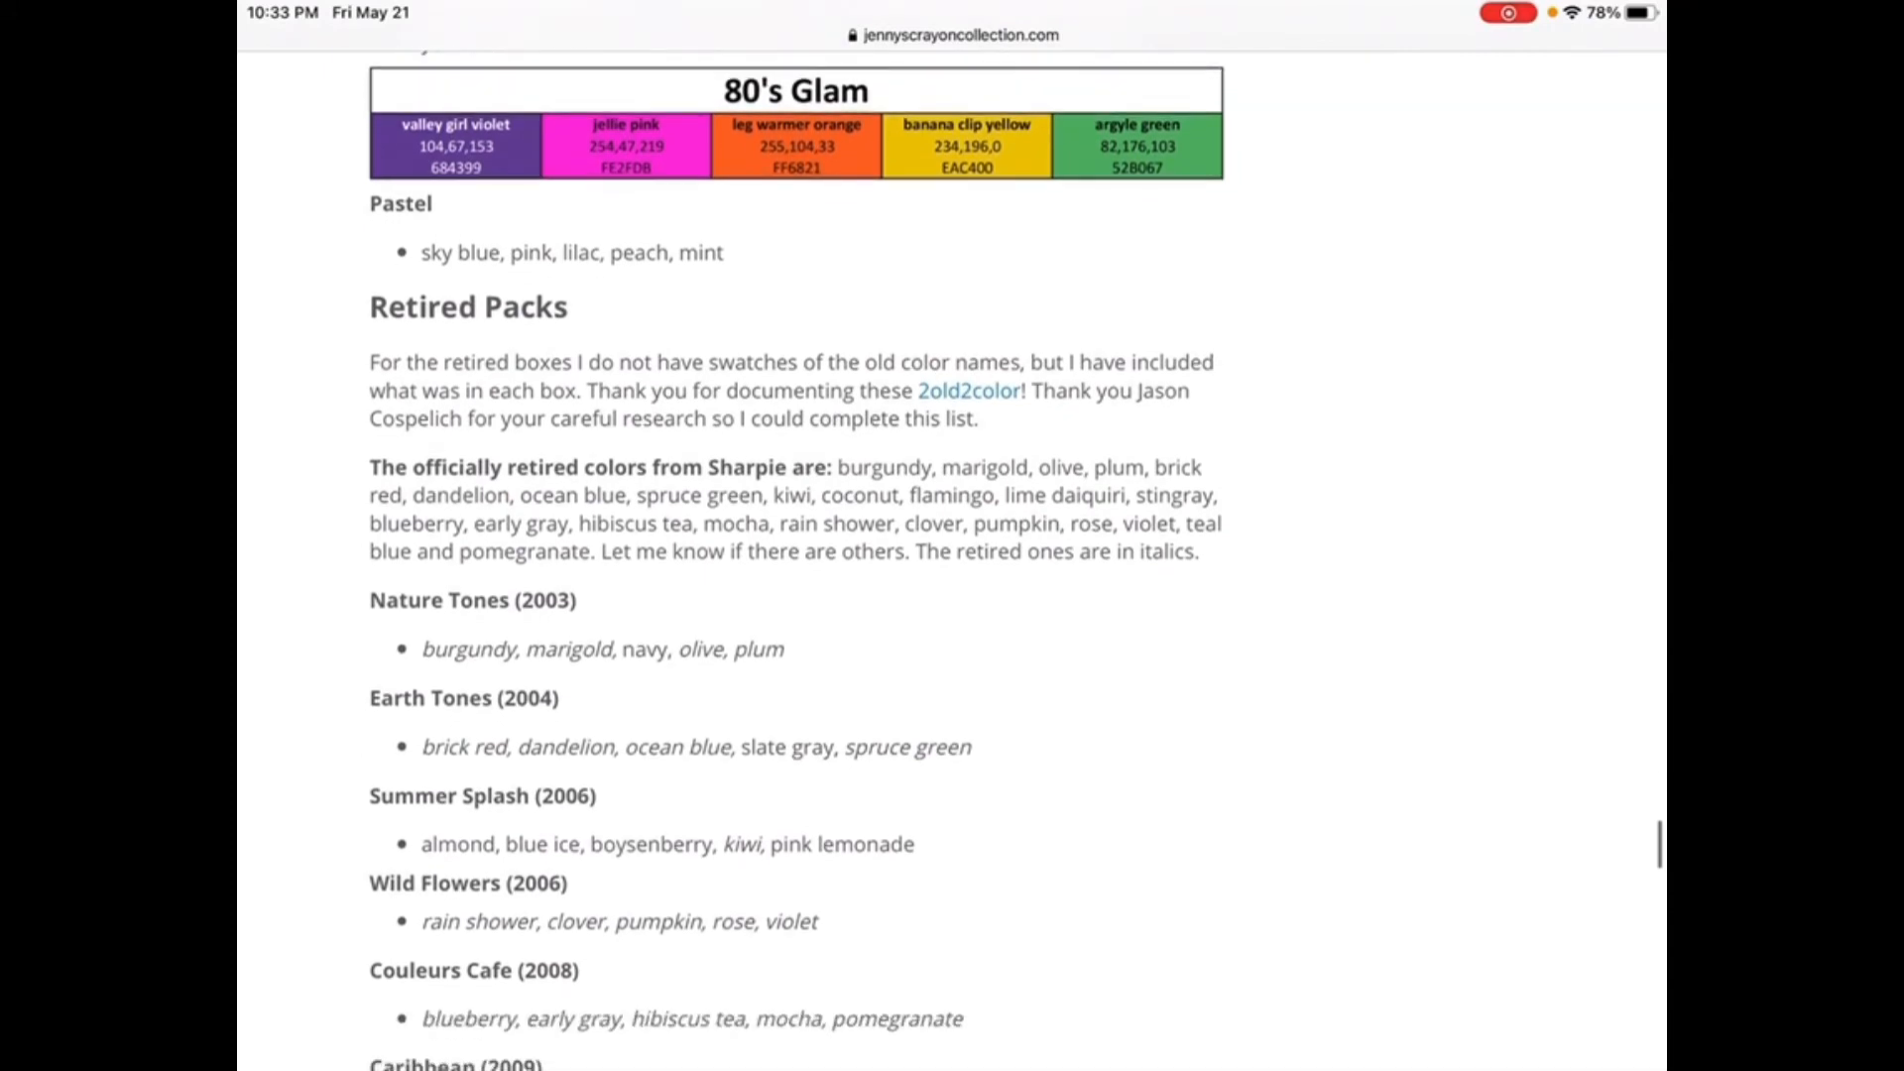
{"action": "scroll", "scroll_direction": "down", "scroll_amount": 3}
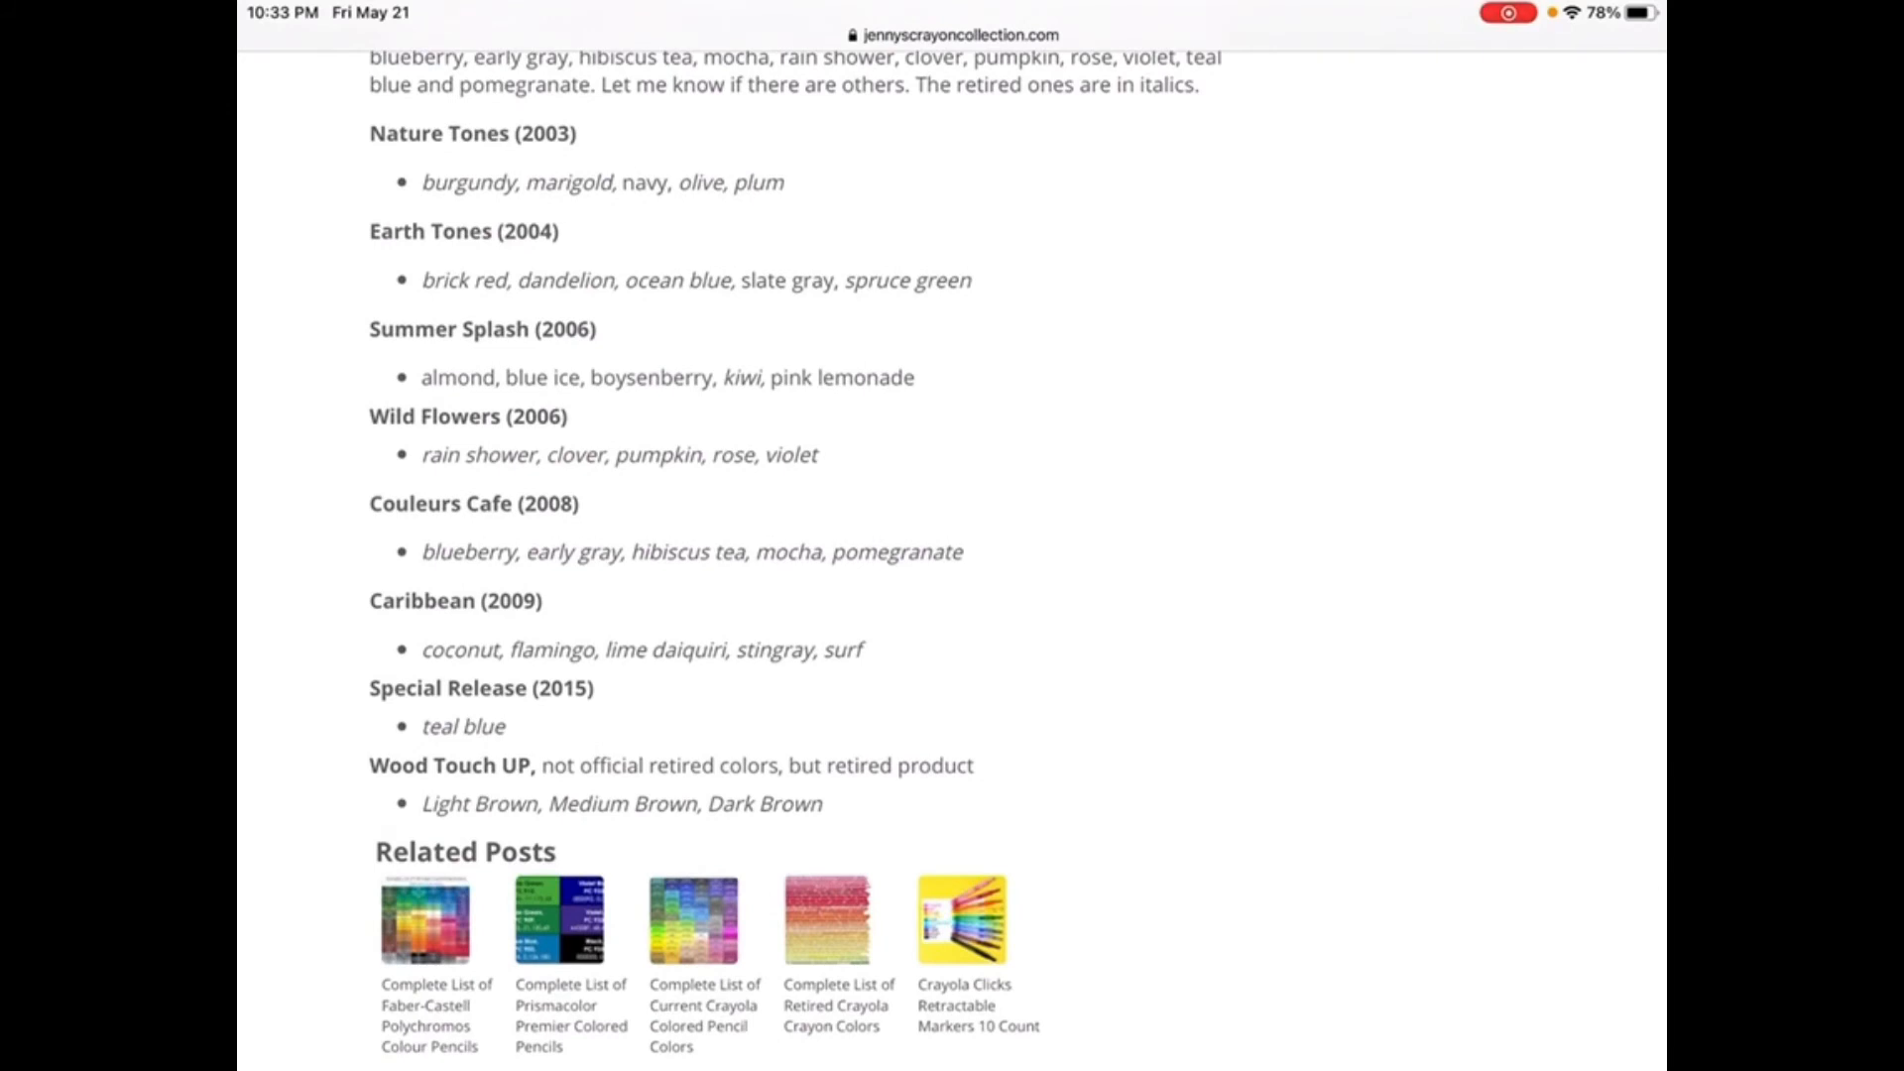
{"action": "scroll", "scroll_direction": "down", "scroll_amount": 3}
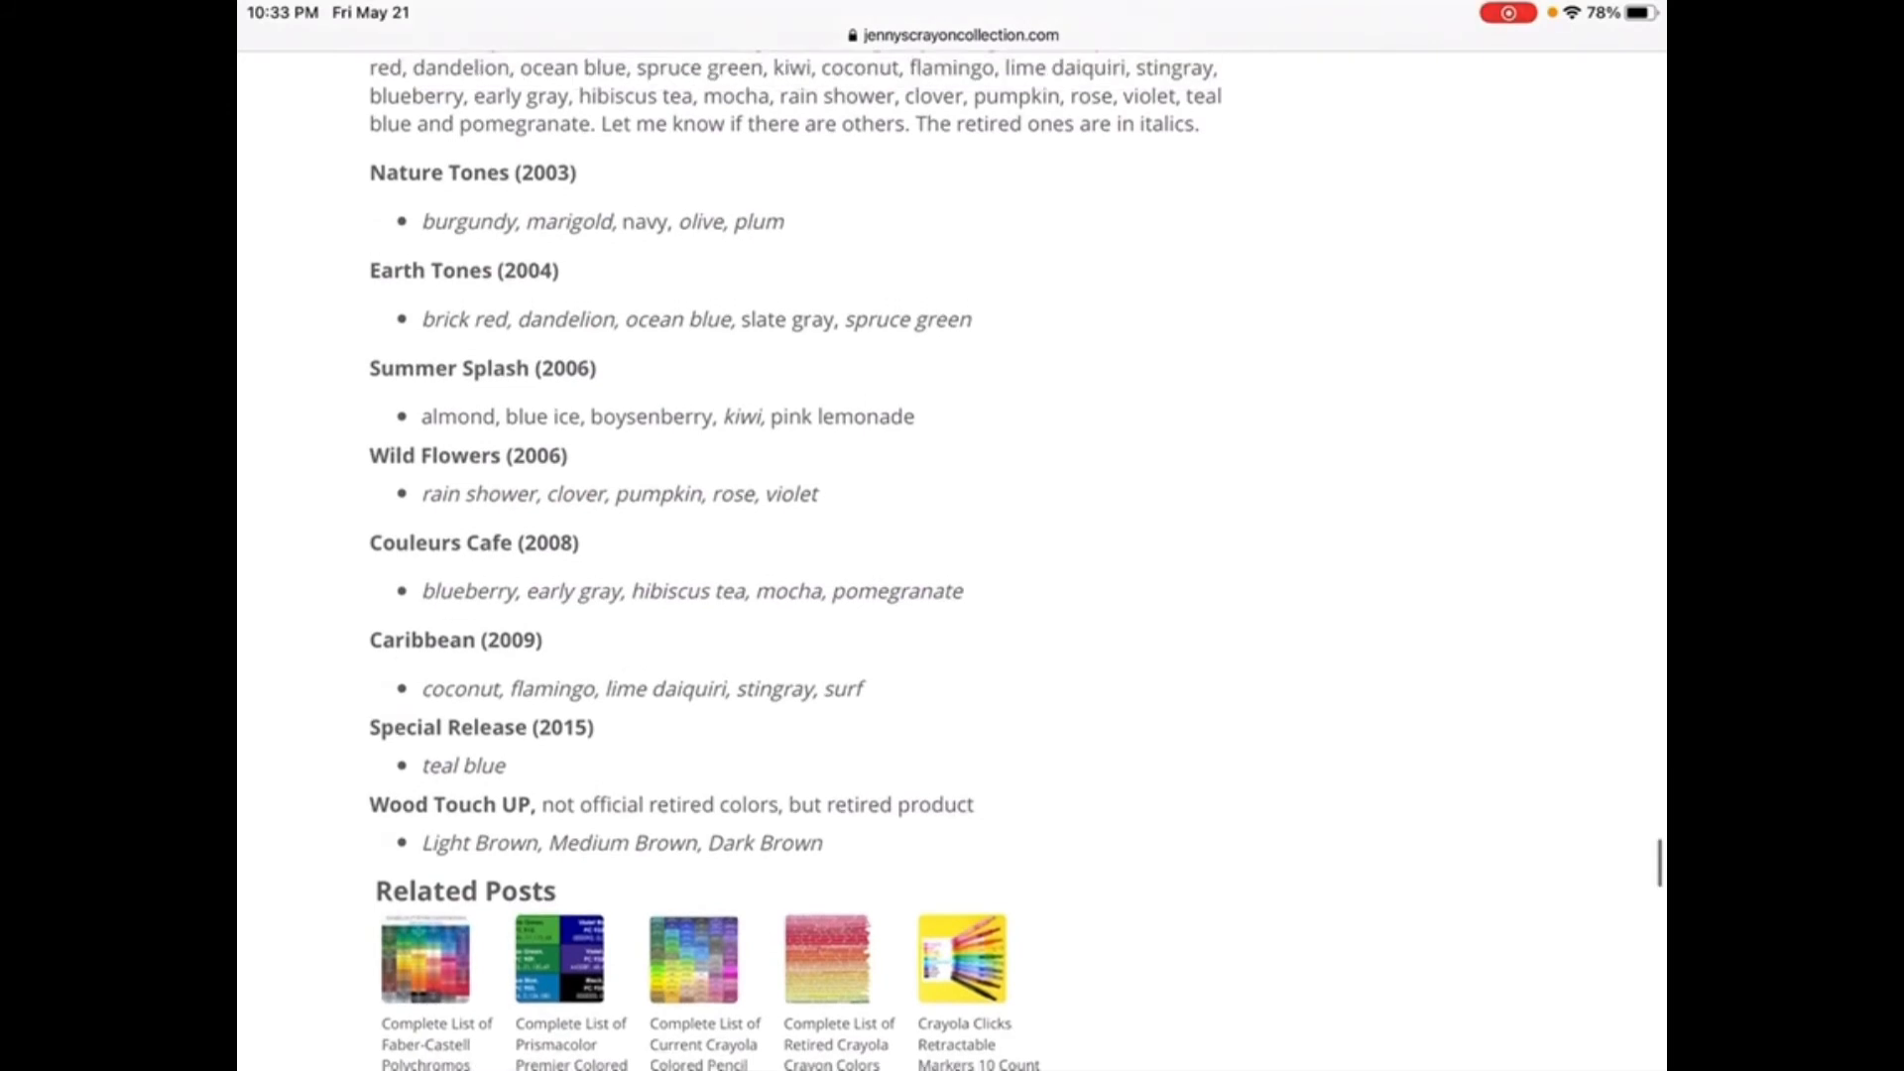
{"action": "scroll", "scroll_direction": "up", "scroll_amount": 3}
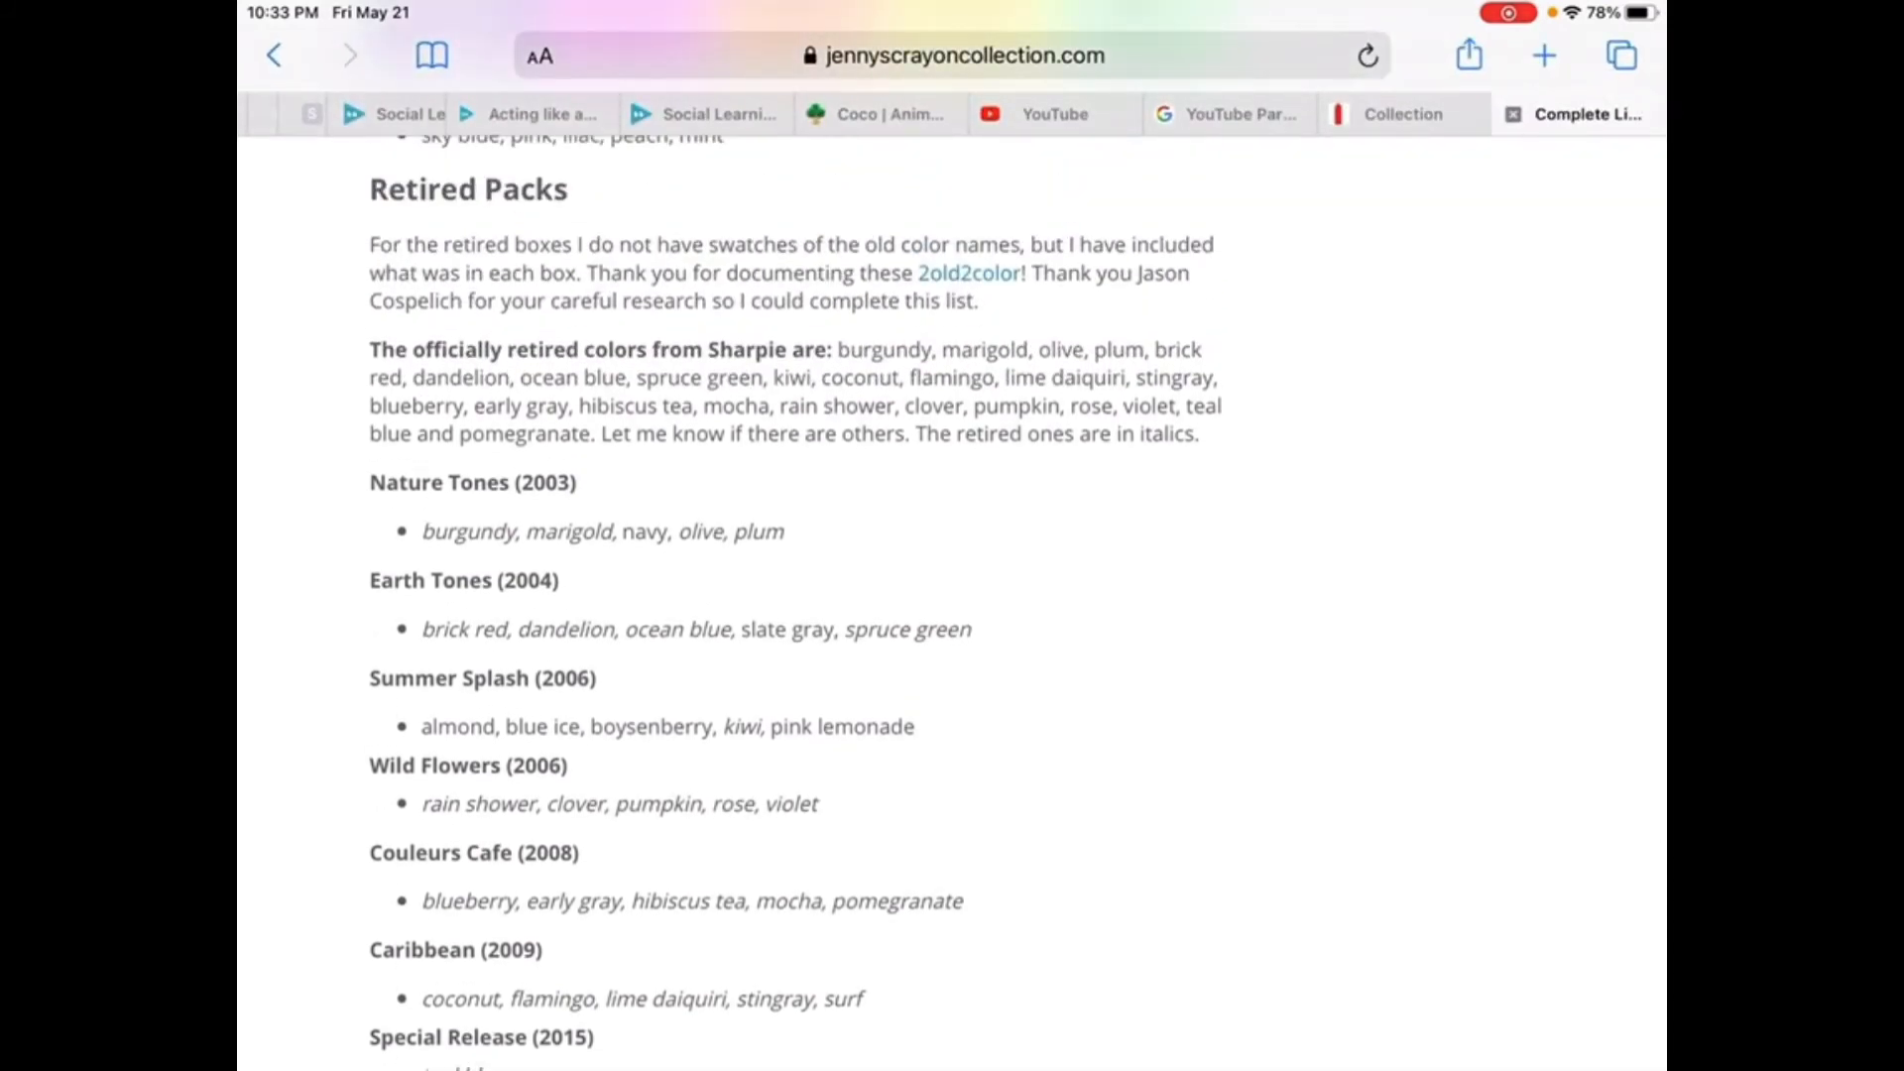
{"action": "scroll", "scroll_direction": "down", "scroll_amount": 3}
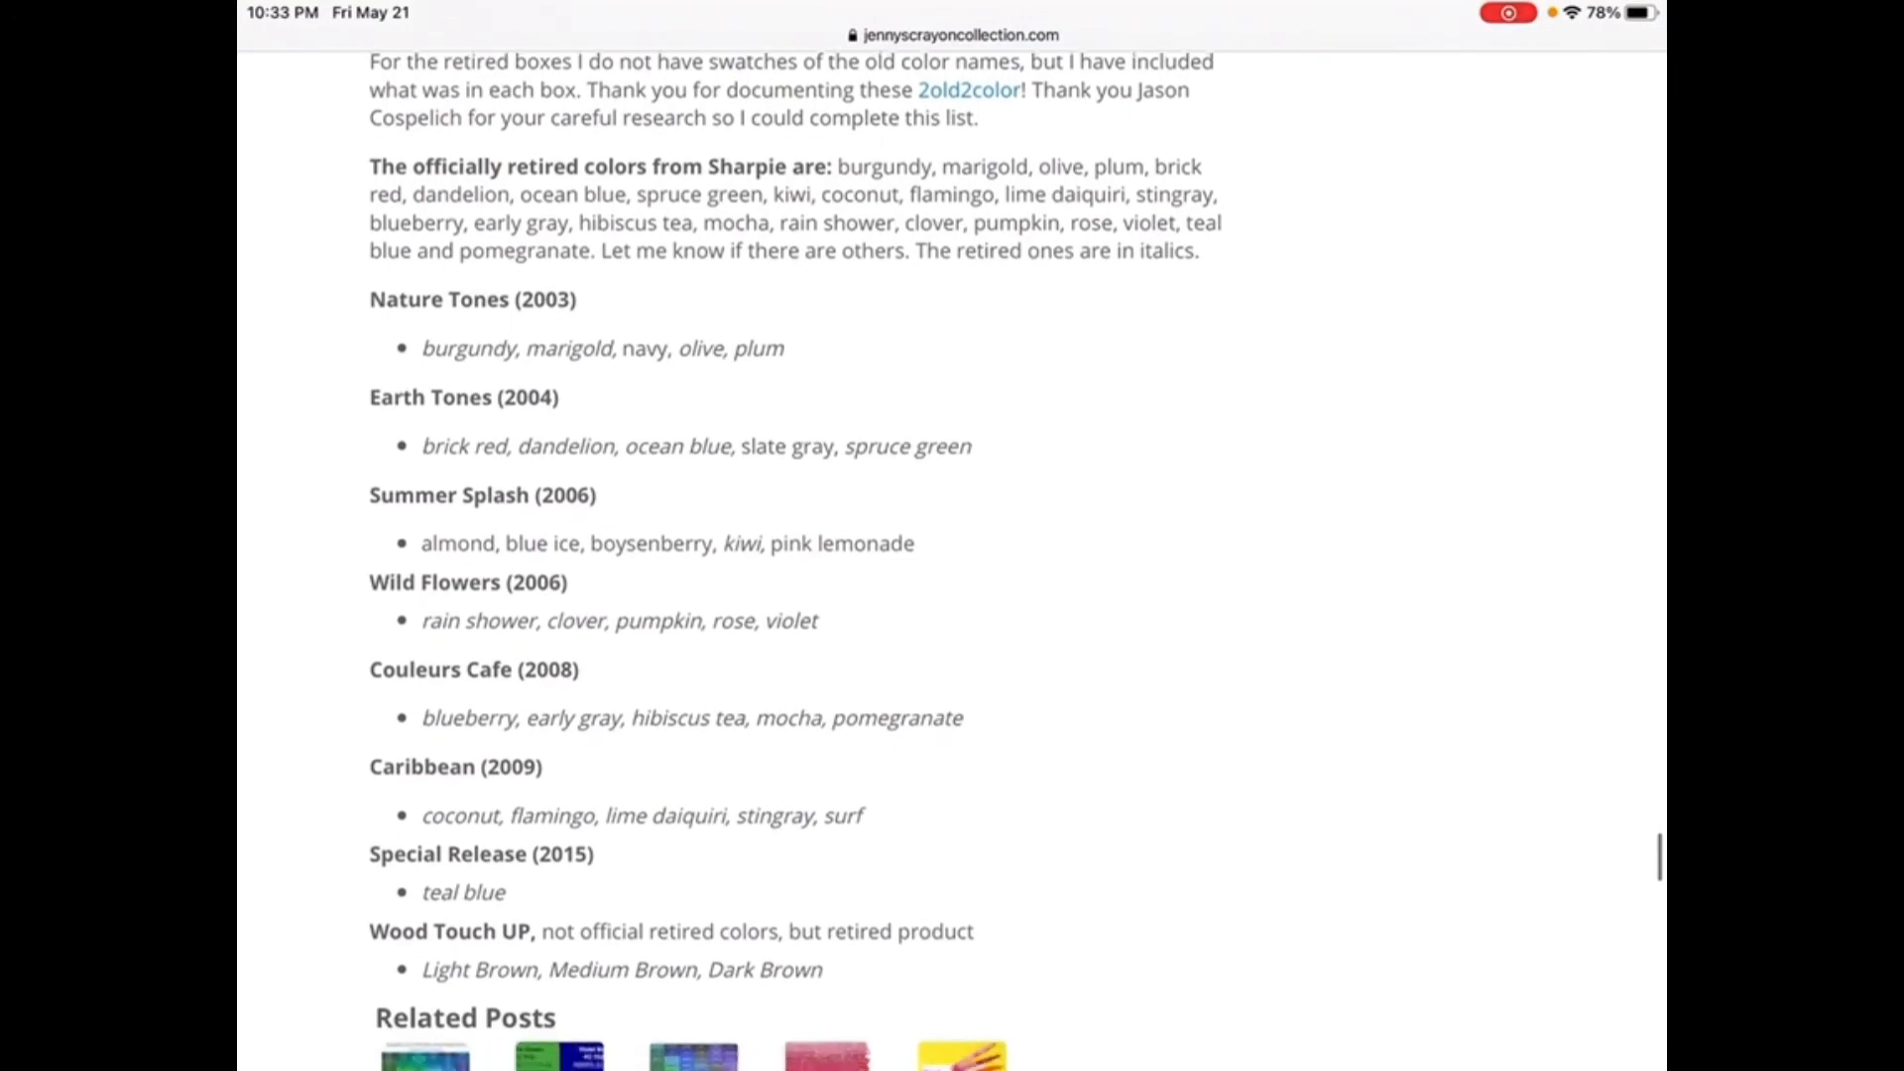
{"action": "scroll", "scroll_direction": "down", "scroll_amount": 3}
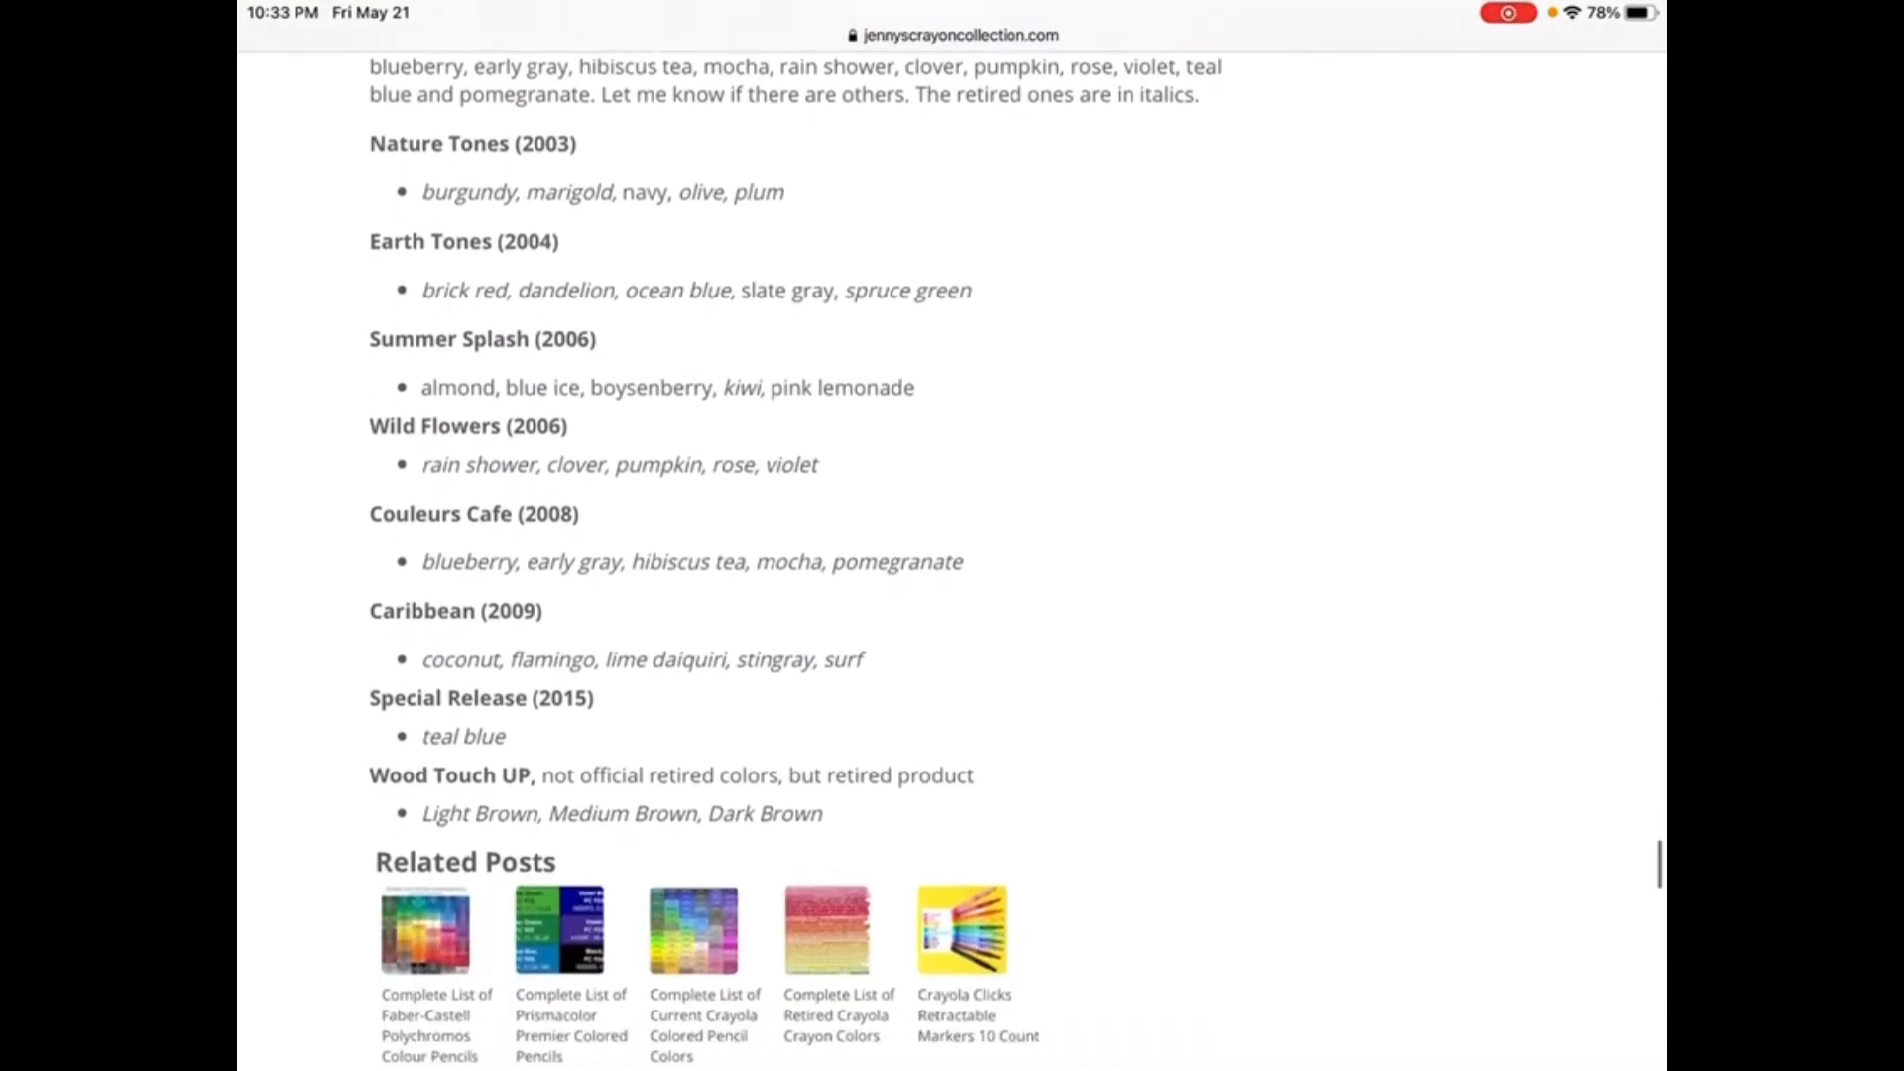
{"action": "scroll", "scroll_direction": "down", "scroll_amount": 3}
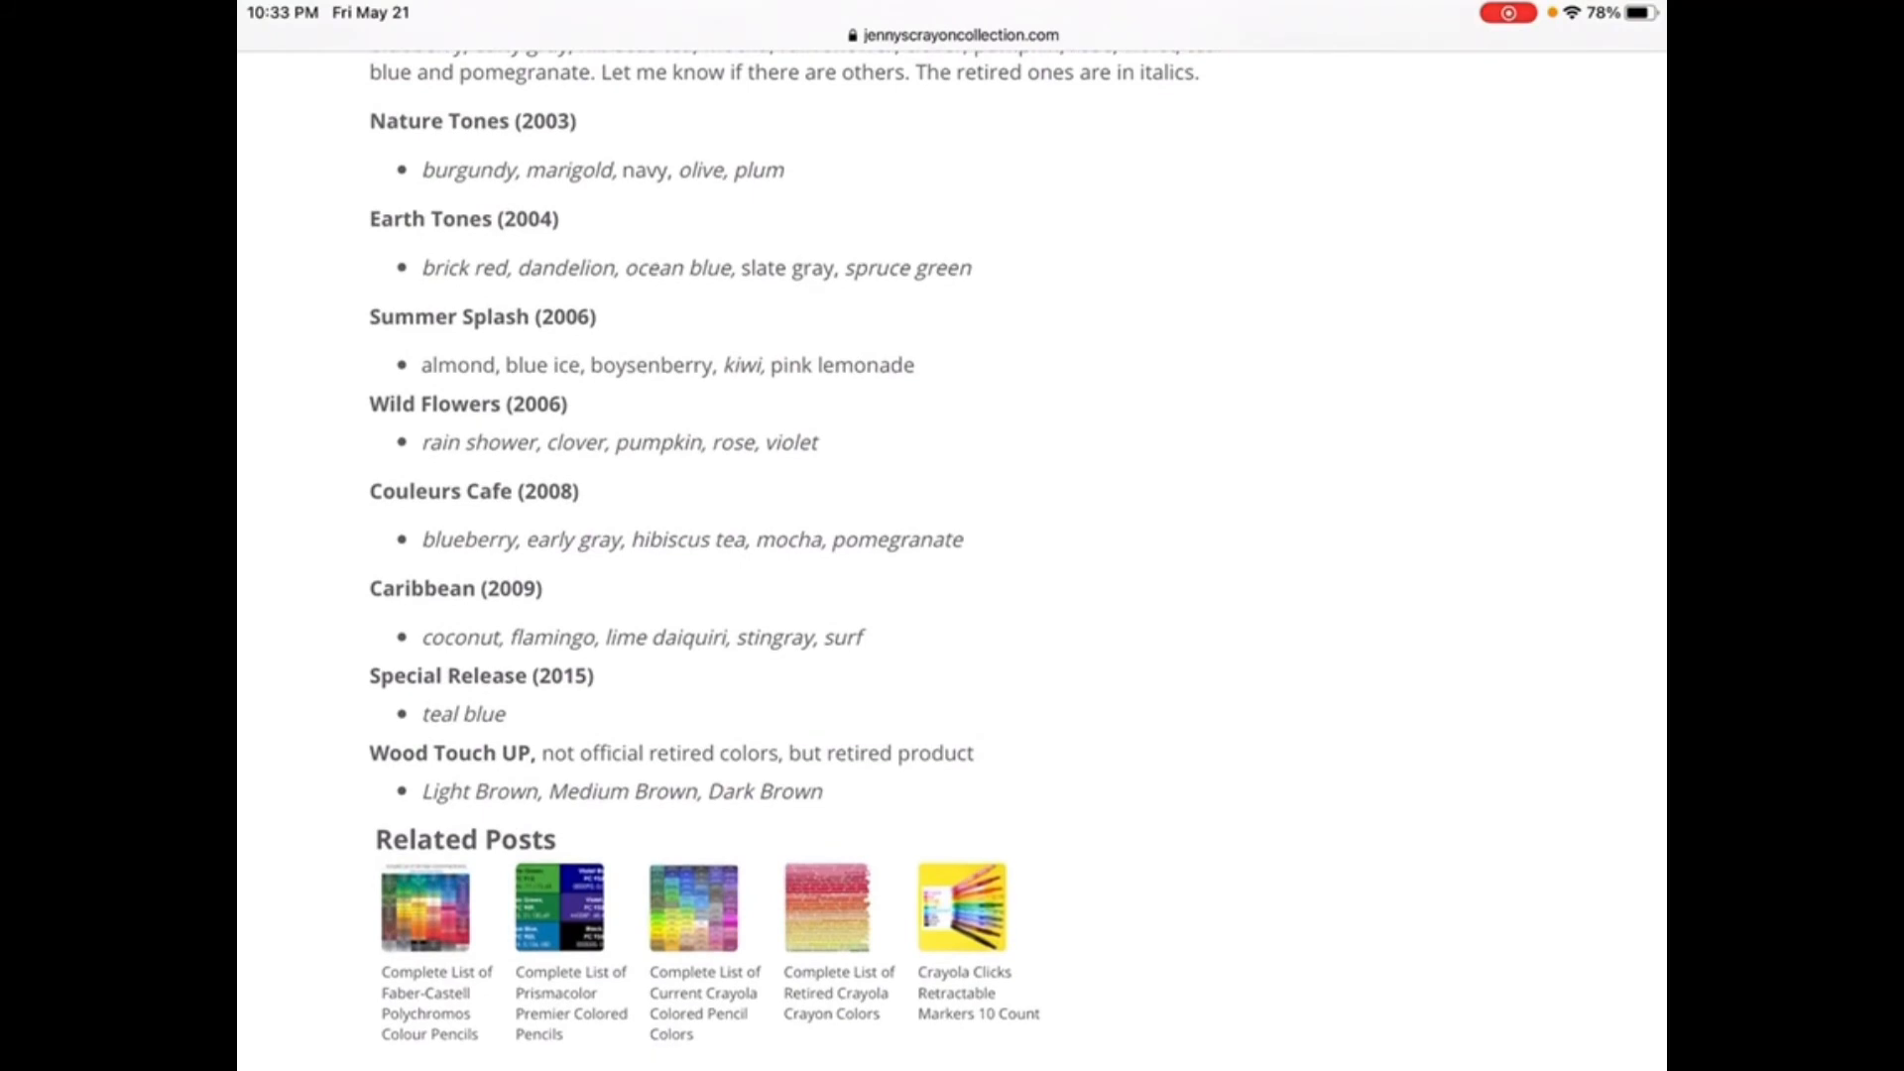
{"action": "scroll", "scroll_direction": "up", "scroll_amount": 3}
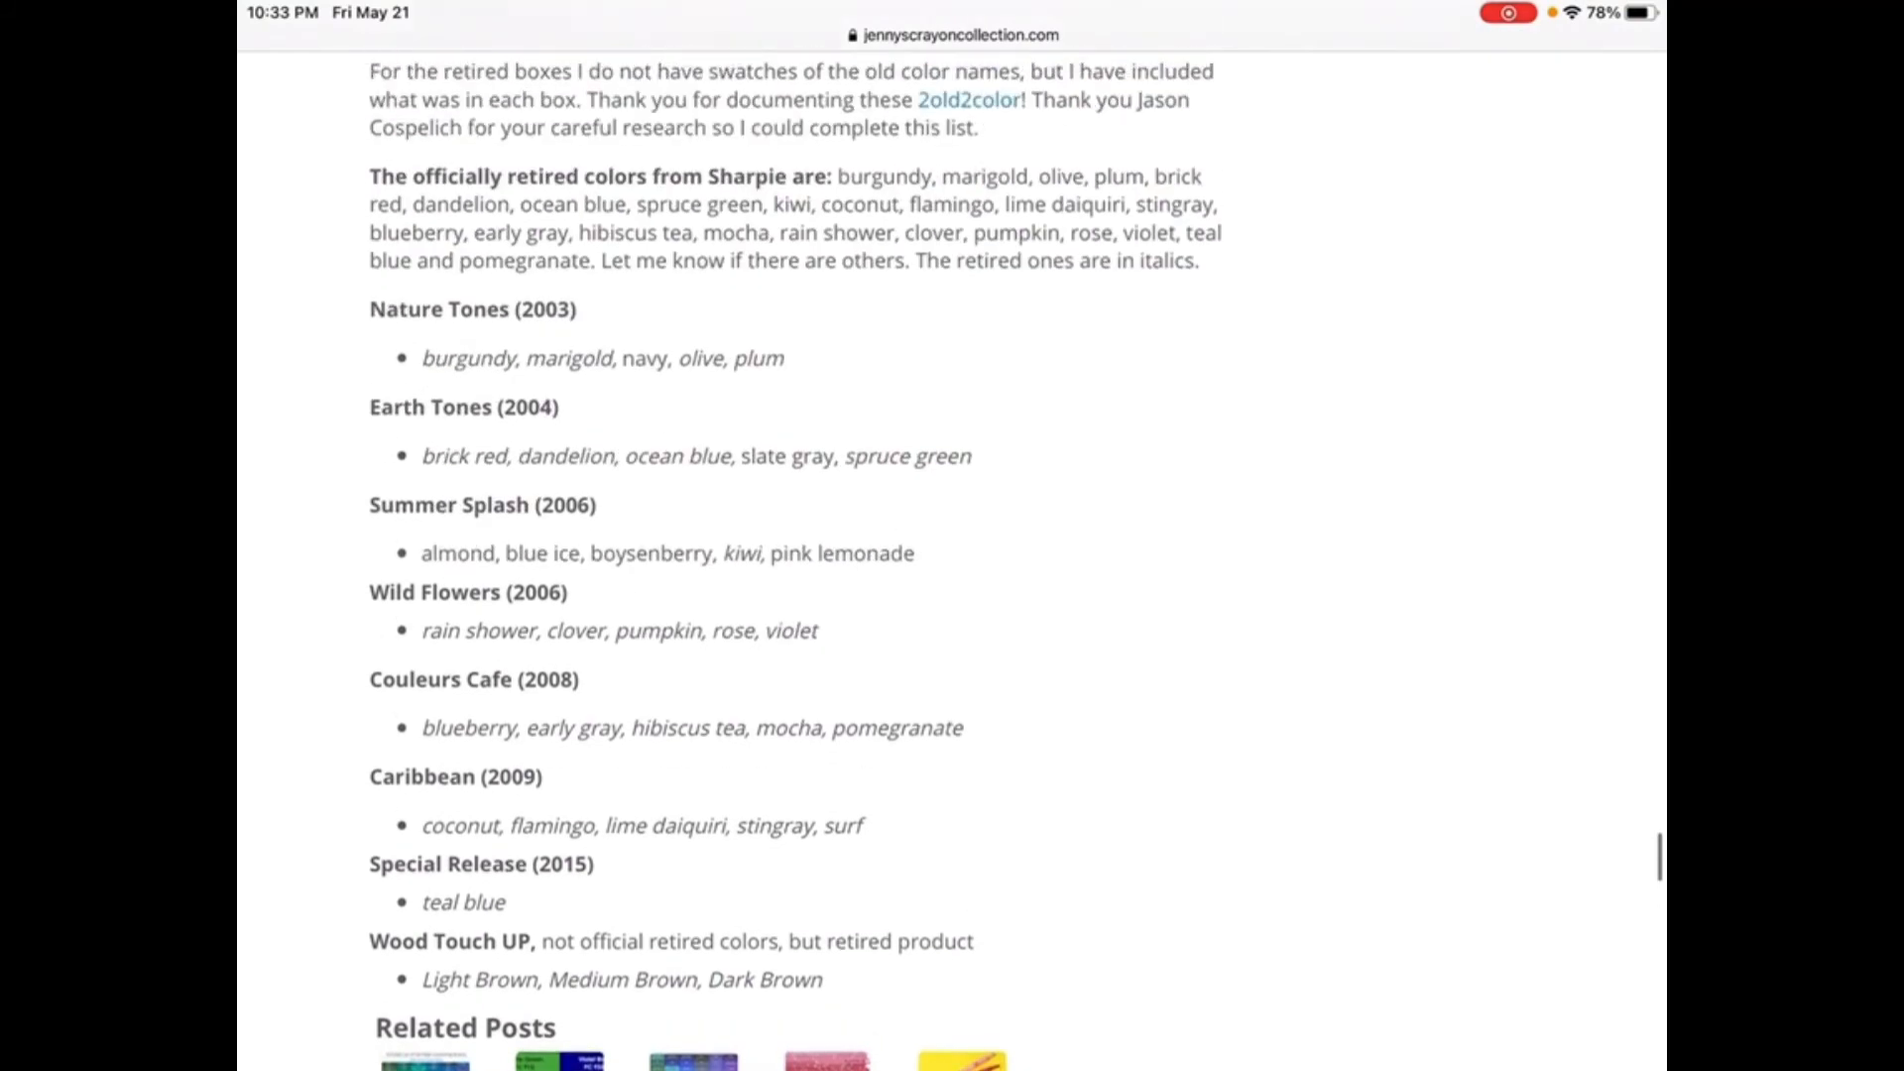